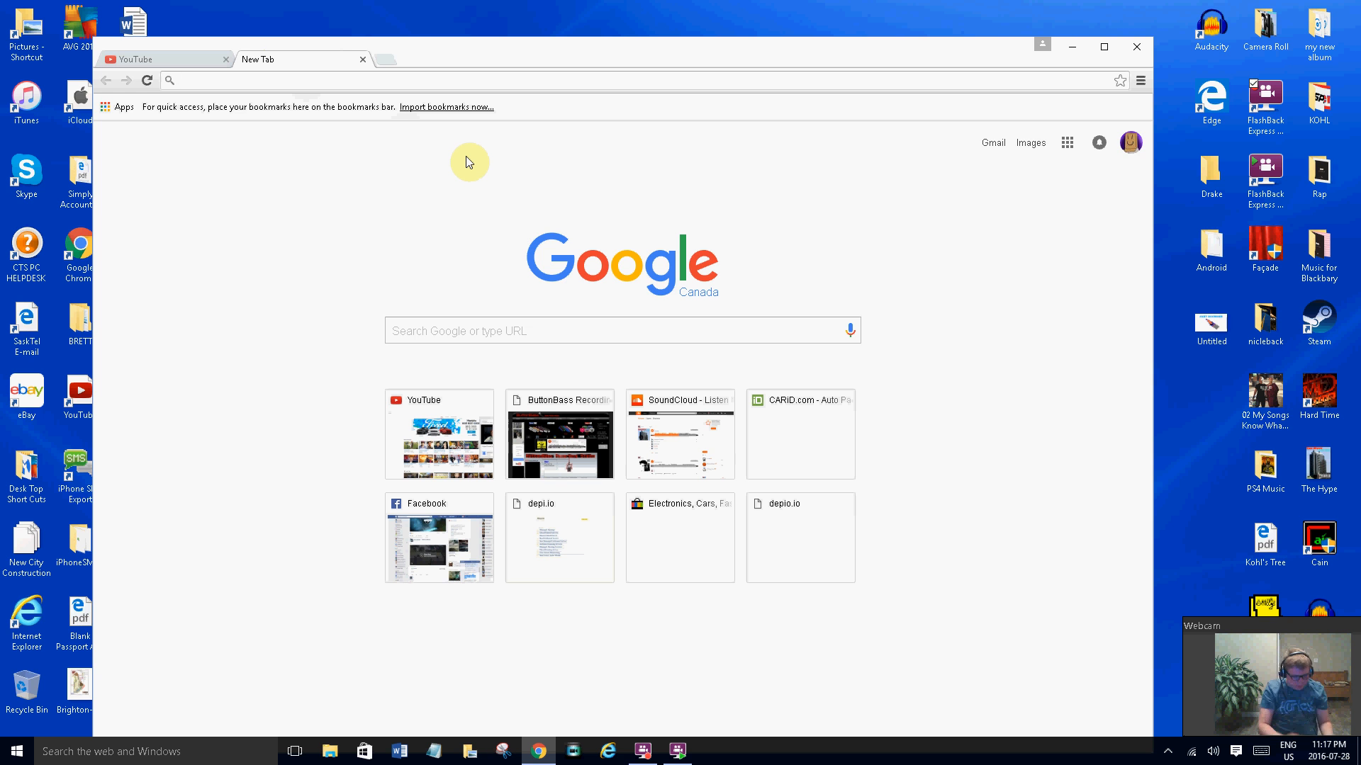
Search 'north korea declares war', open the Global News story, then start a blank tab
text(north korea)
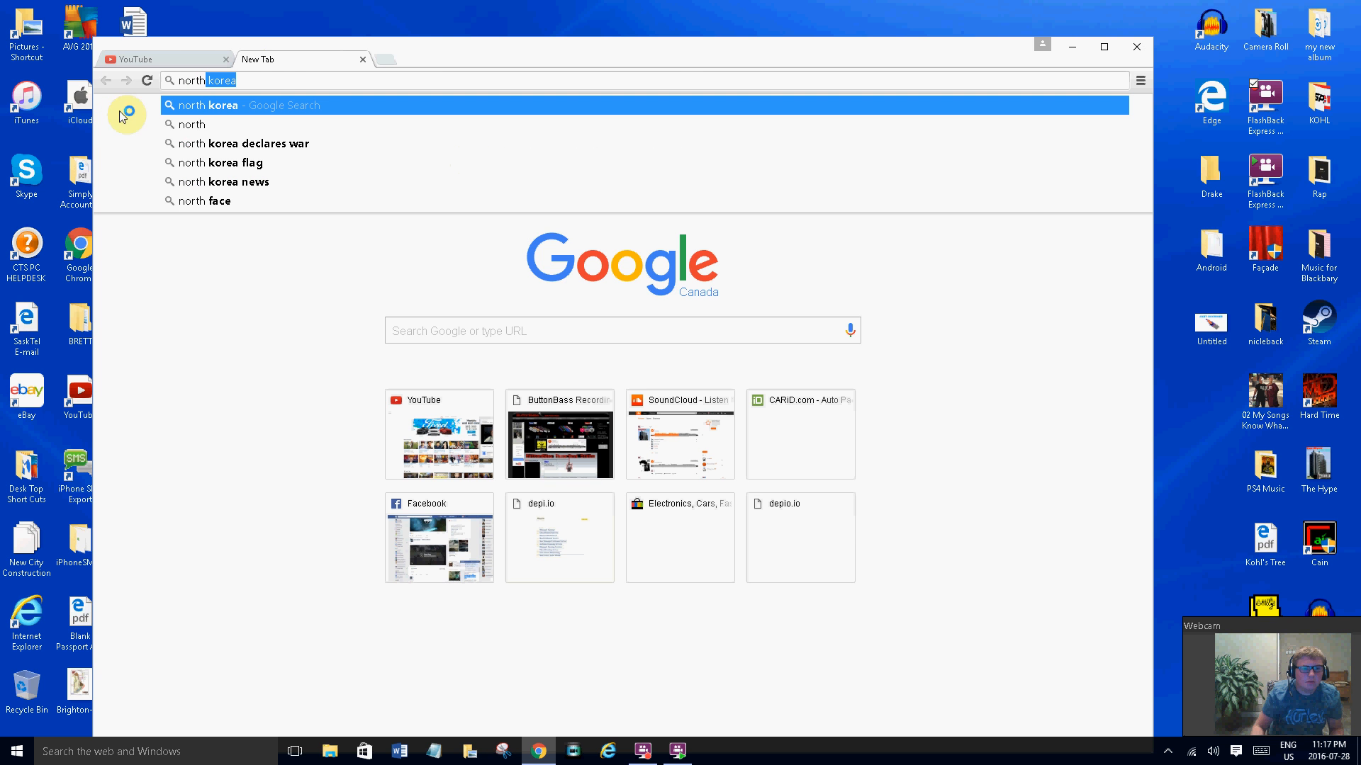
click(246, 143)
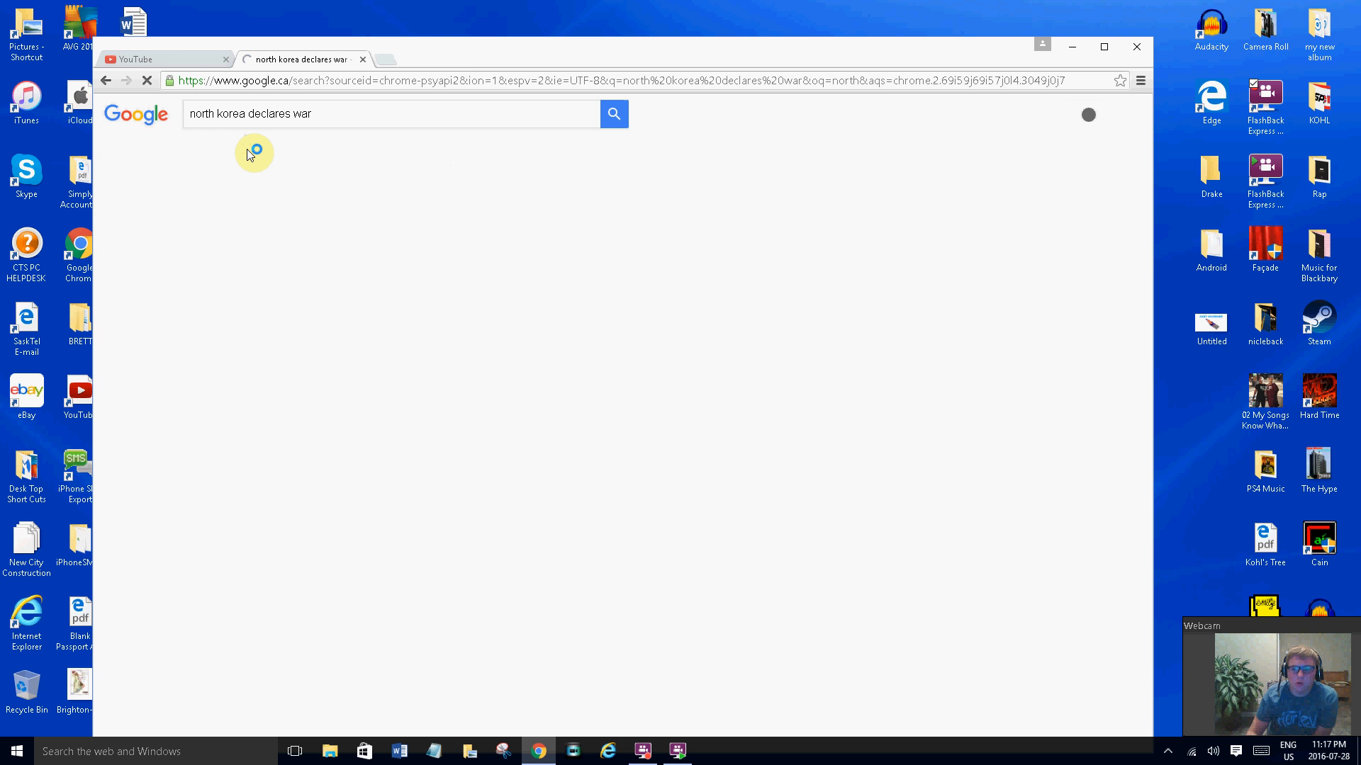
click(613, 114)
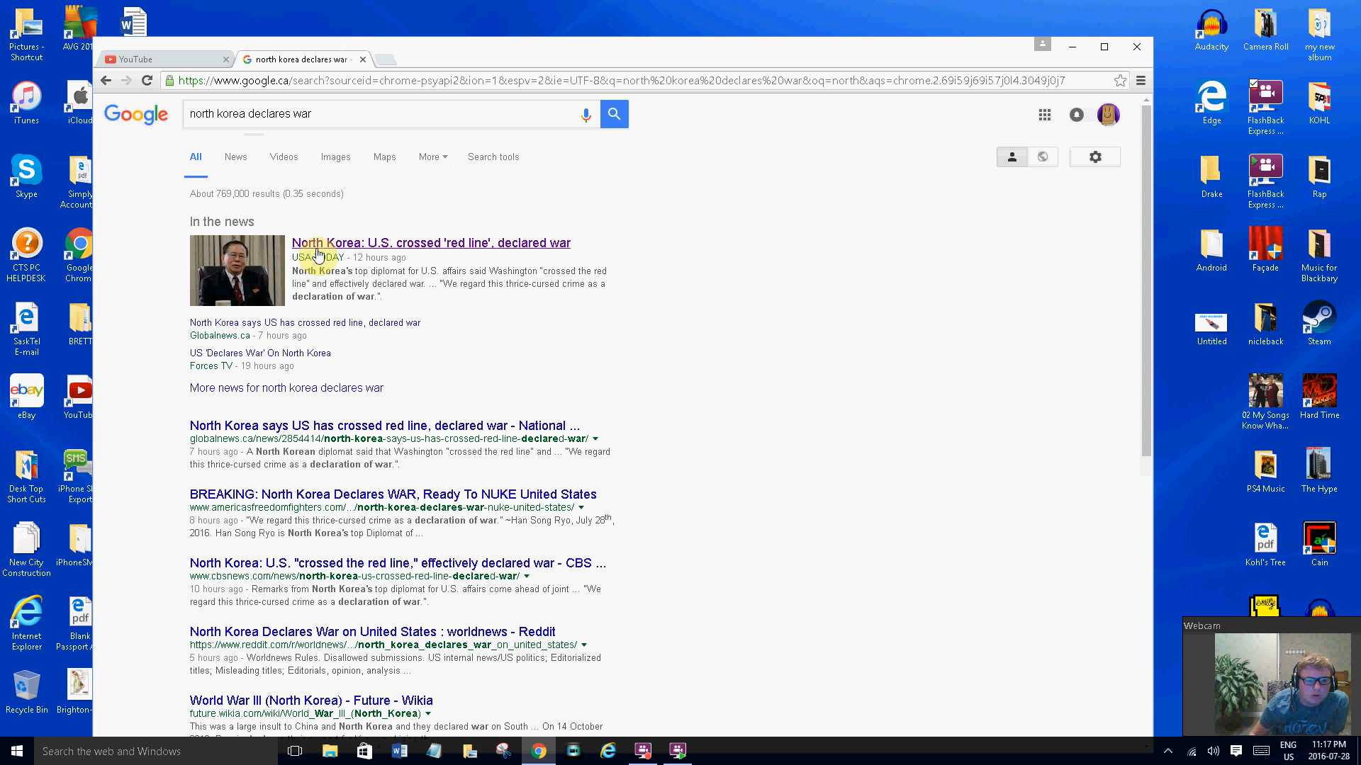
click(234, 158)
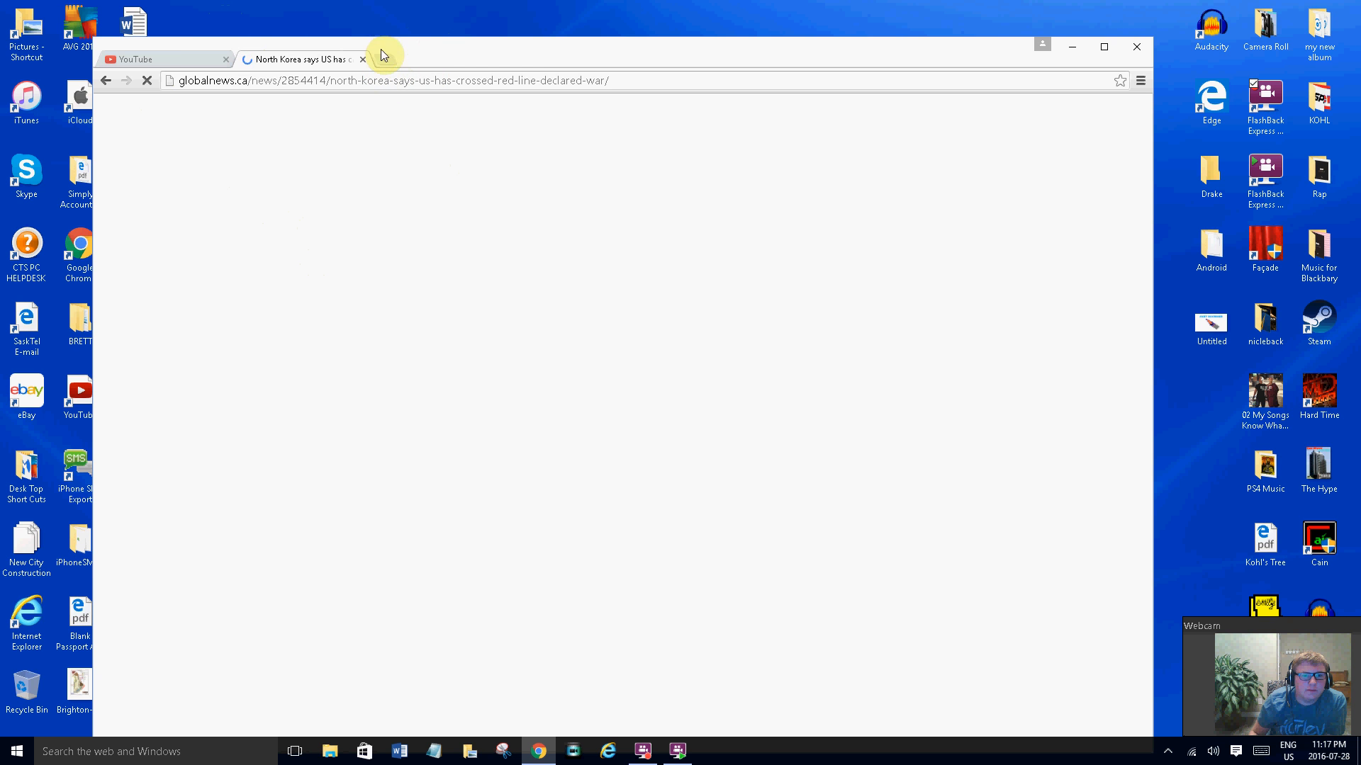
click(384, 59)
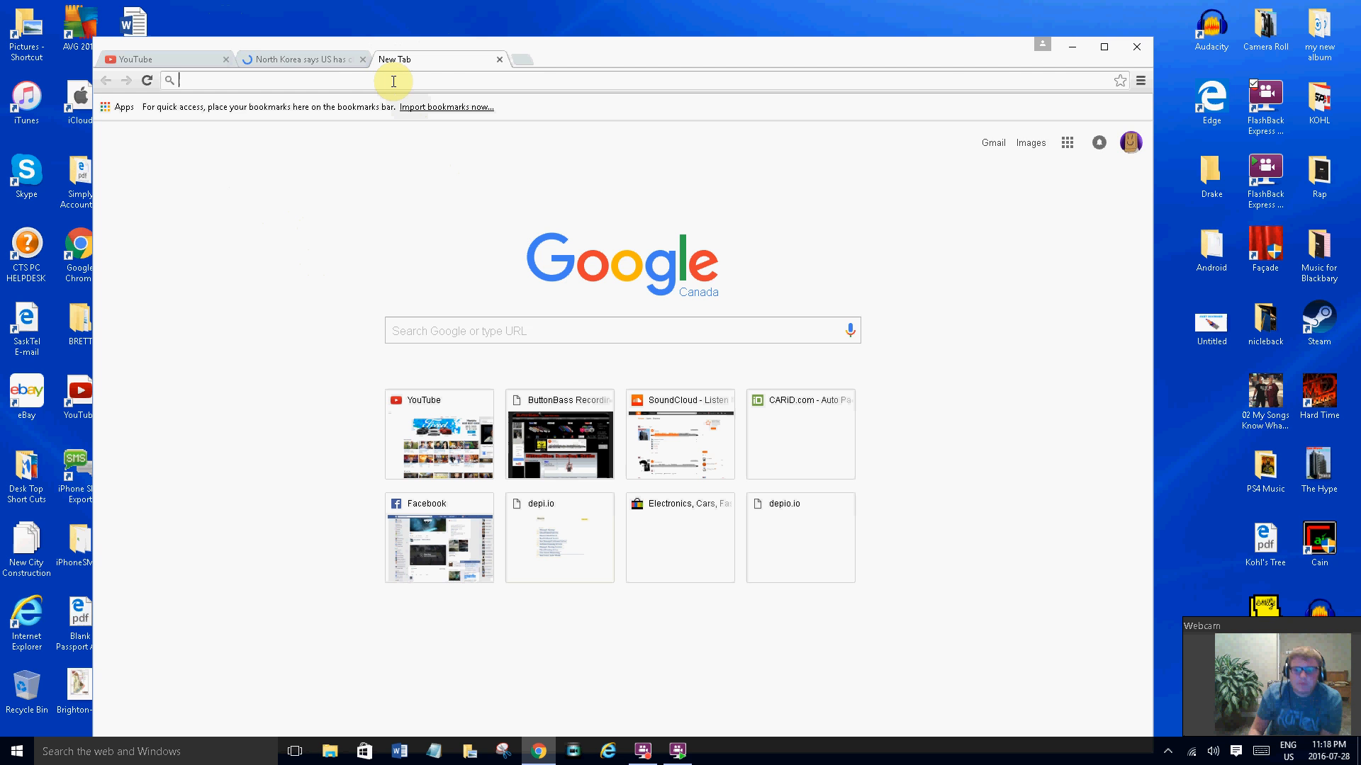
Search 'world ending 2016', browse News, All and Videos results, then open the Daily Star July 29 story
text(world%20ending%202016&oq=world%20end&aqs=chrome.2.69i57j0l5.6601j0j7)
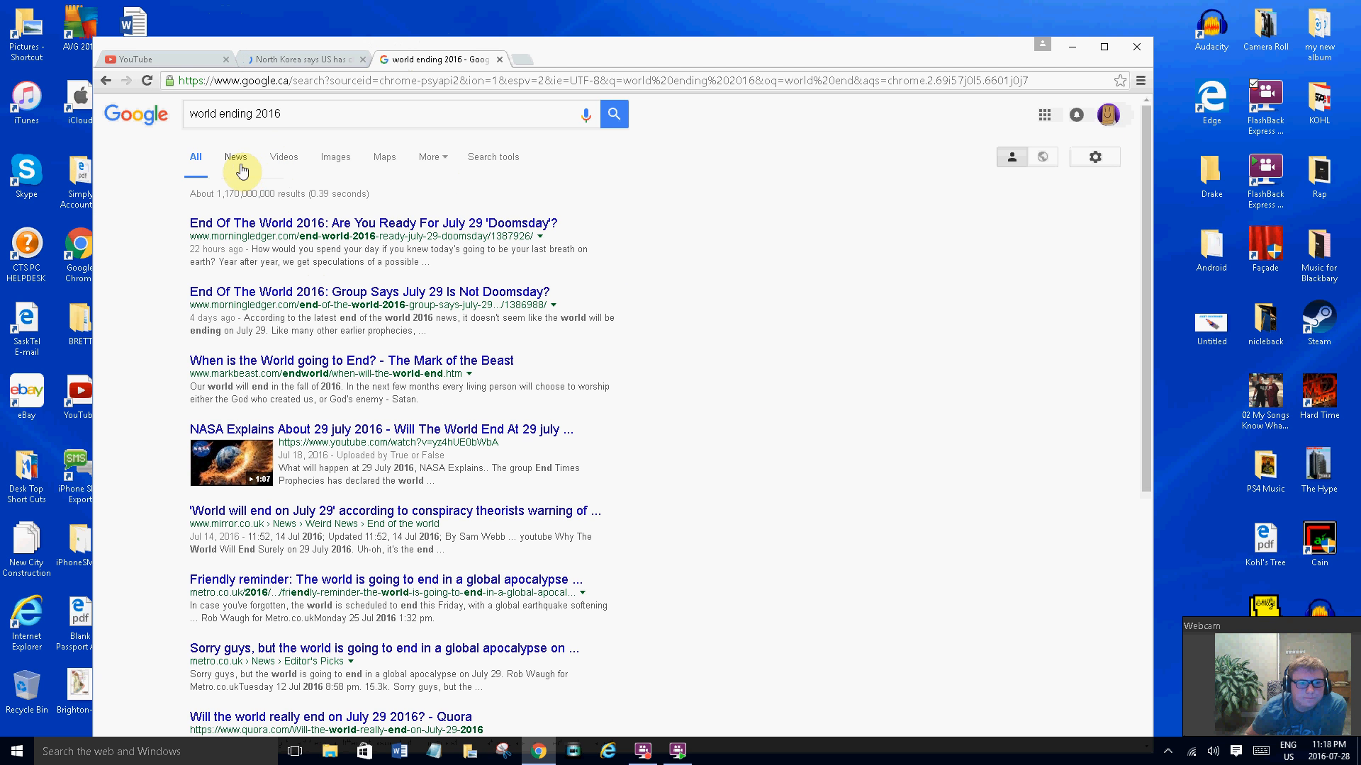
click(236, 157)
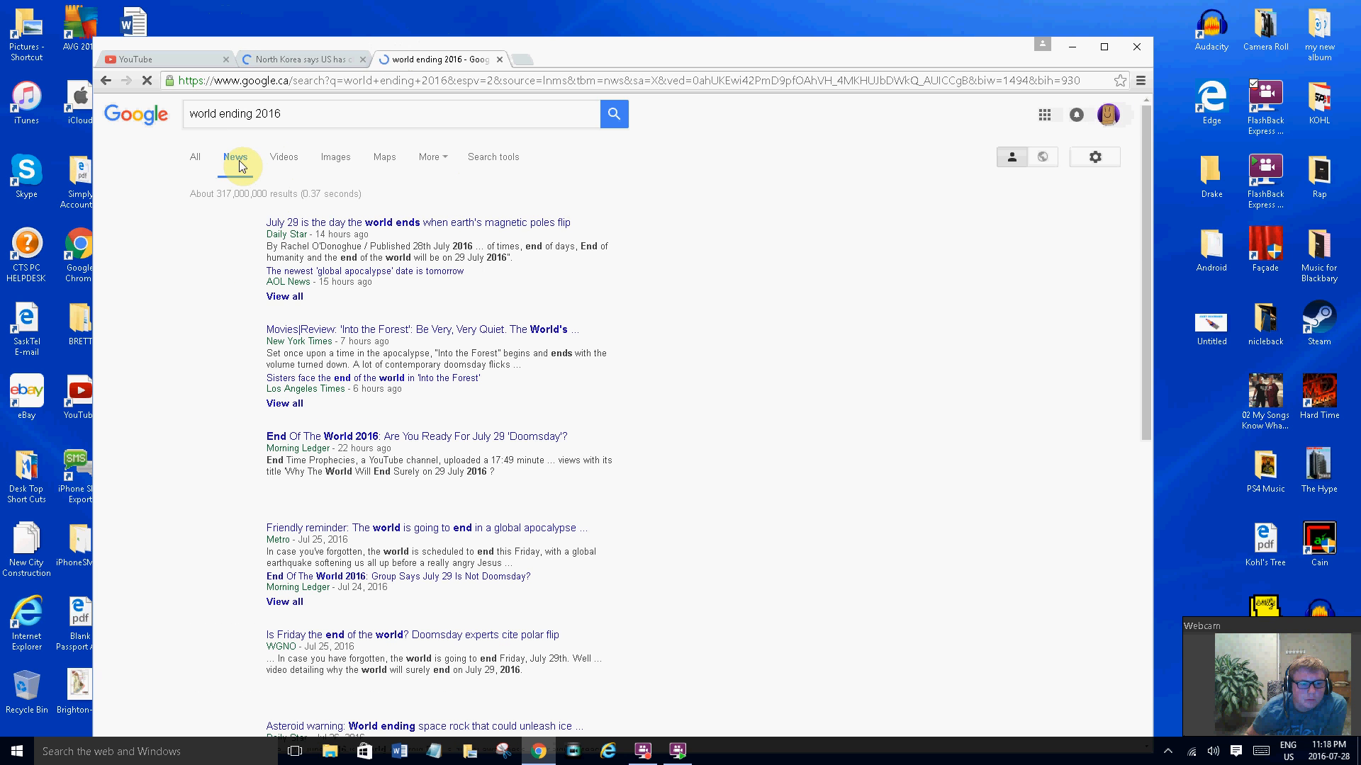
click(235, 157)
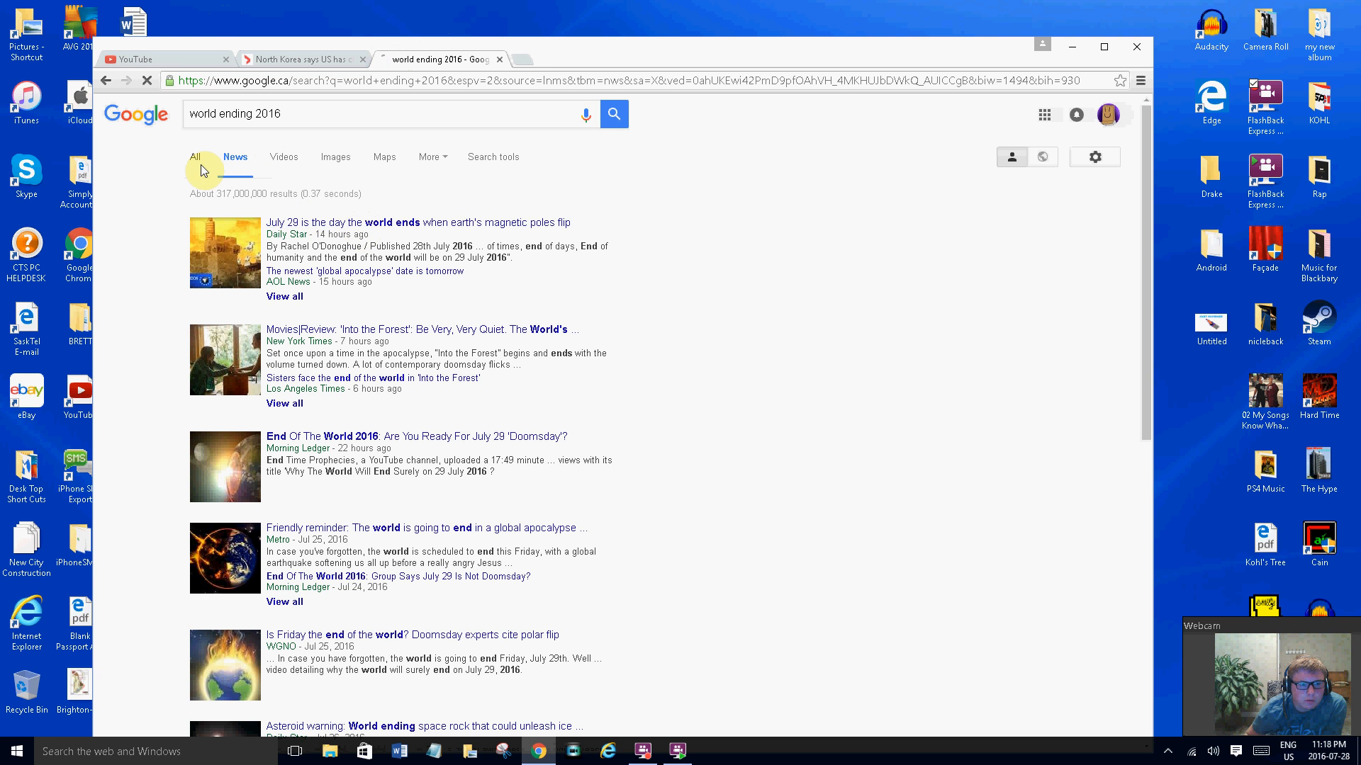
click(194, 157)
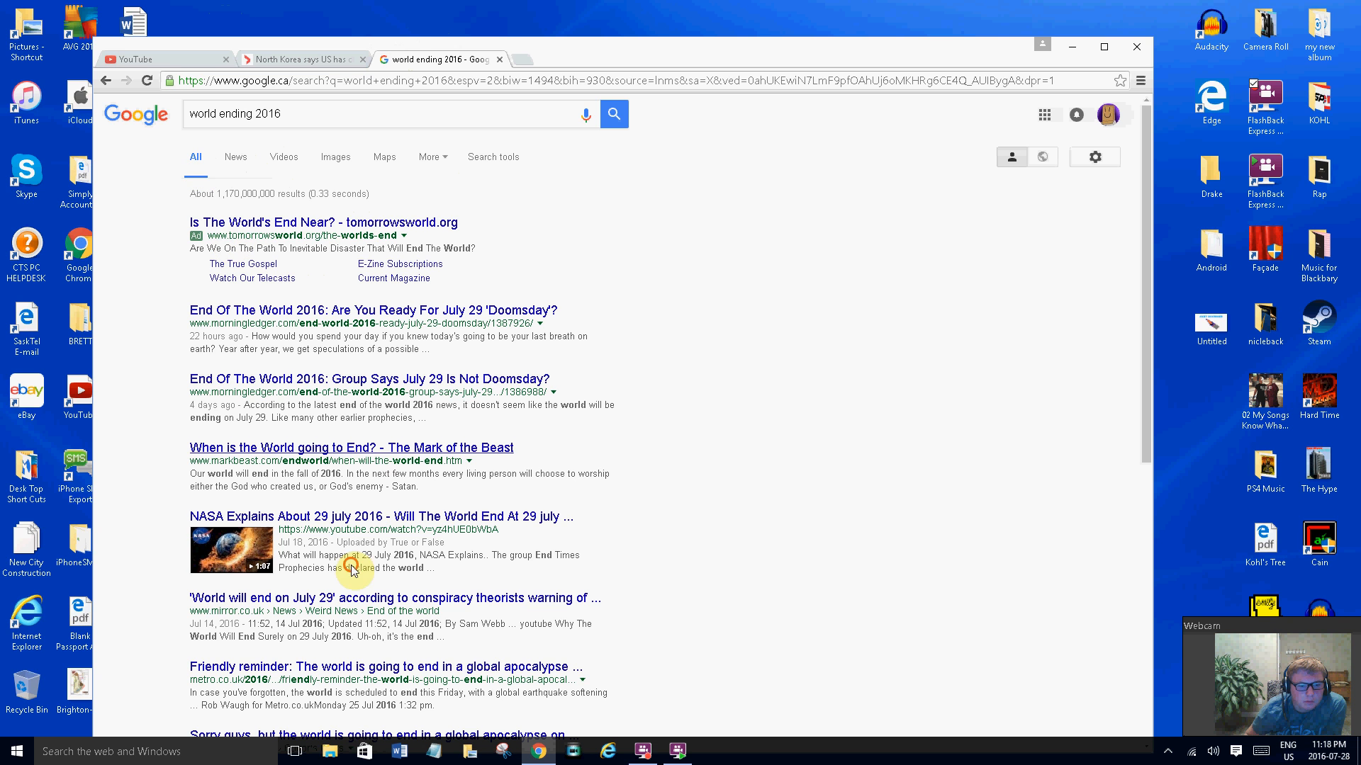
mouse_move(292, 263)
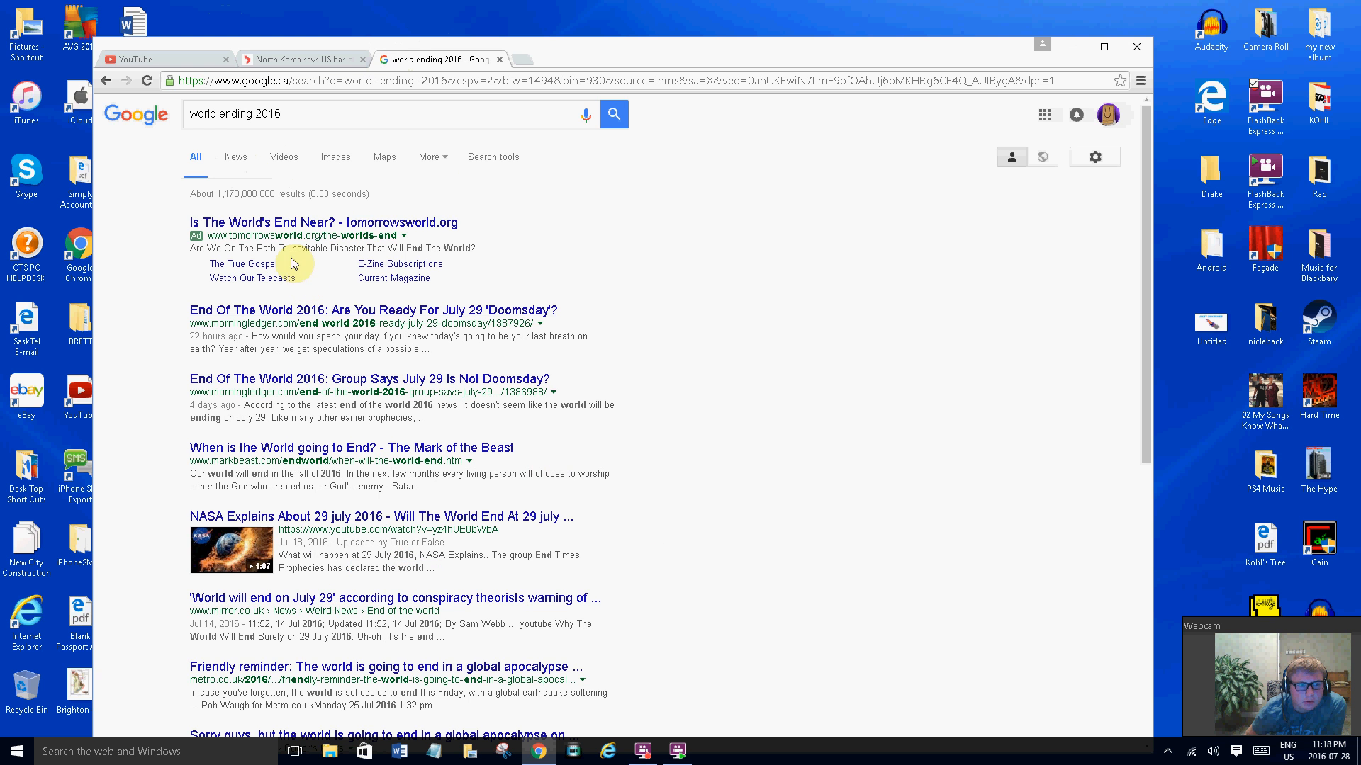
click(282, 157)
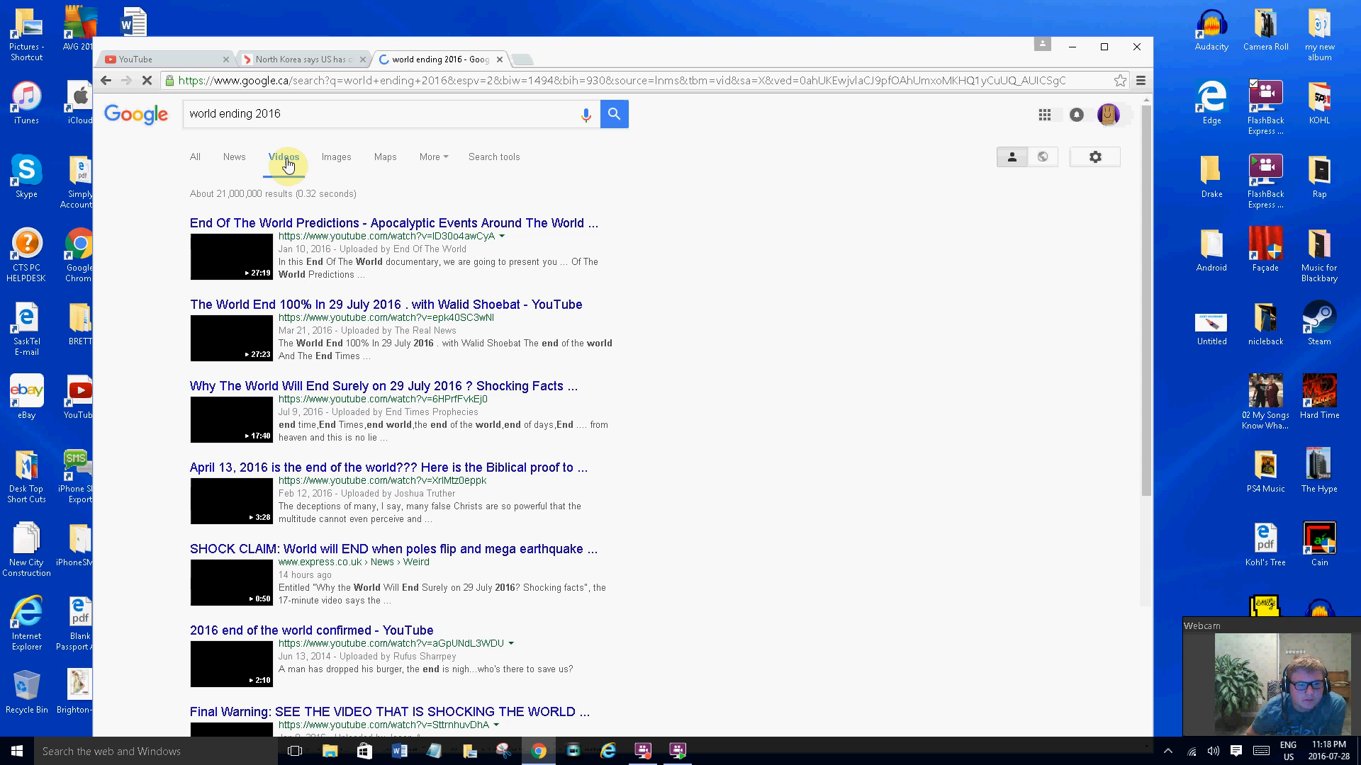
mouse_move(234, 157)
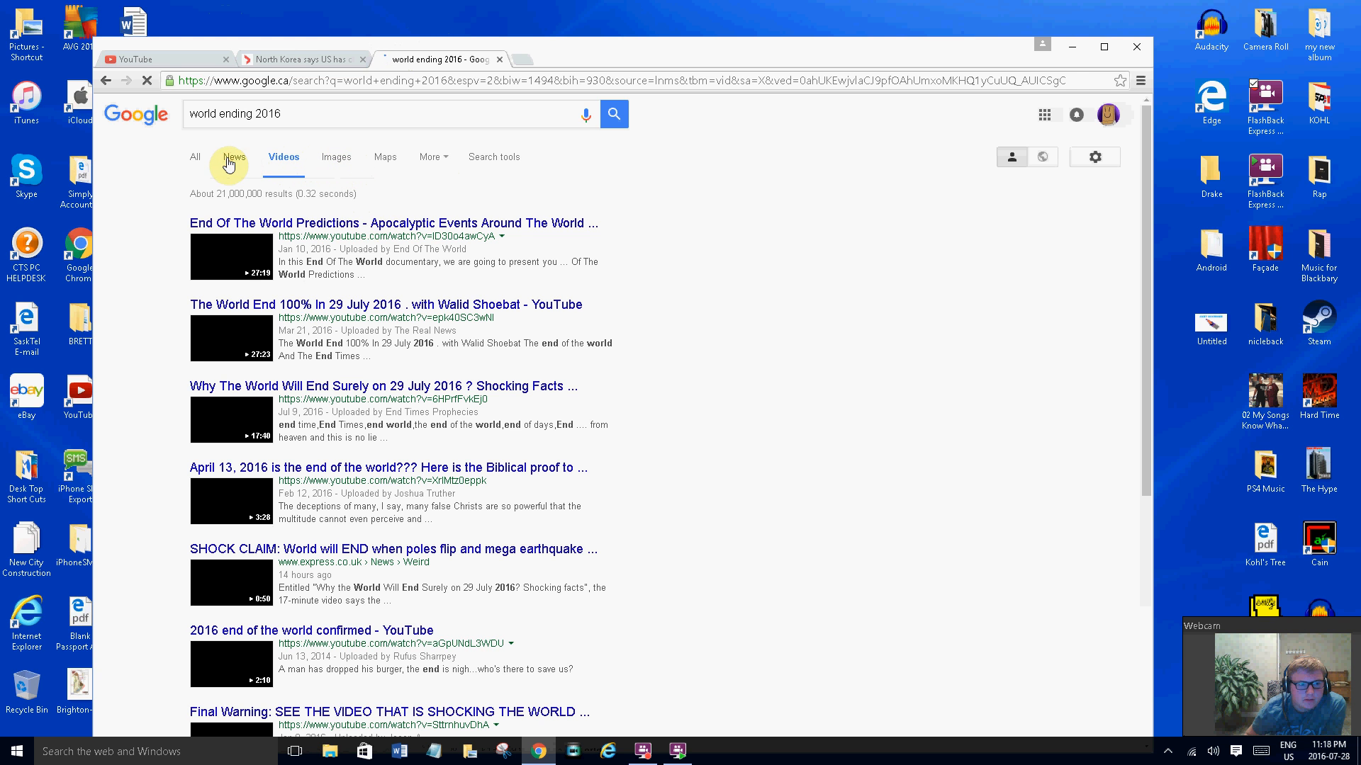
click(233, 157)
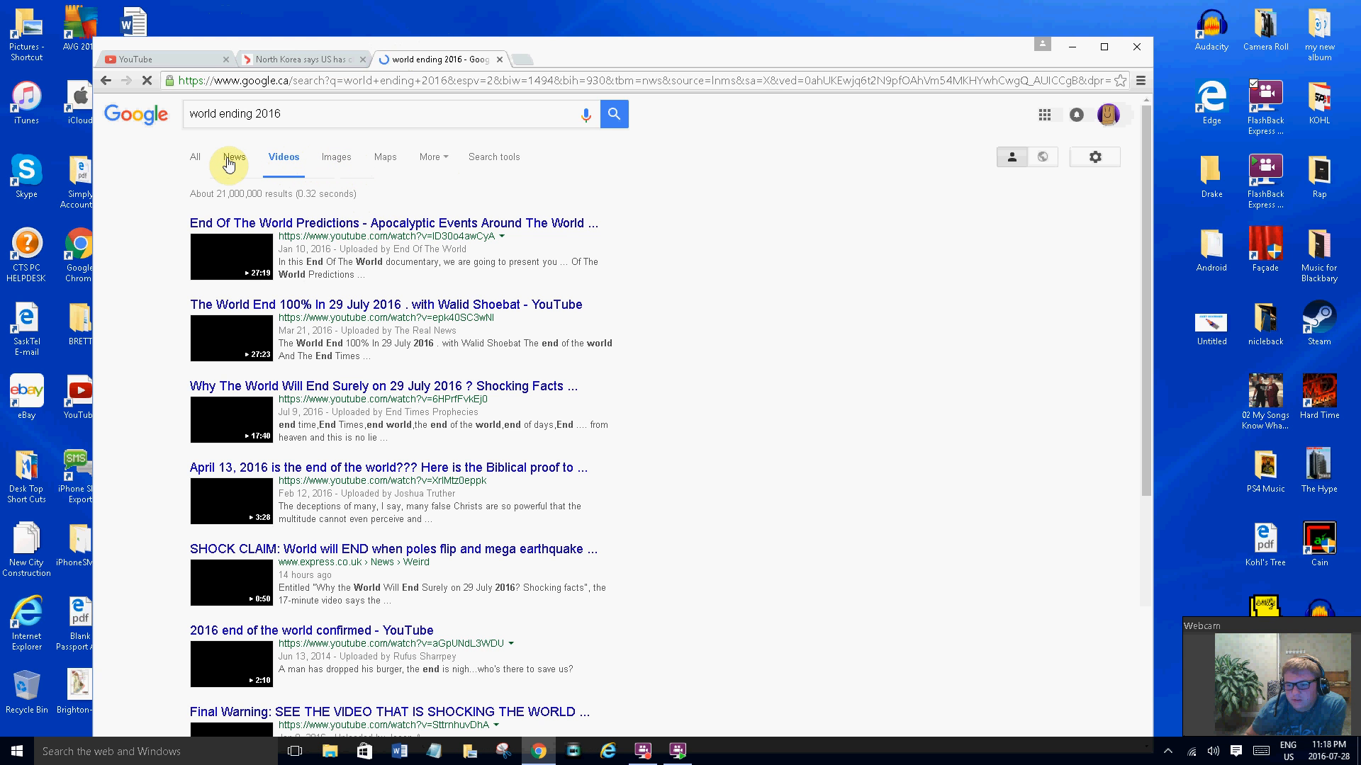
click(233, 157)
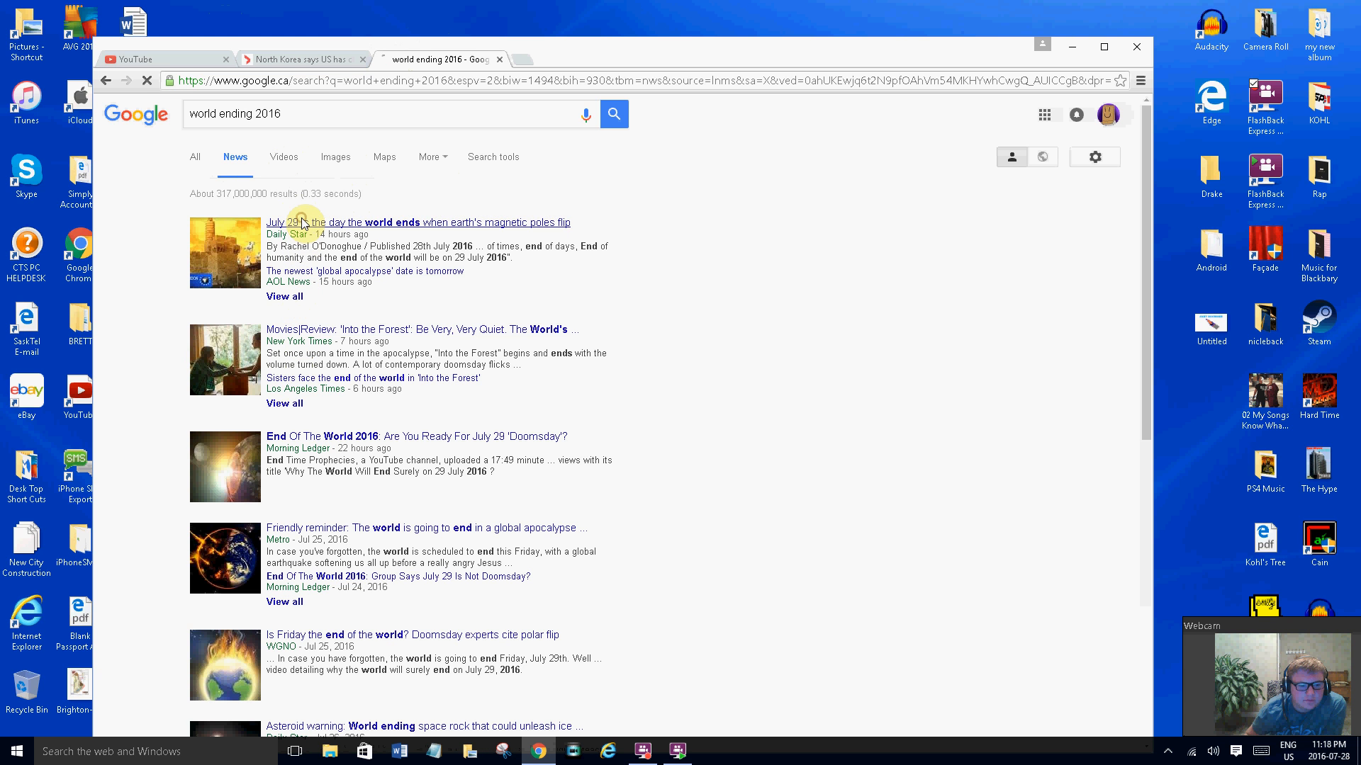
click(417, 222)
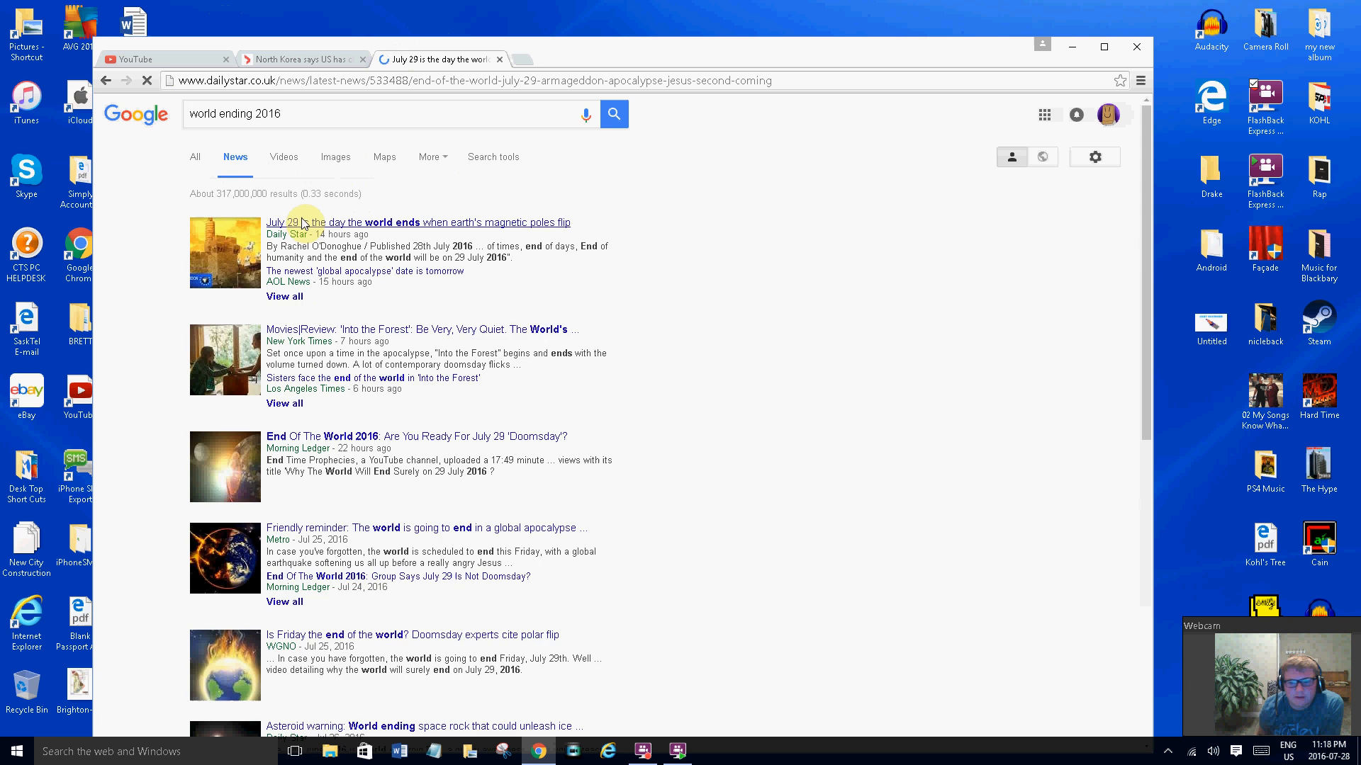
Let the Daily Star end-of-the-world article load and scroll down into its text
click(417, 222)
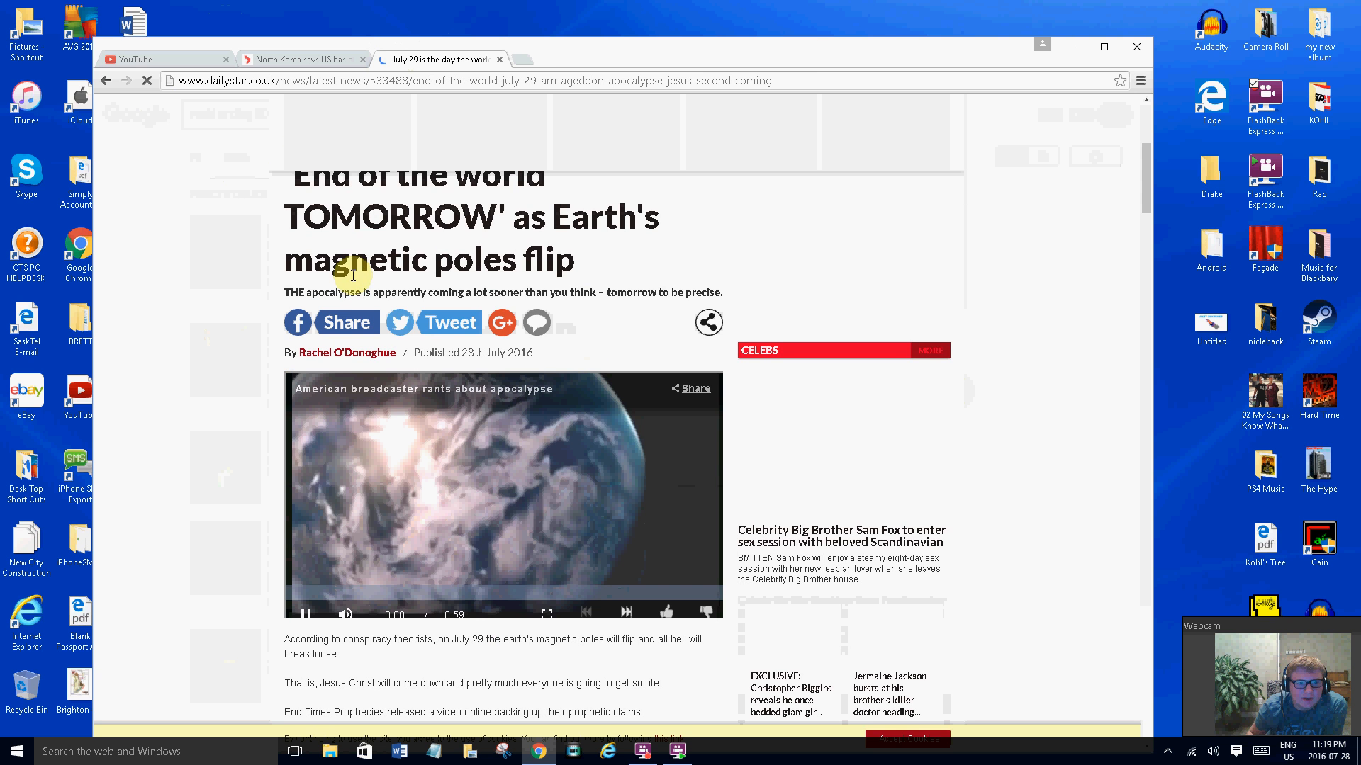
mouse_move(408, 621)
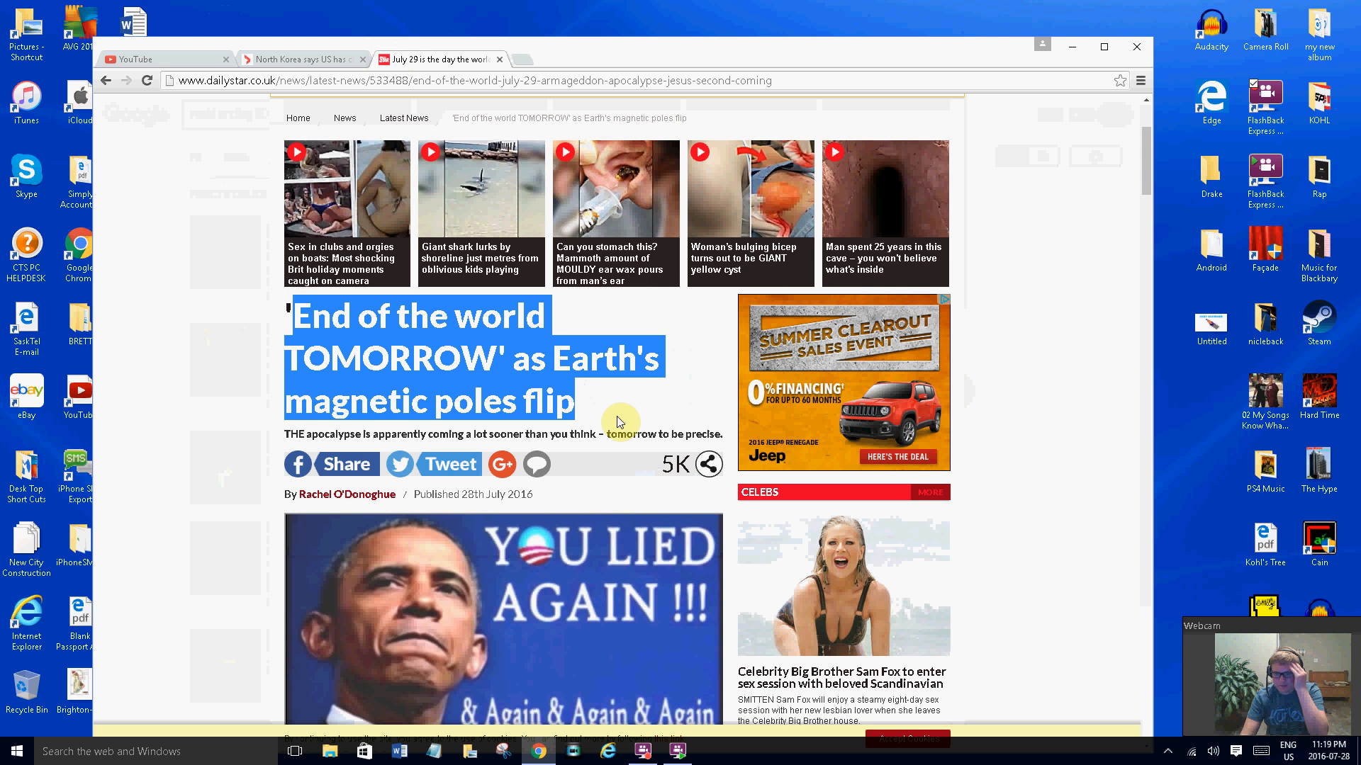
scroll(down, 3)
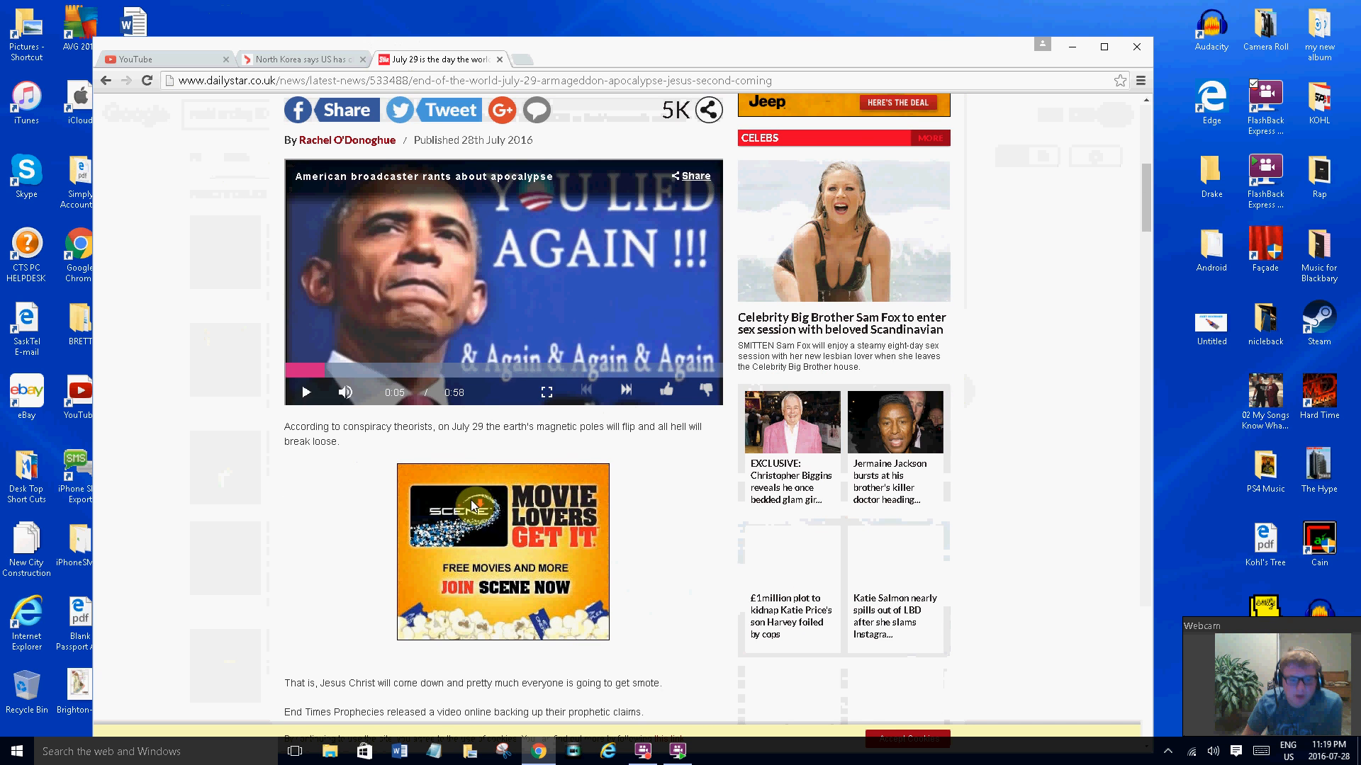
scroll(down, 3)
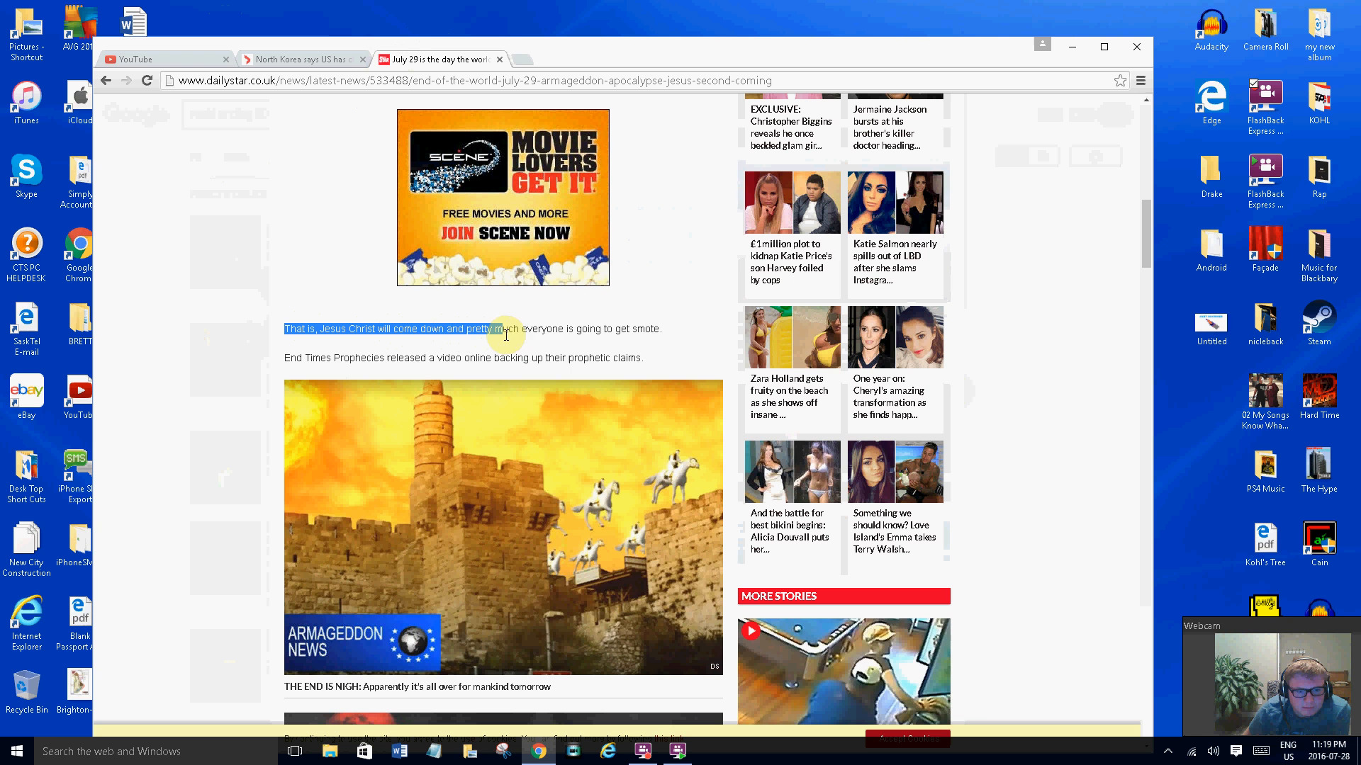
Highlight the Jesus Christ sentence and the sentence about amateur-looking graphics
drag(499, 328, 646, 357)
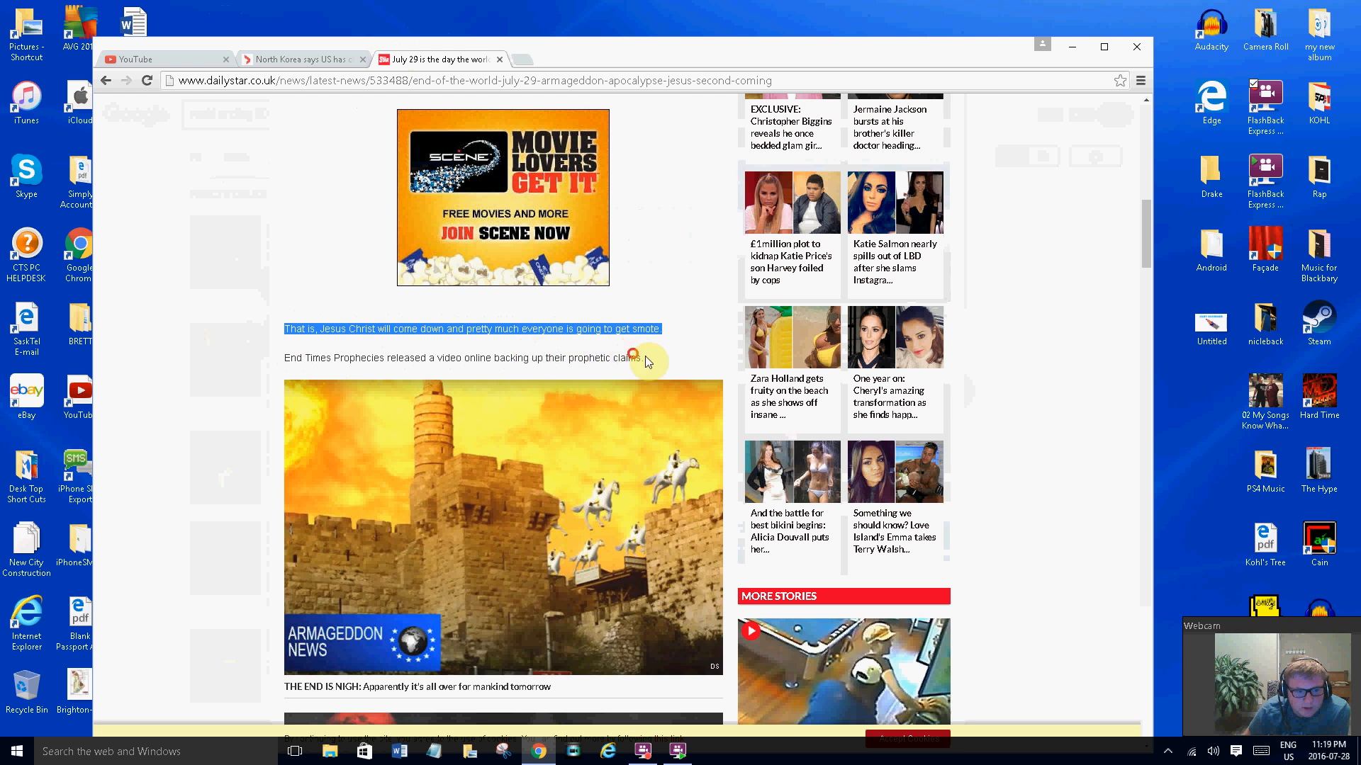
scroll(down, 3)
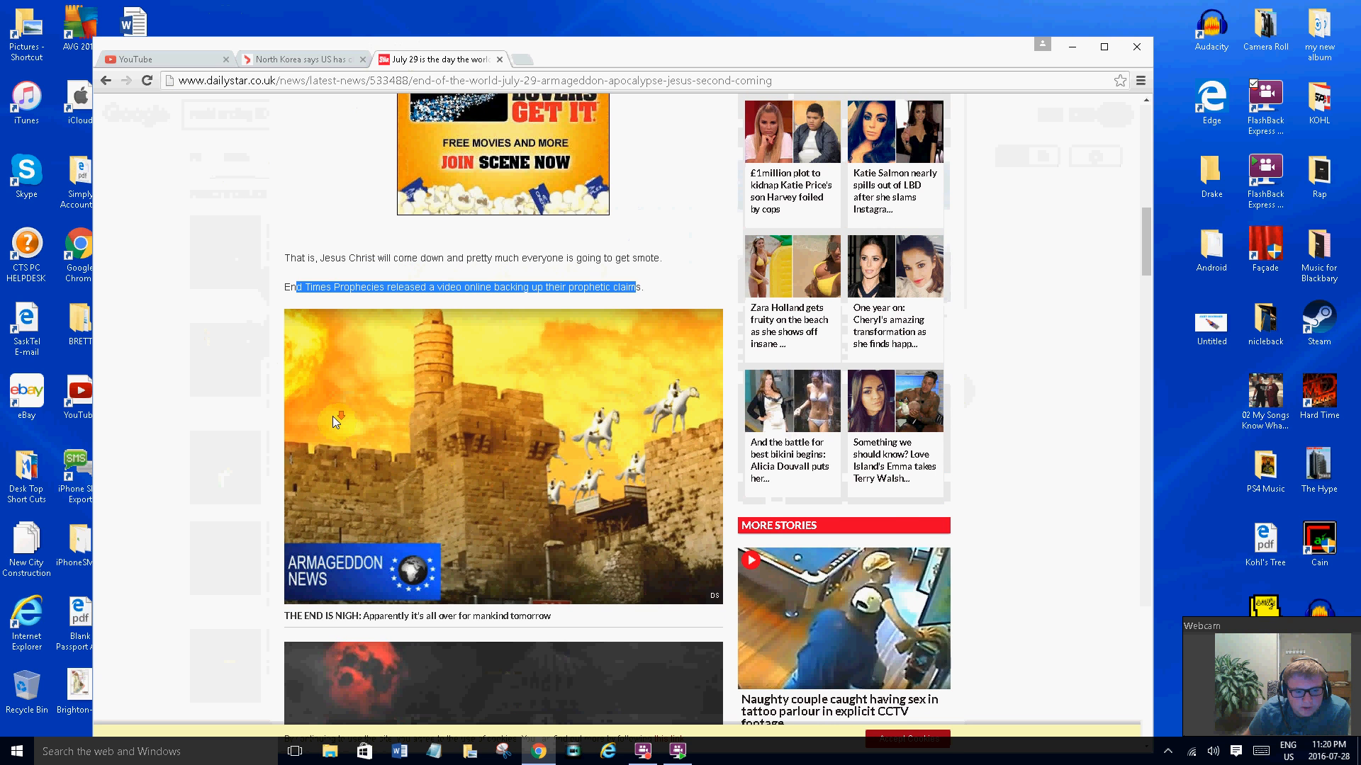
scroll(down, 3)
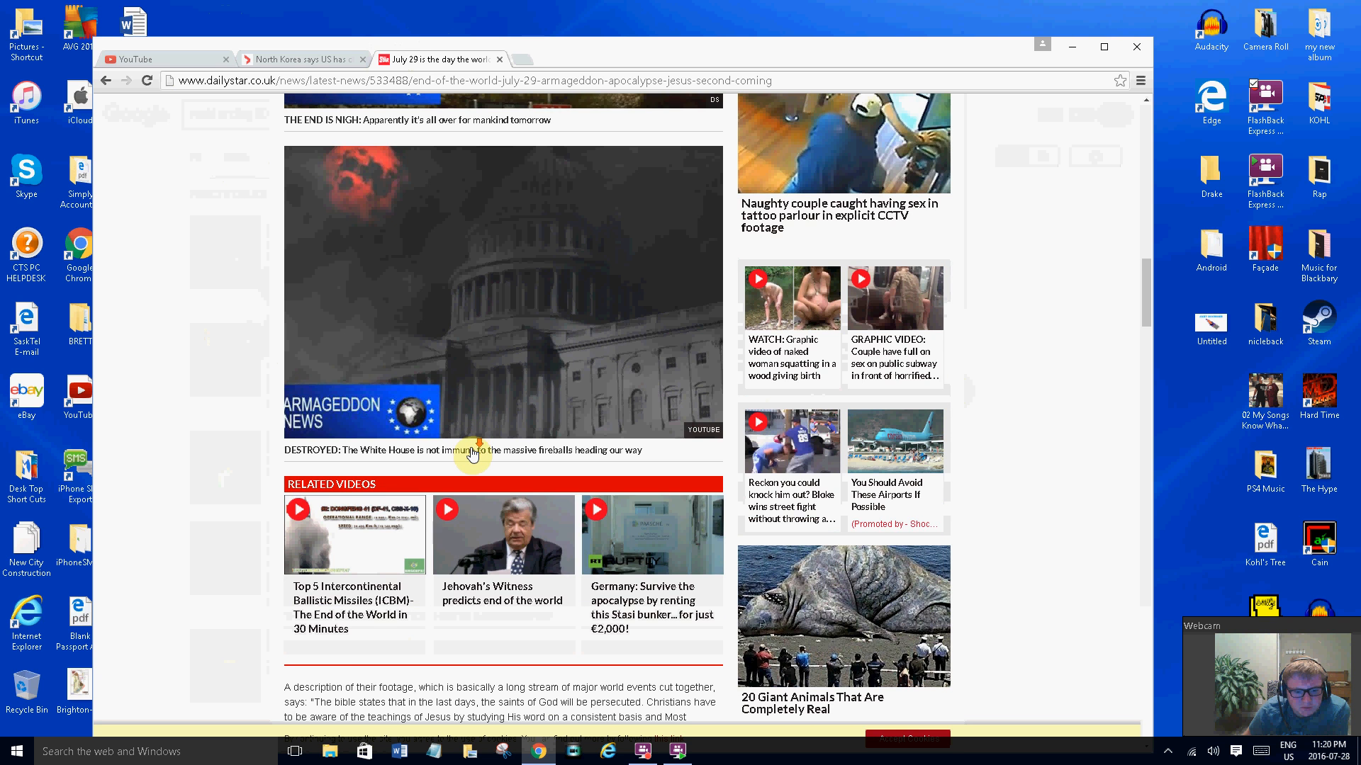
scroll(down, 3)
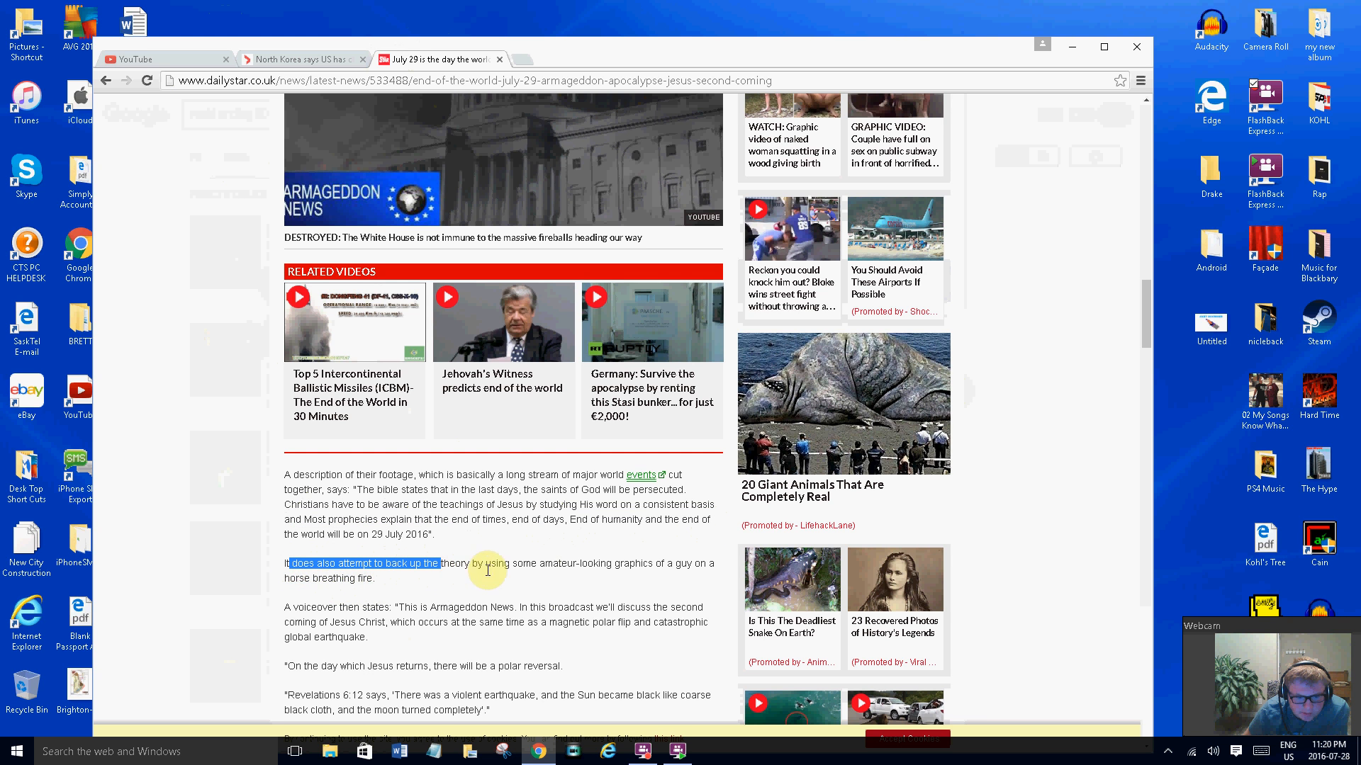
drag(439, 563, 375, 578)
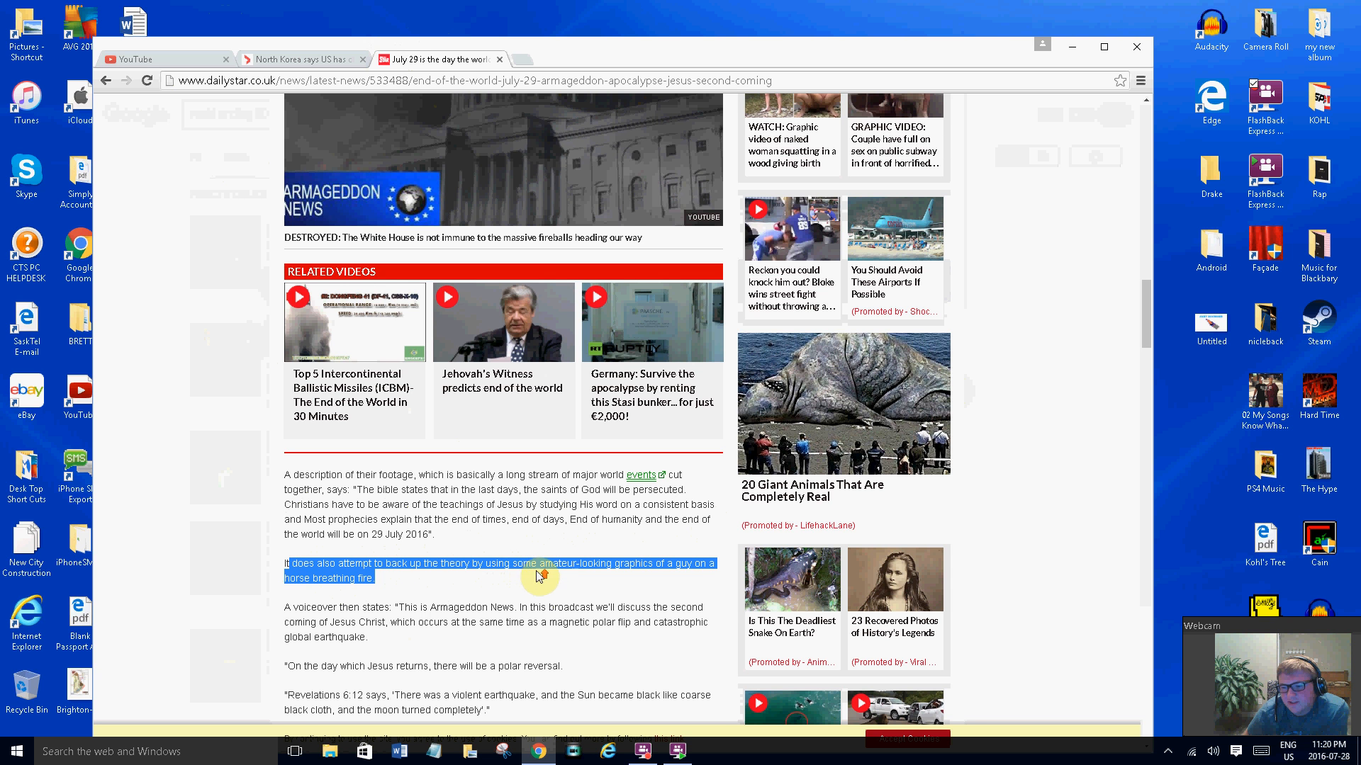
Scroll down to the 'Days in history when the Earth stood still' gallery
scroll(up, 3)
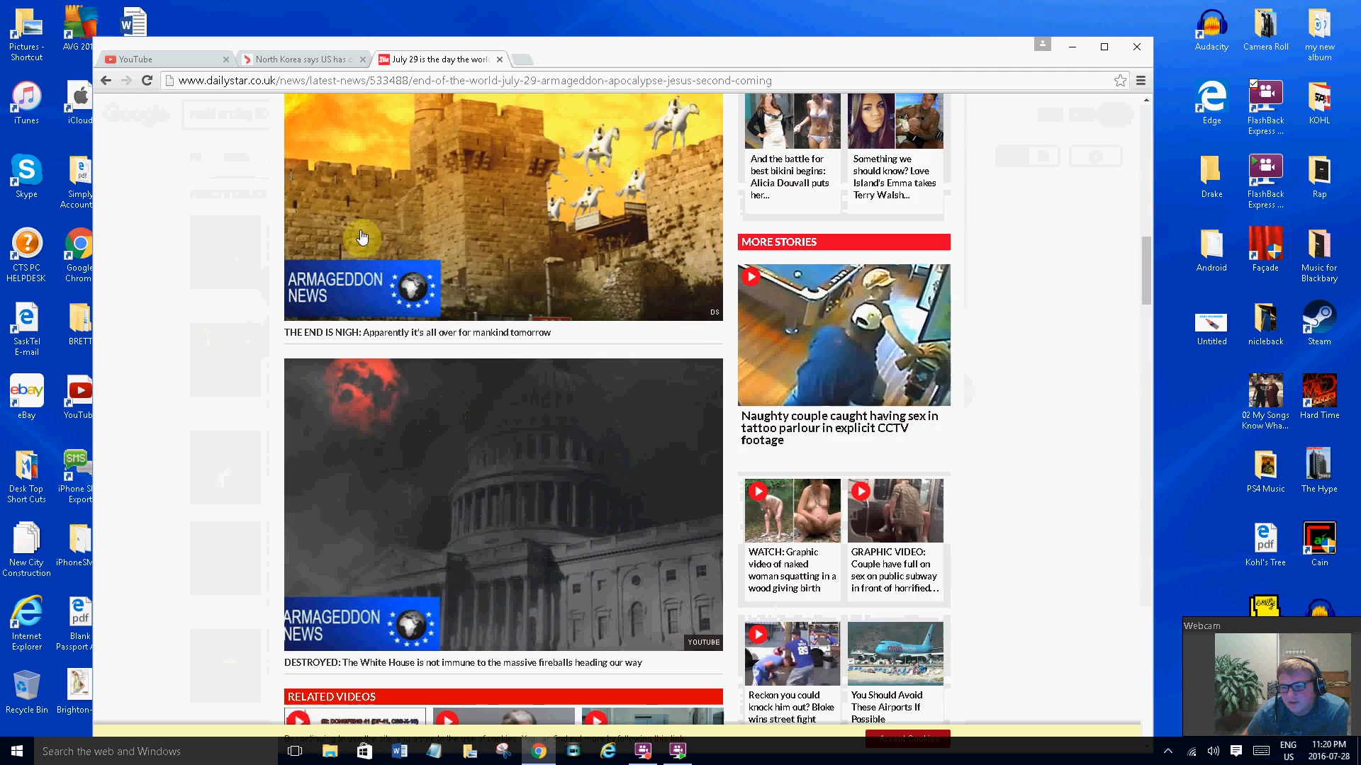
scroll(up, 3)
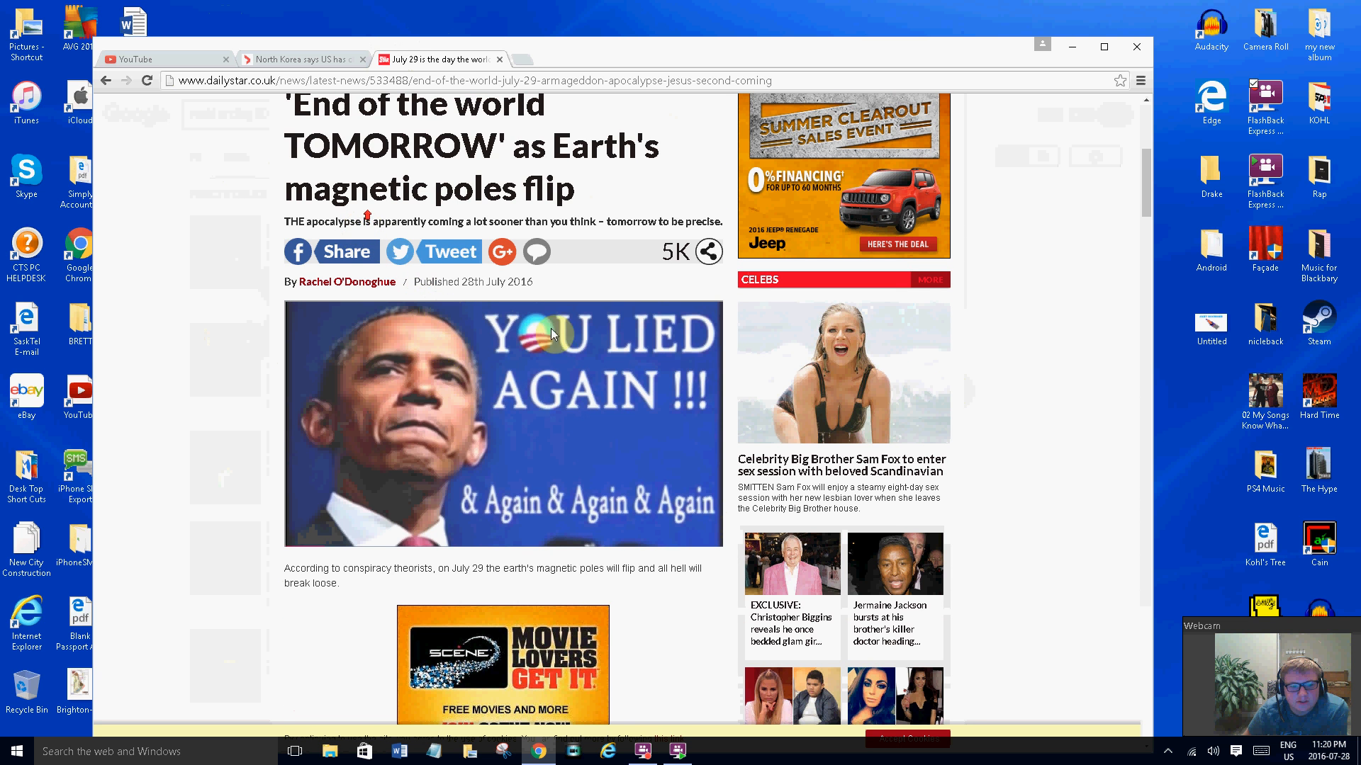
scroll(down, 3)
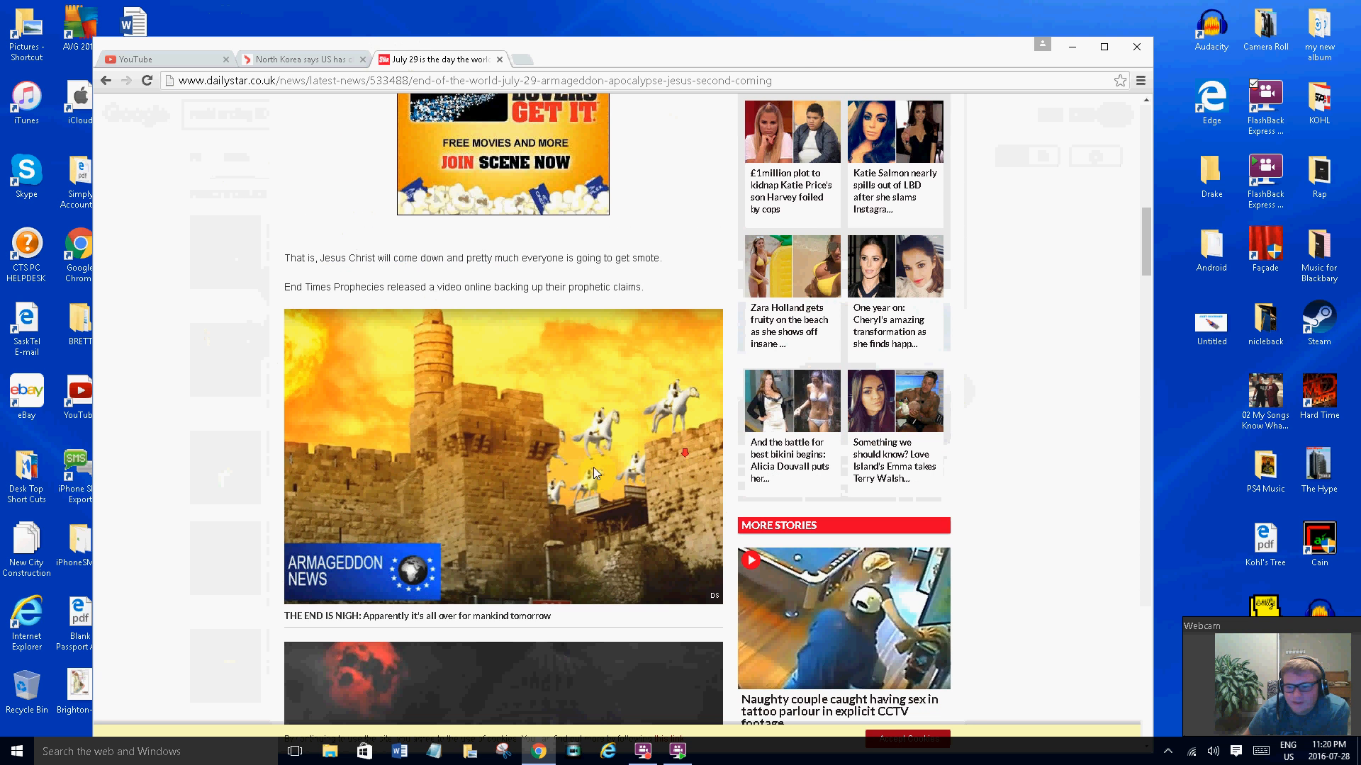
scroll(down, 3)
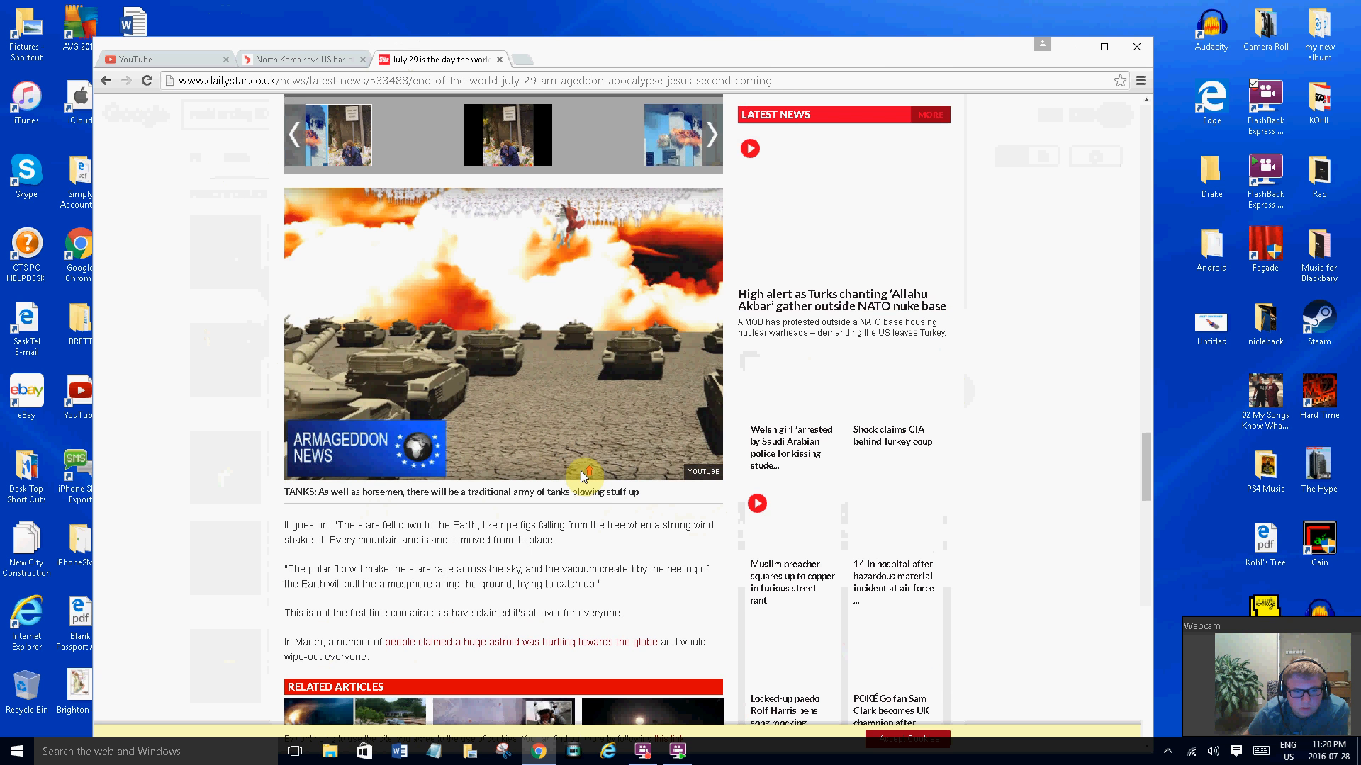
scroll(down, 3)
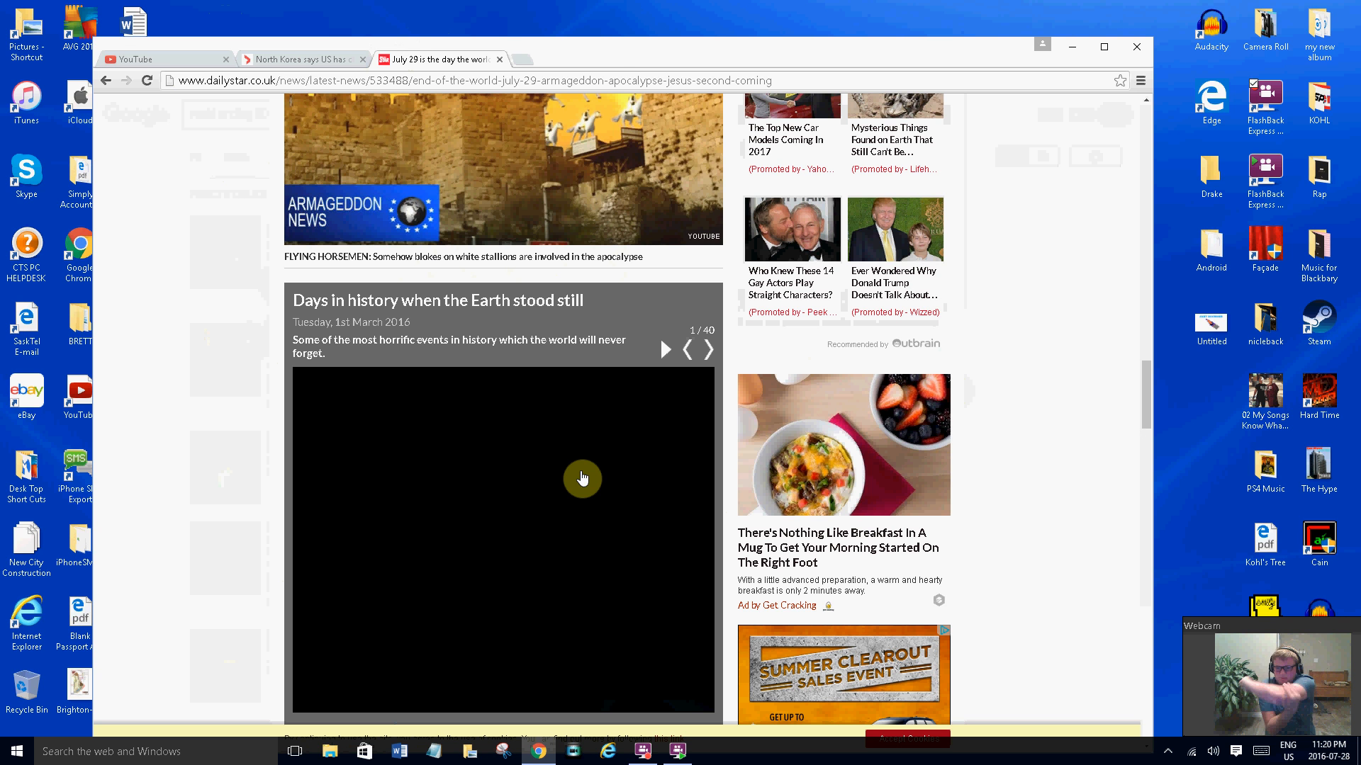
mouse_move(610, 49)
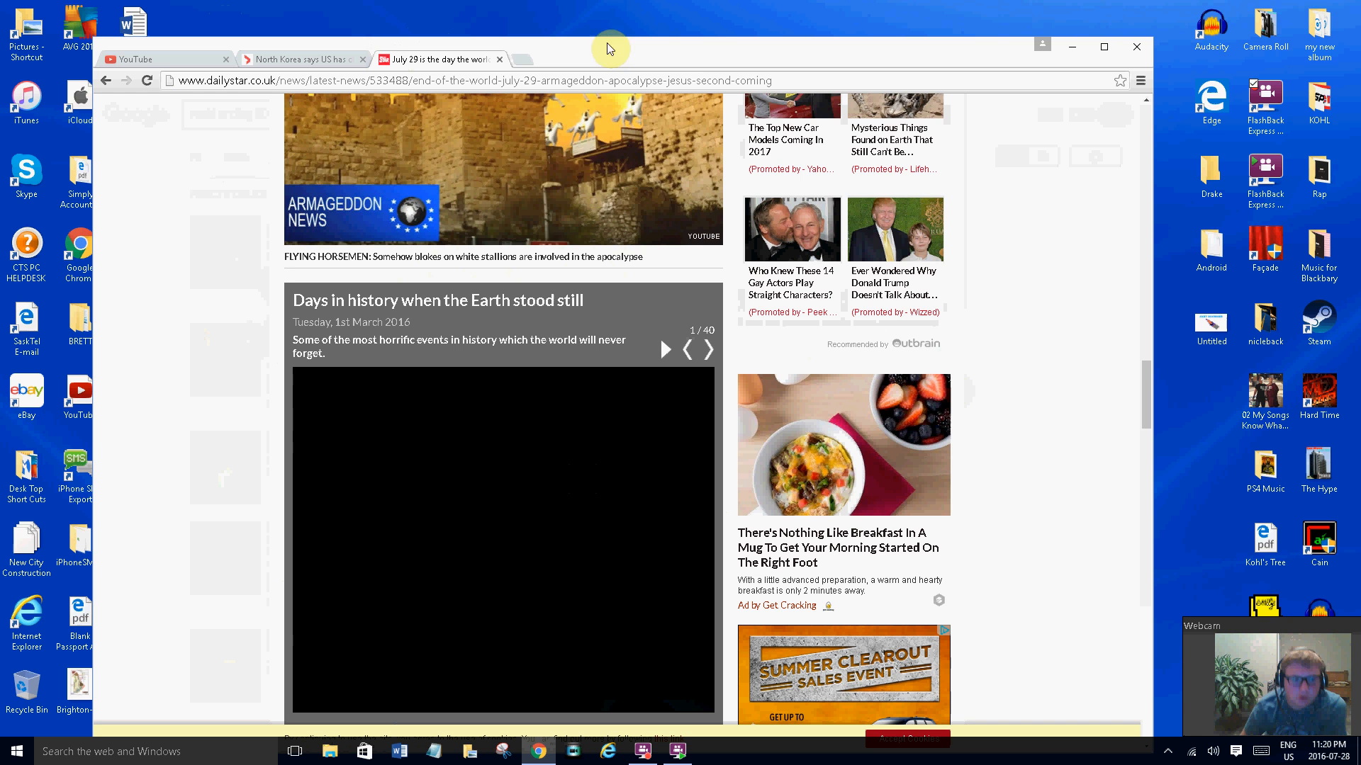
scroll(down, 3)
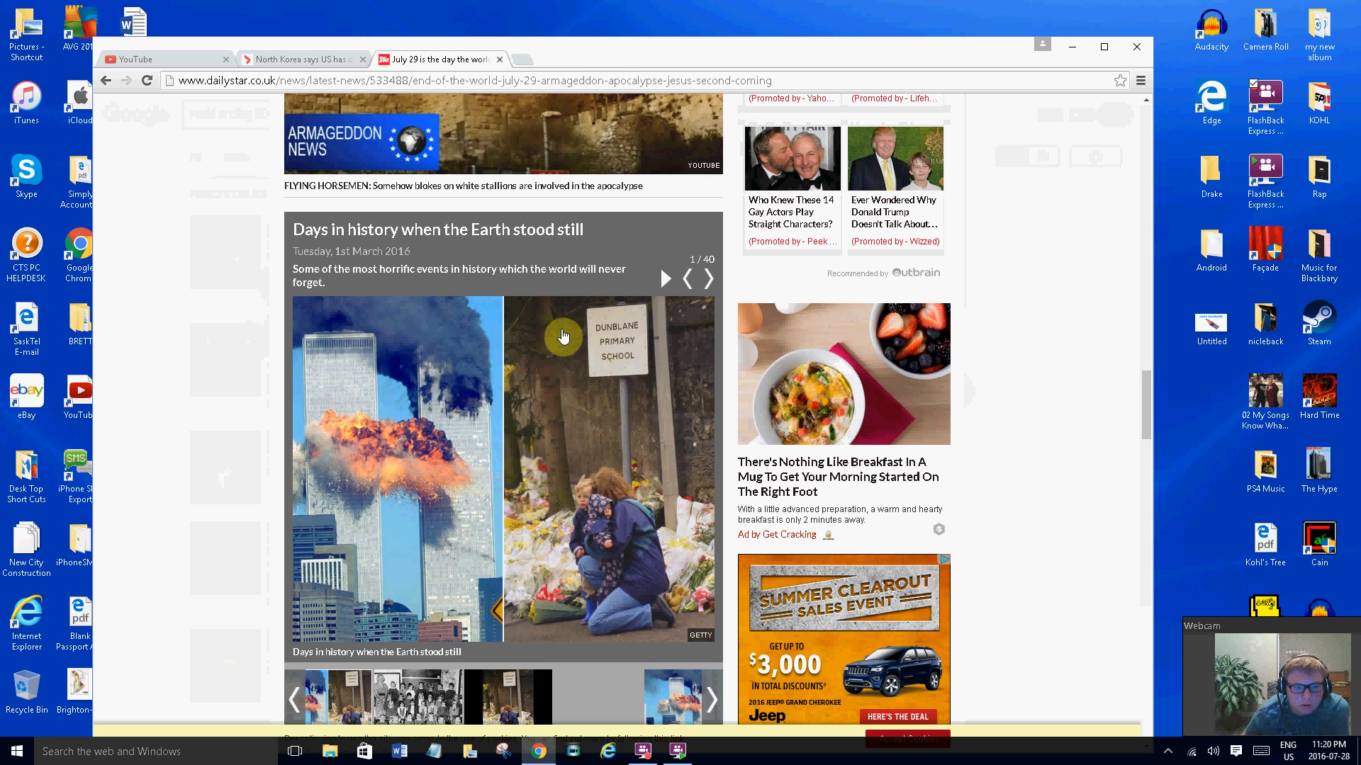
scroll(down, 3)
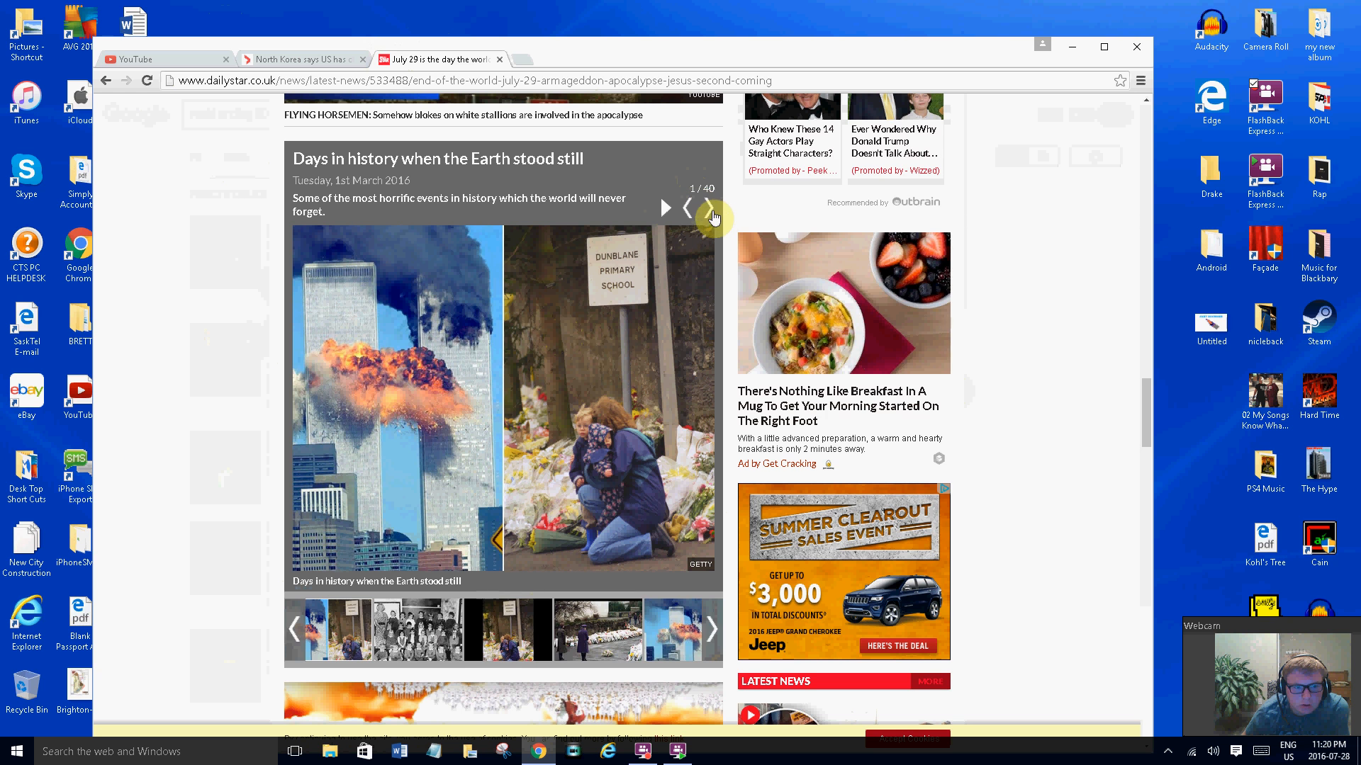
Page the gallery forward from photo 1 past the Omagh bomb photo to 7 of 40
click(711, 208)
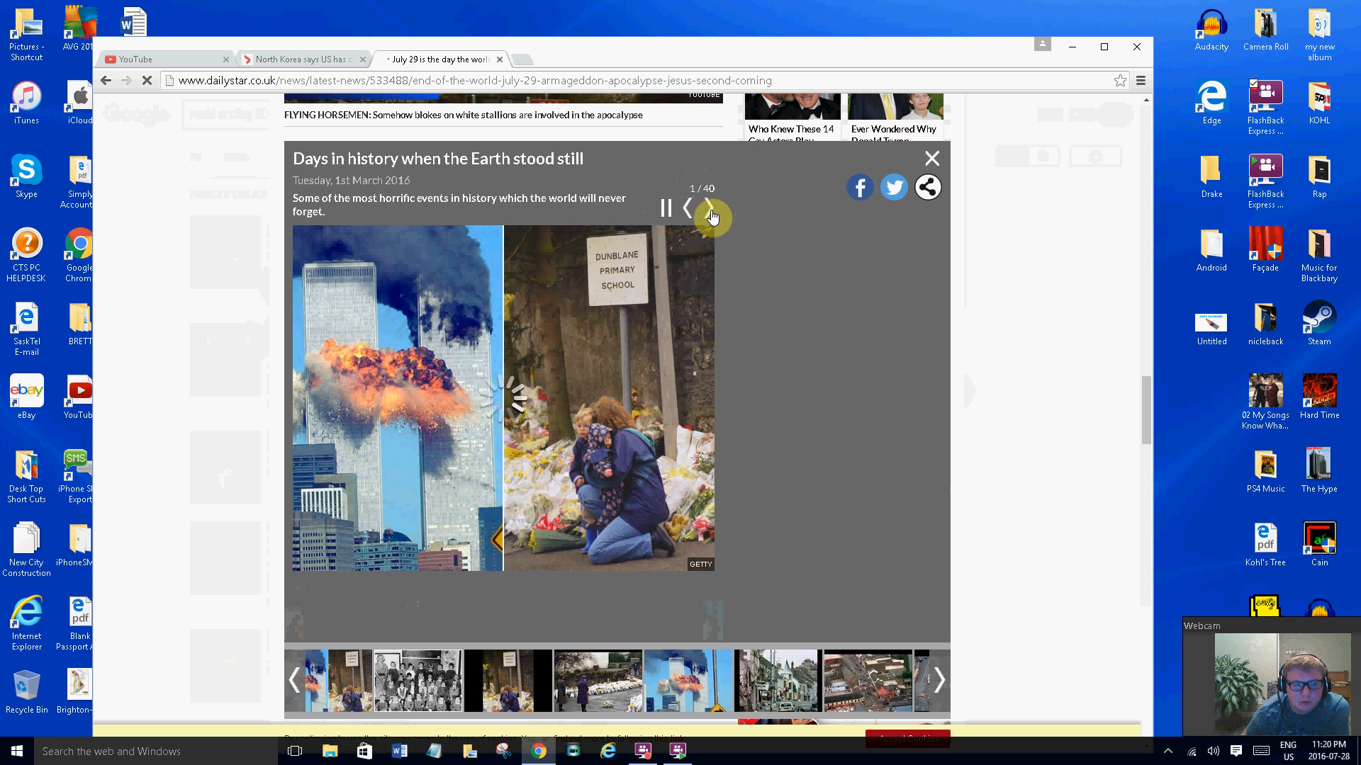
click(711, 208)
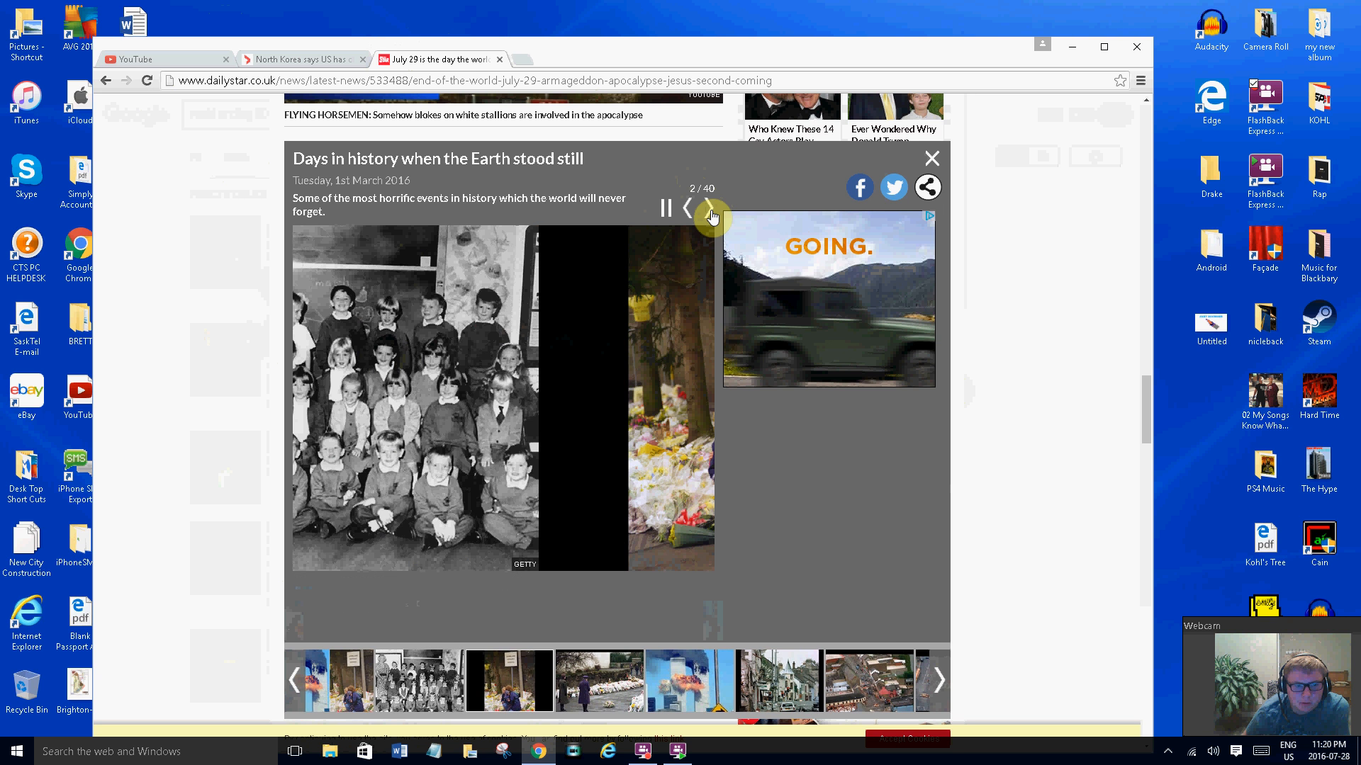
click(711, 209)
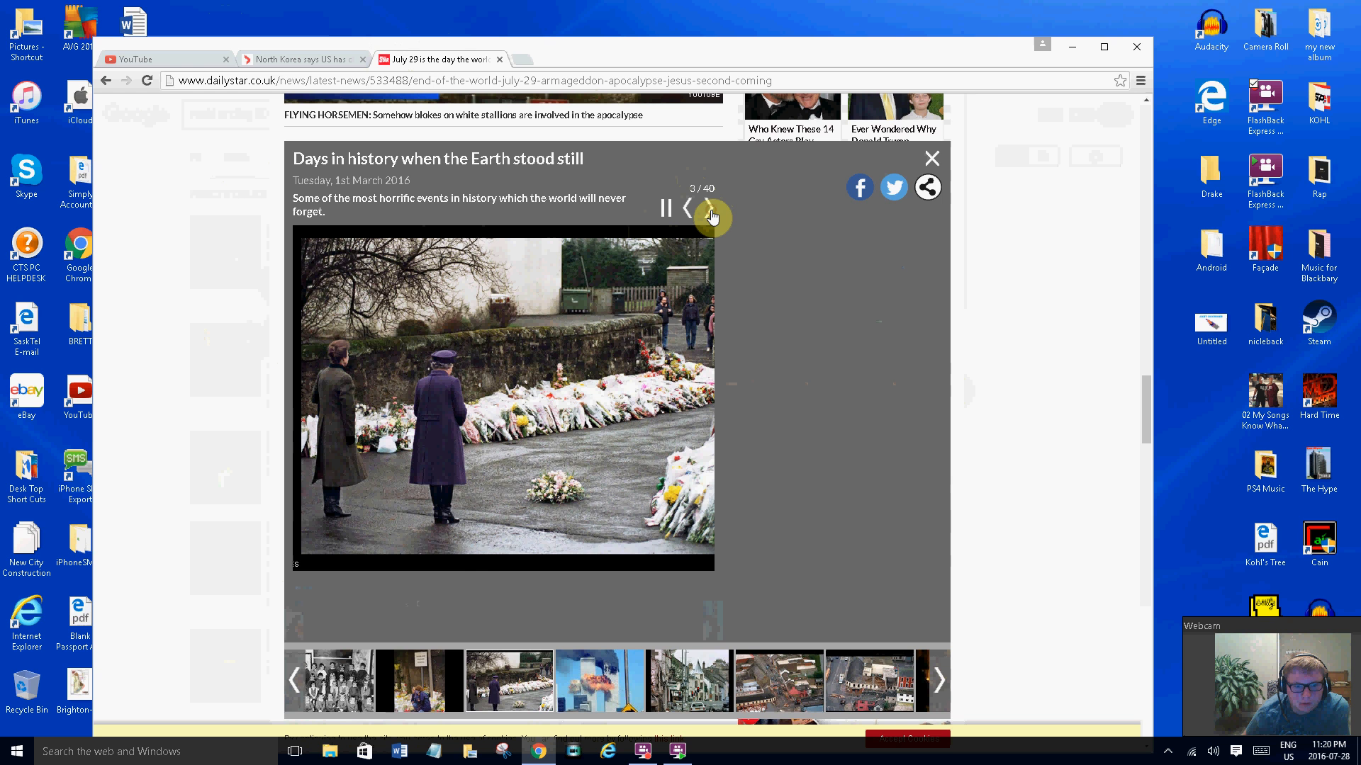
click(712, 213)
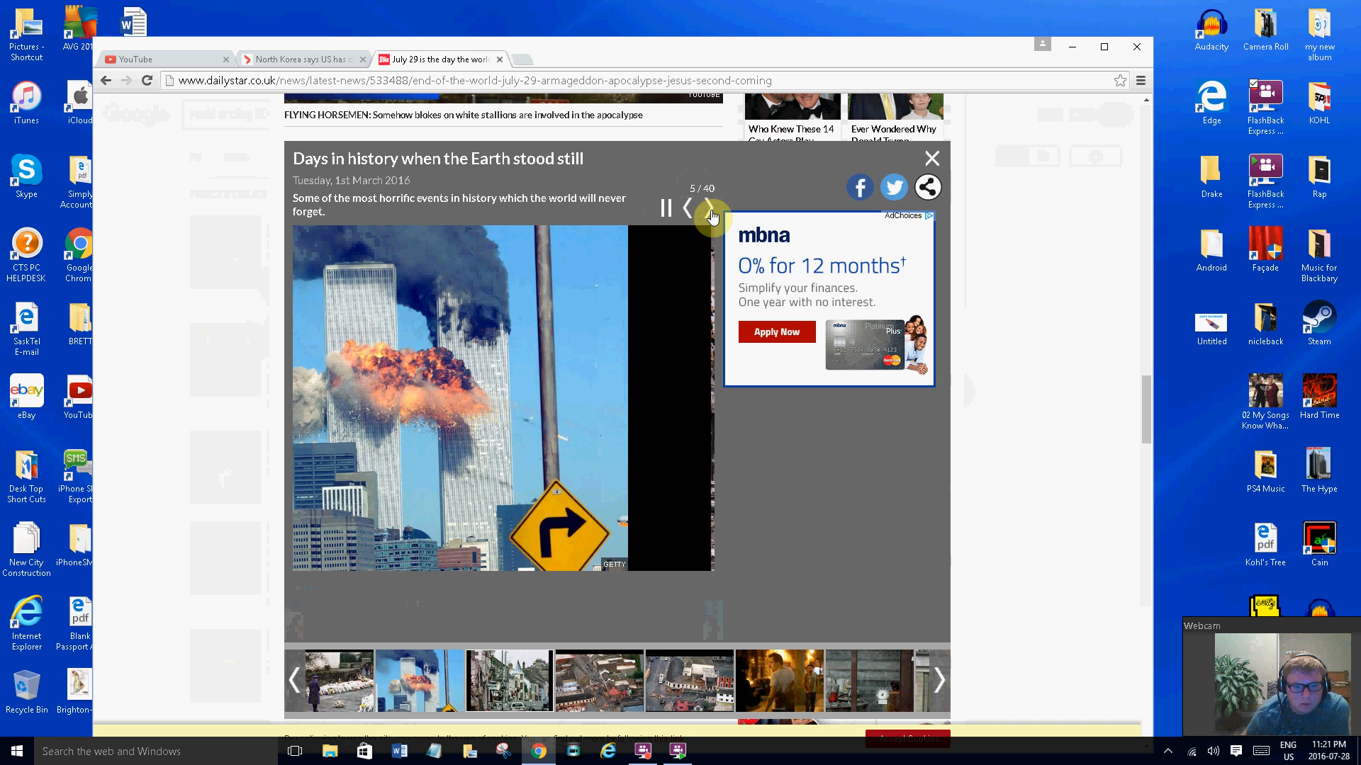
click(712, 209)
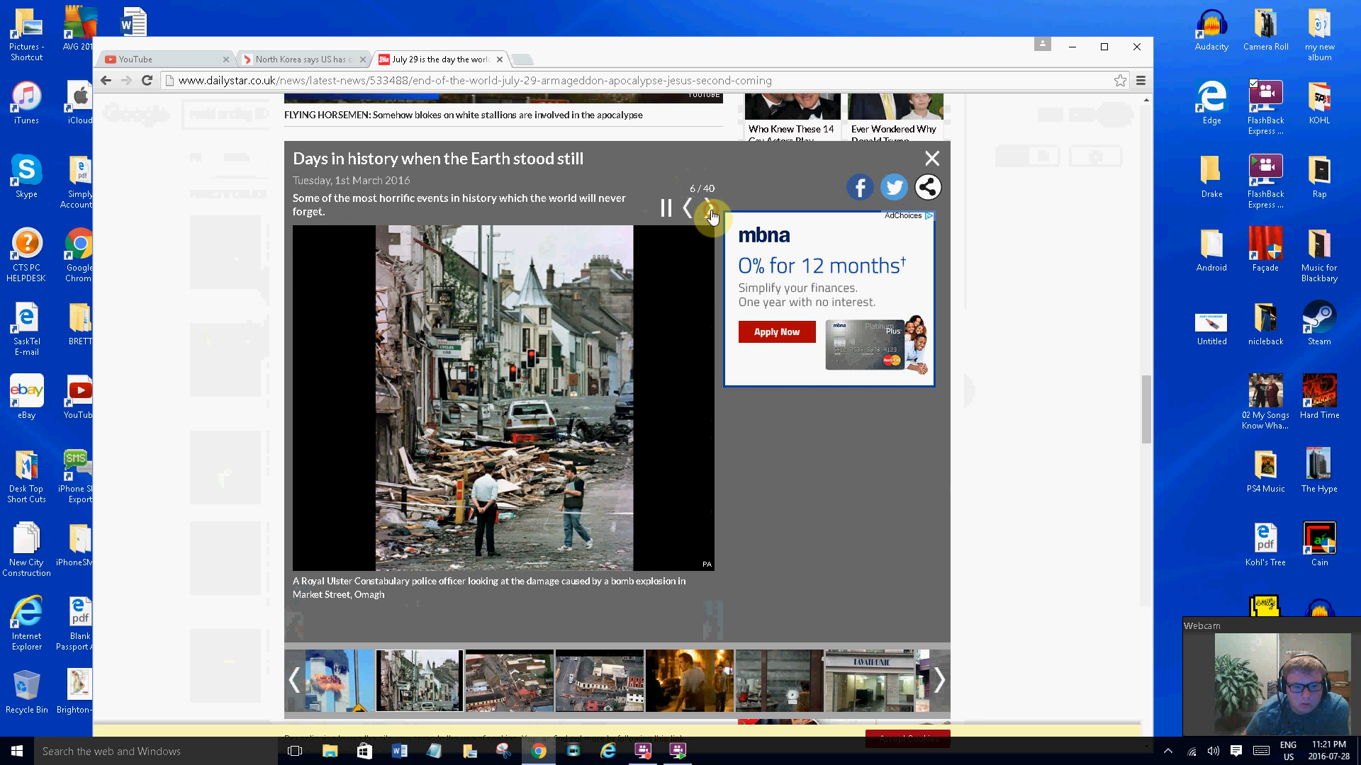
click(712, 215)
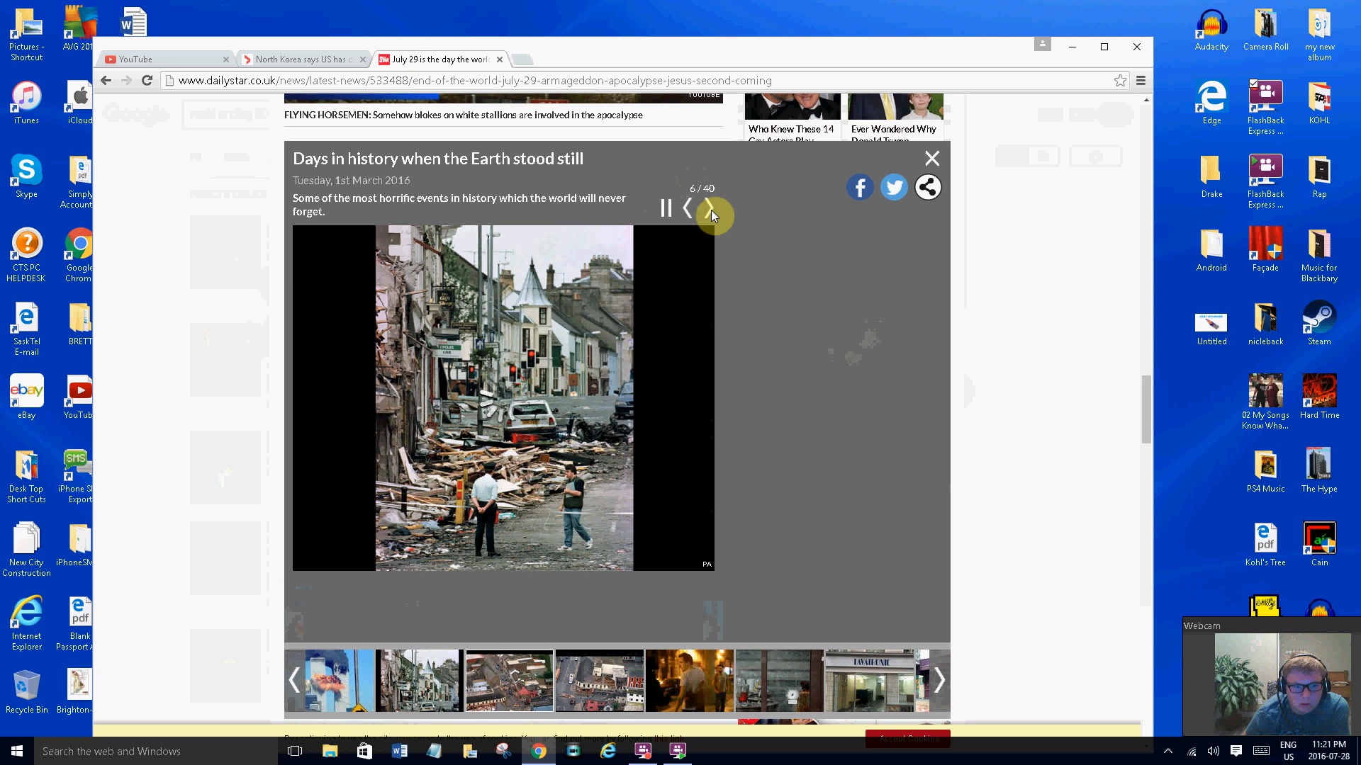
click(712, 213)
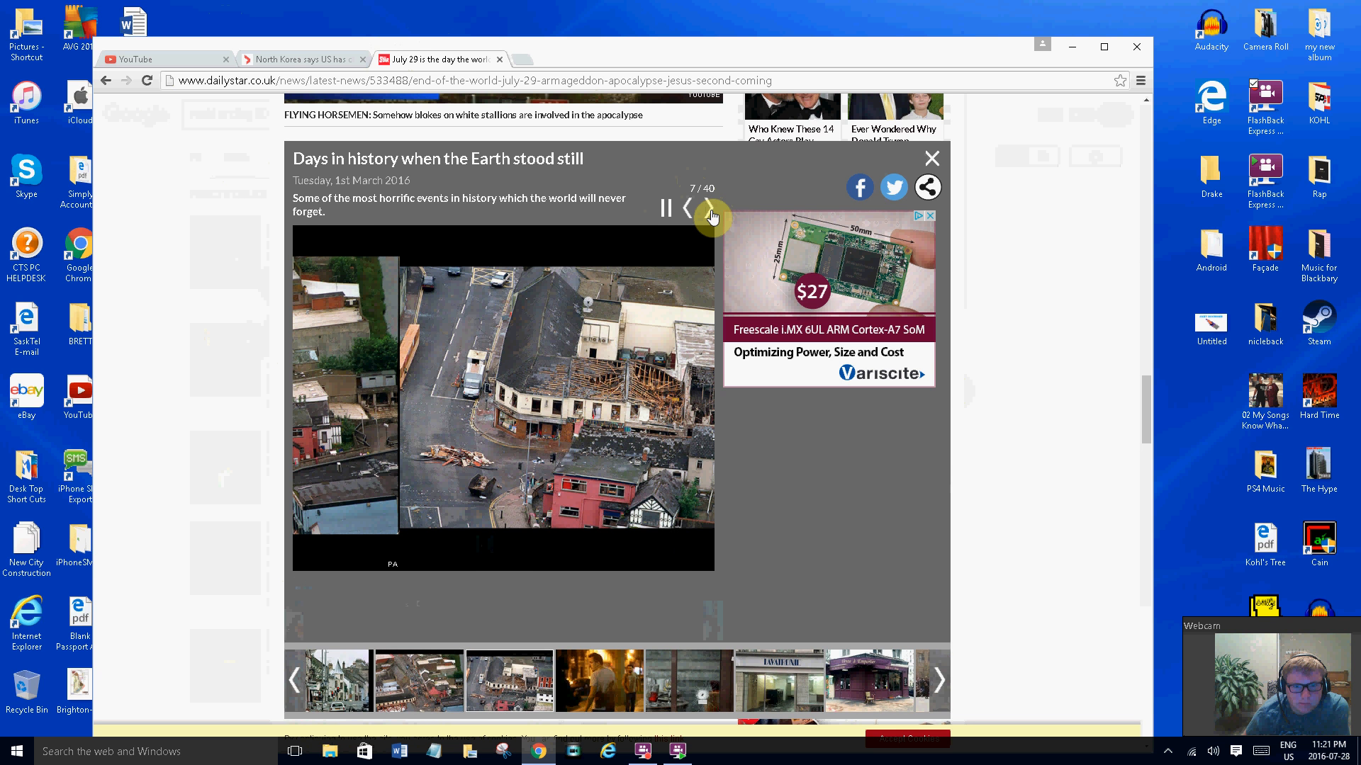
Highlight the stars-falling and polar-flip quotes, then scroll to the reader comments
scroll(down, 3)
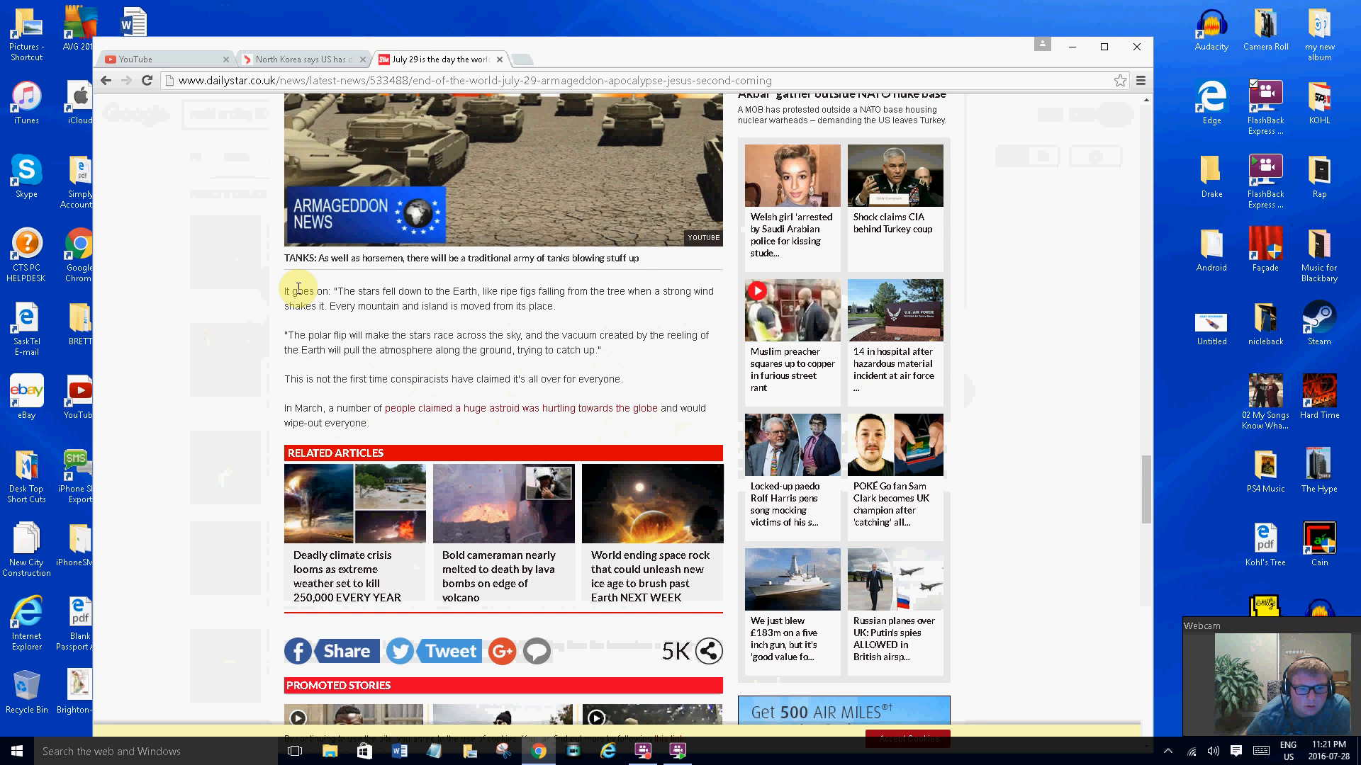
drag(349, 290, 459, 291)
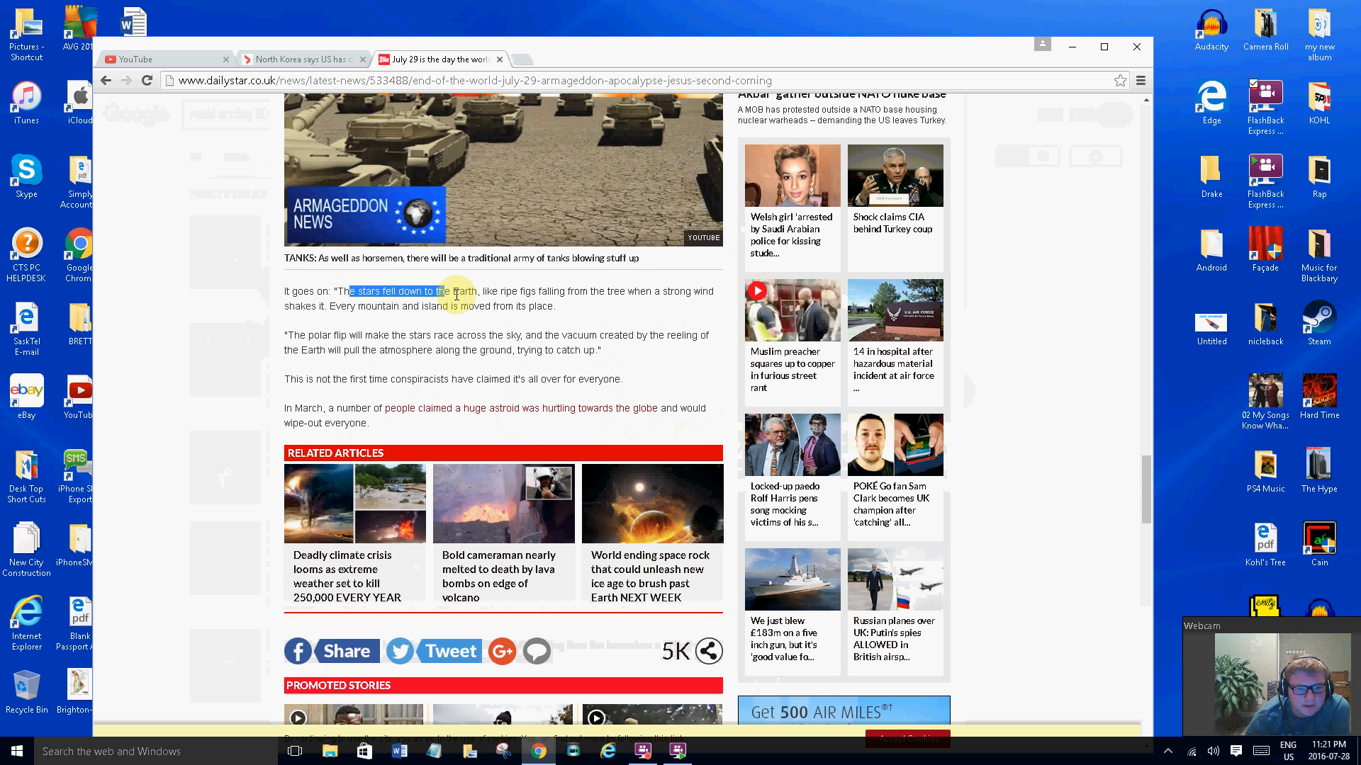
drag(438, 291, 607, 291)
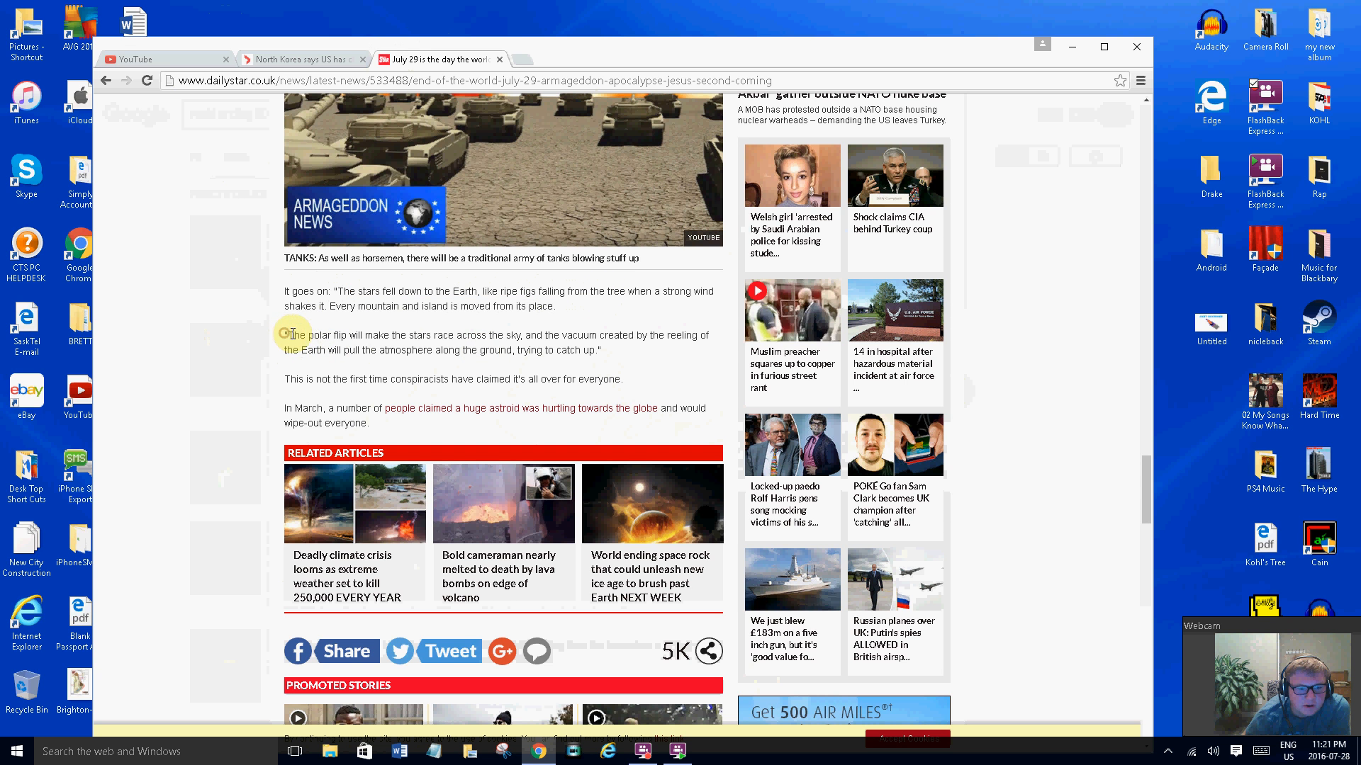
drag(285, 335, 426, 335)
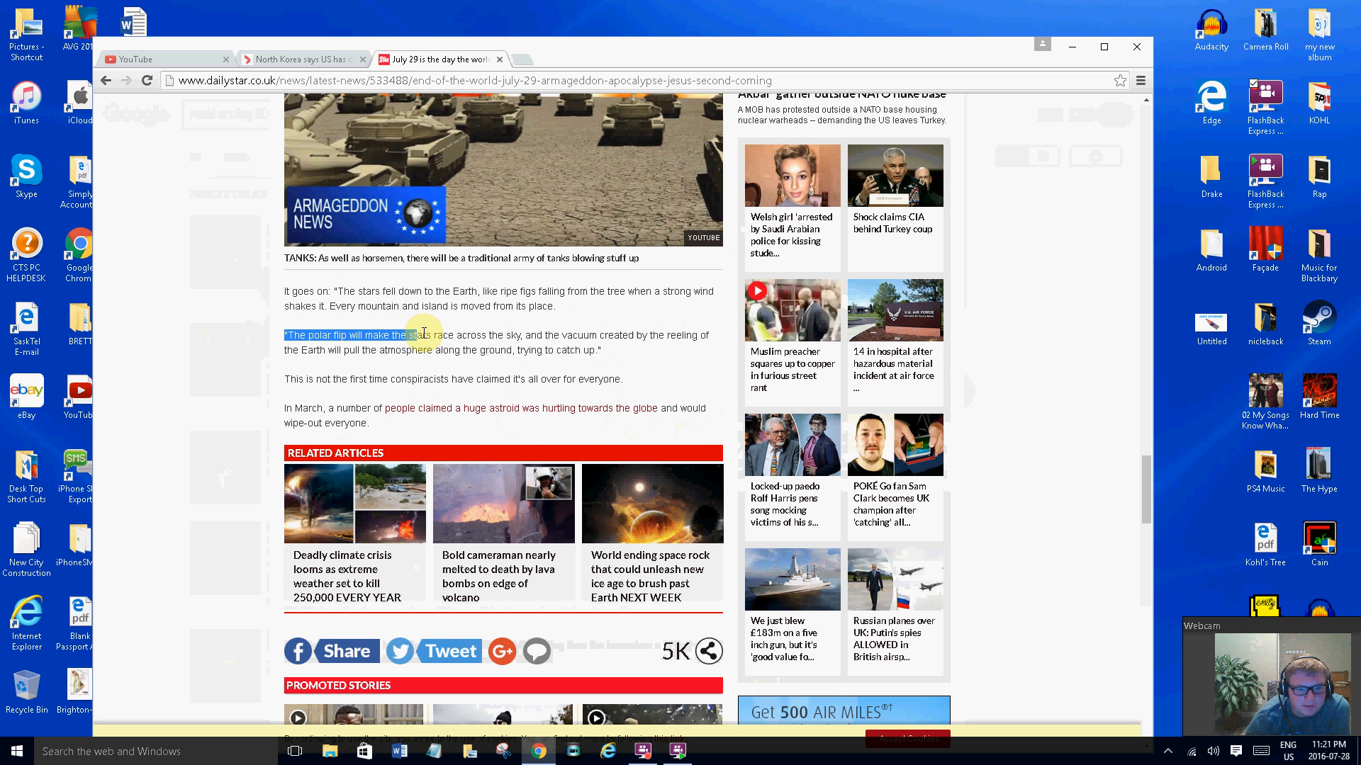
drag(425, 335, 673, 335)
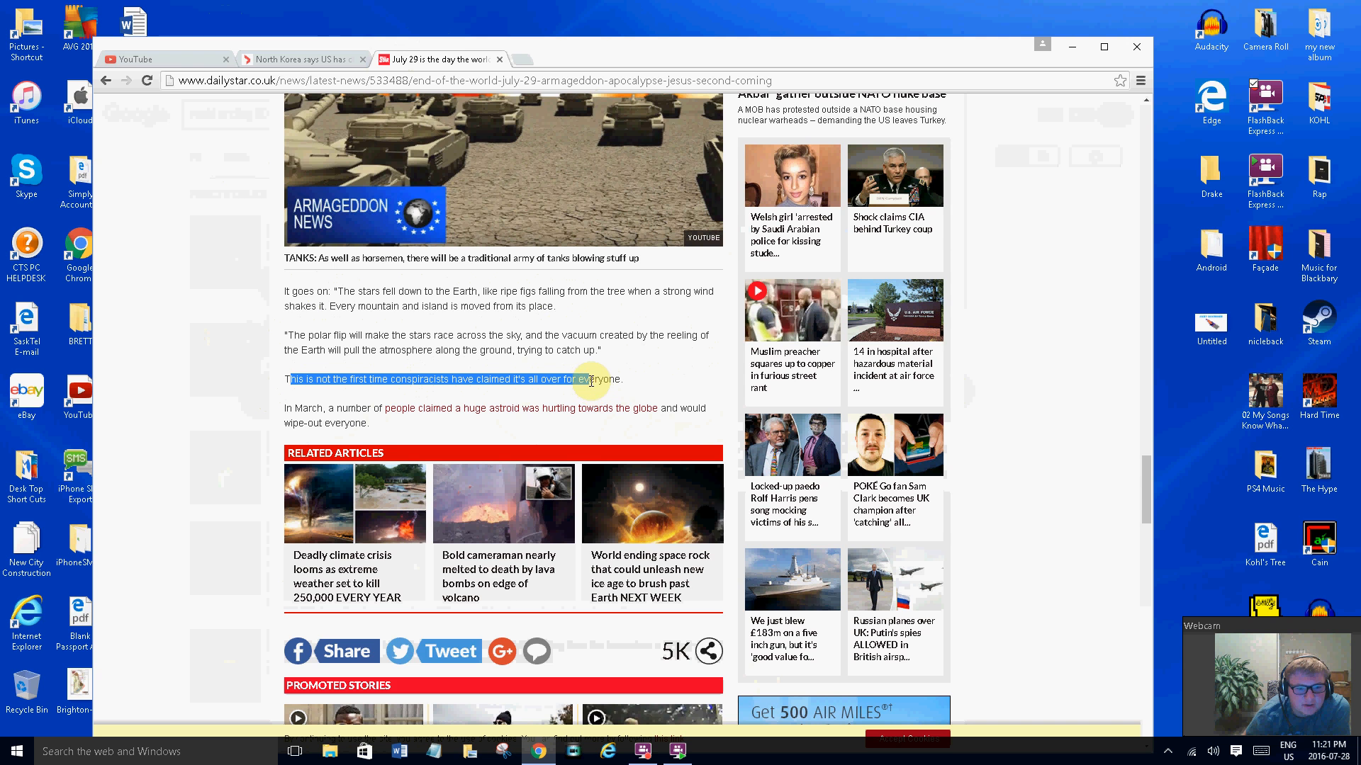
scroll(down, 3)
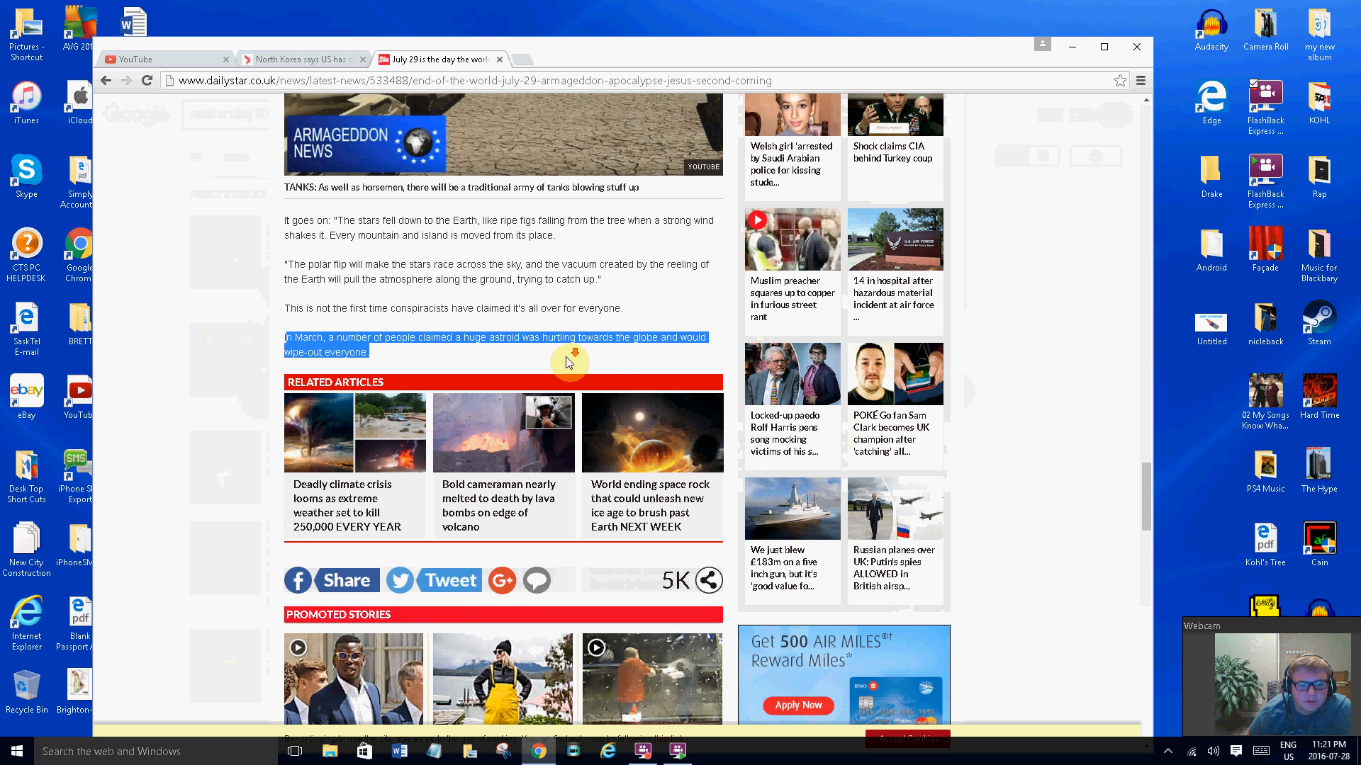
scroll(down, 3)
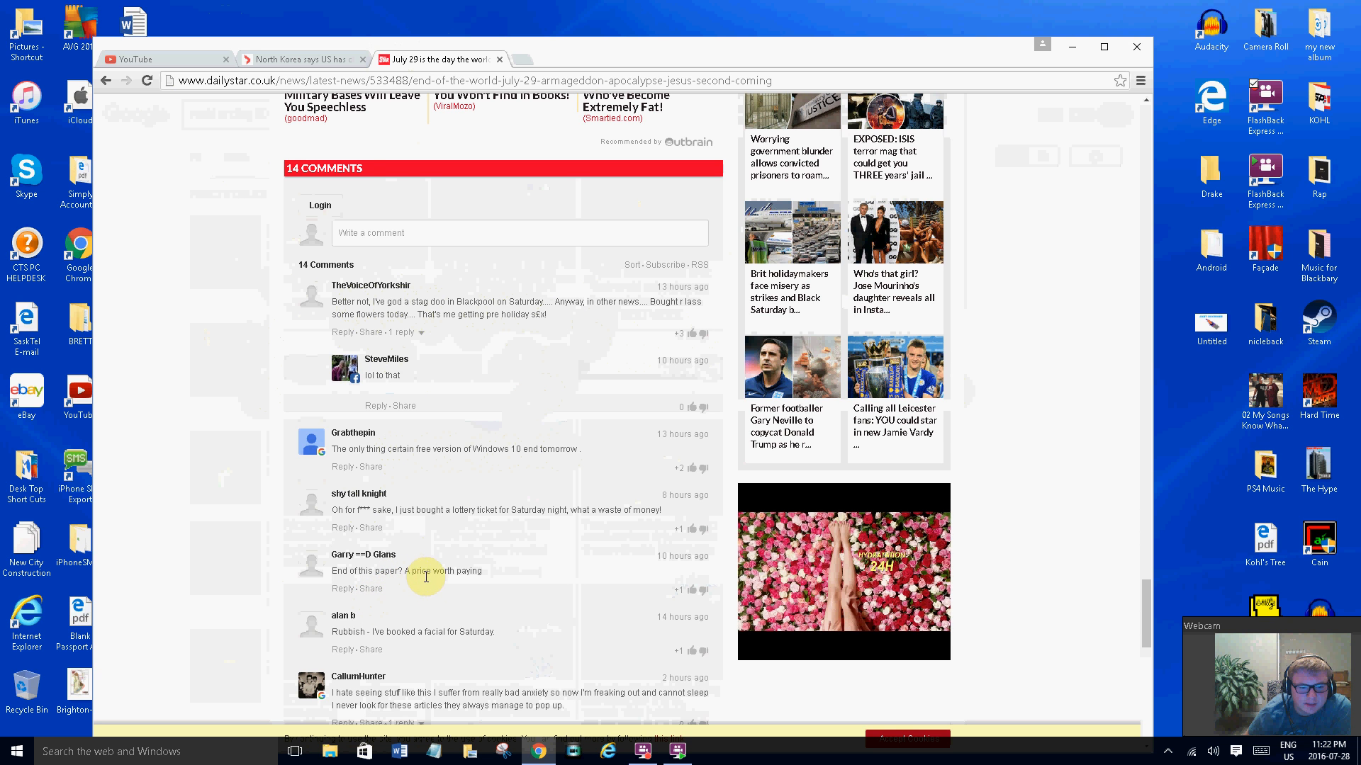
mouse_move(475, 583)
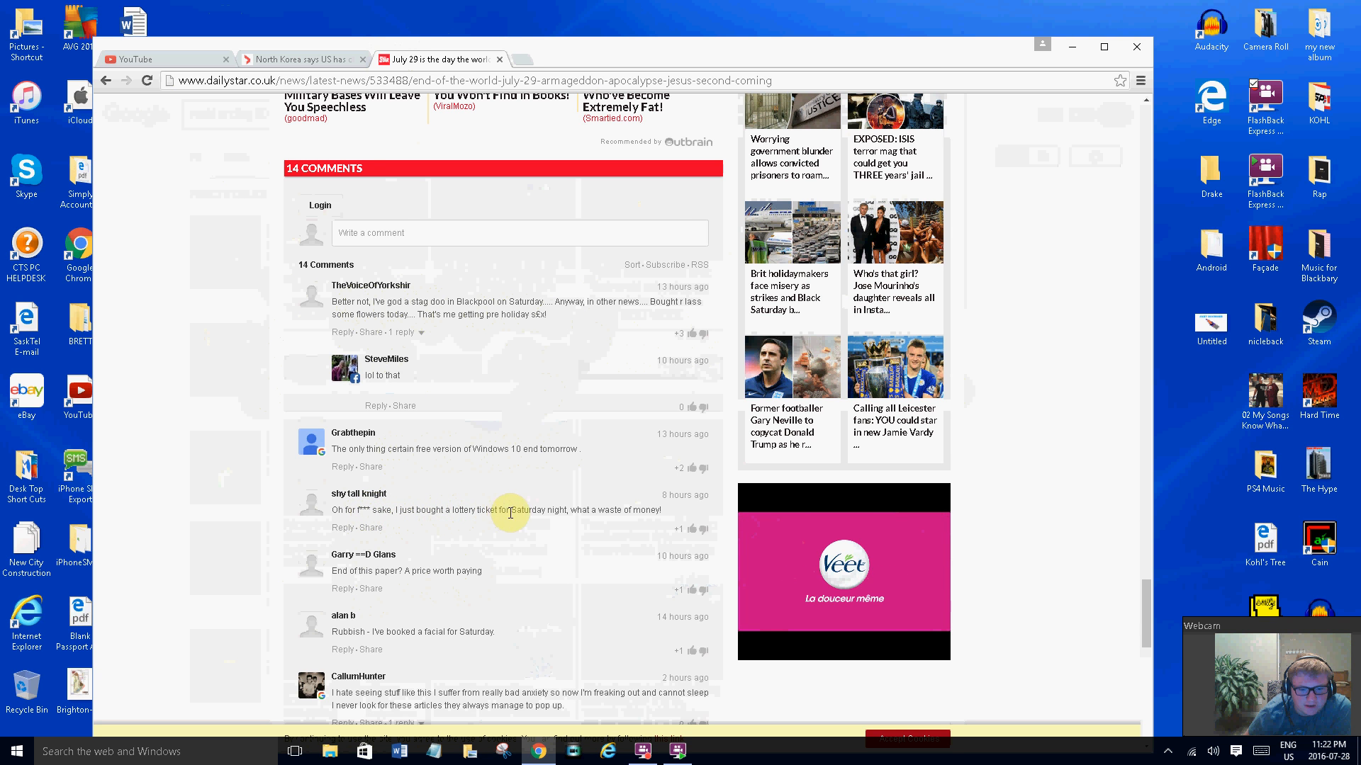
Scroll through all 14 reader comments down to the final 'Olympics' comment
scroll(down, 3)
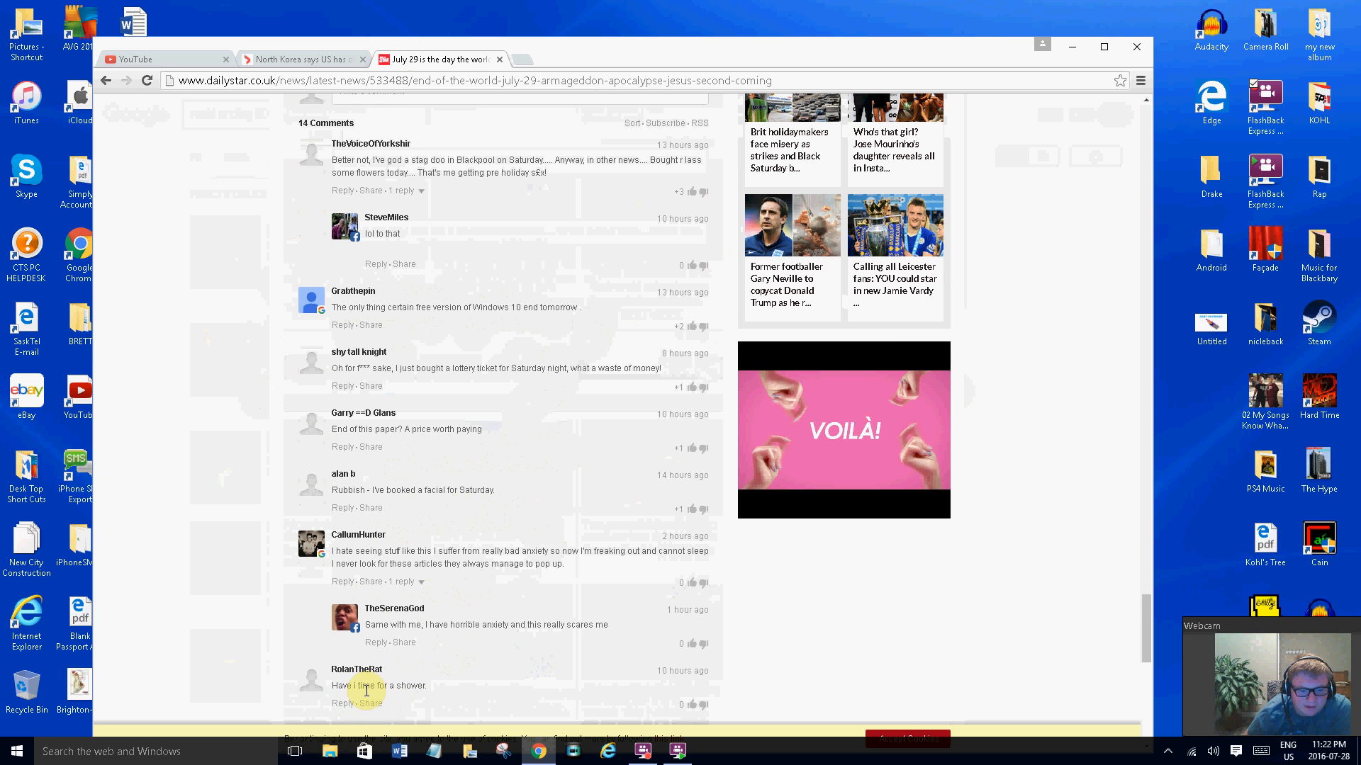
scroll(down, 3)
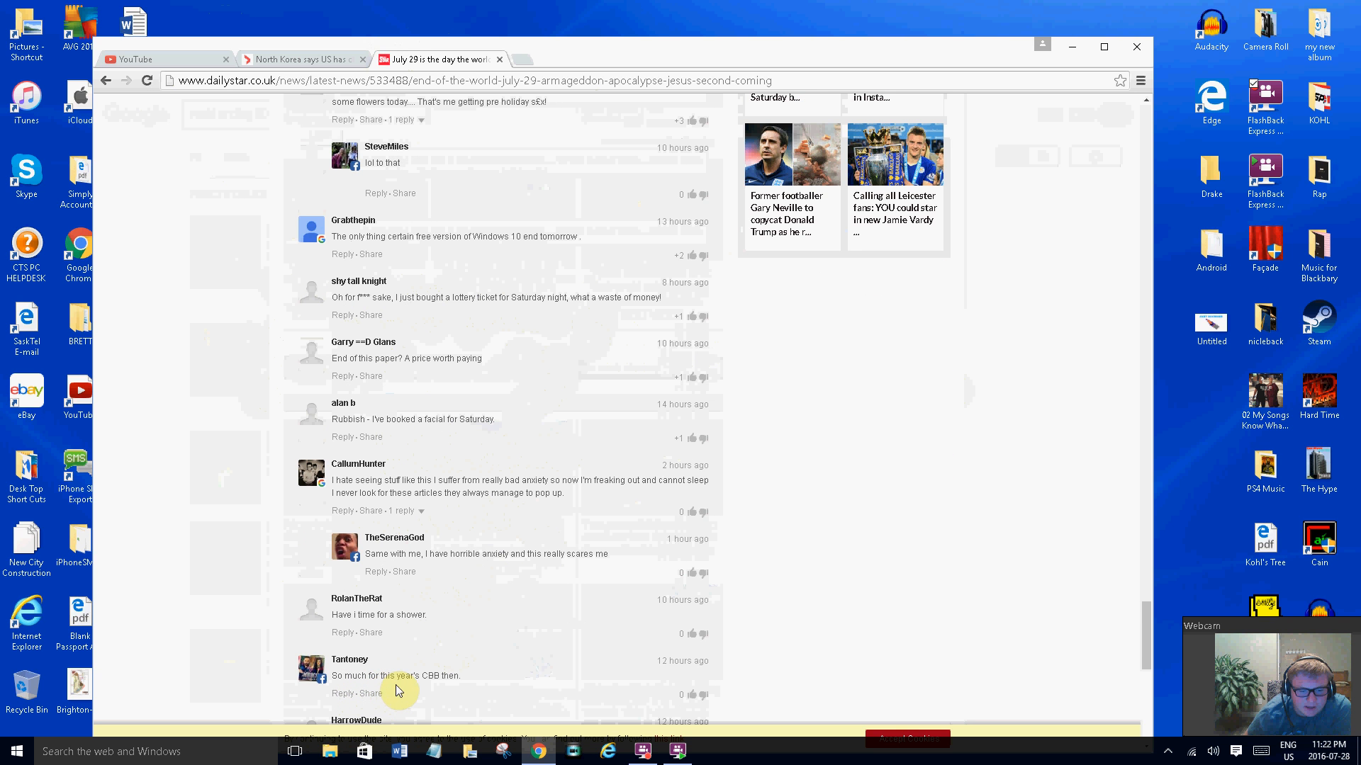
scroll(down, 3)
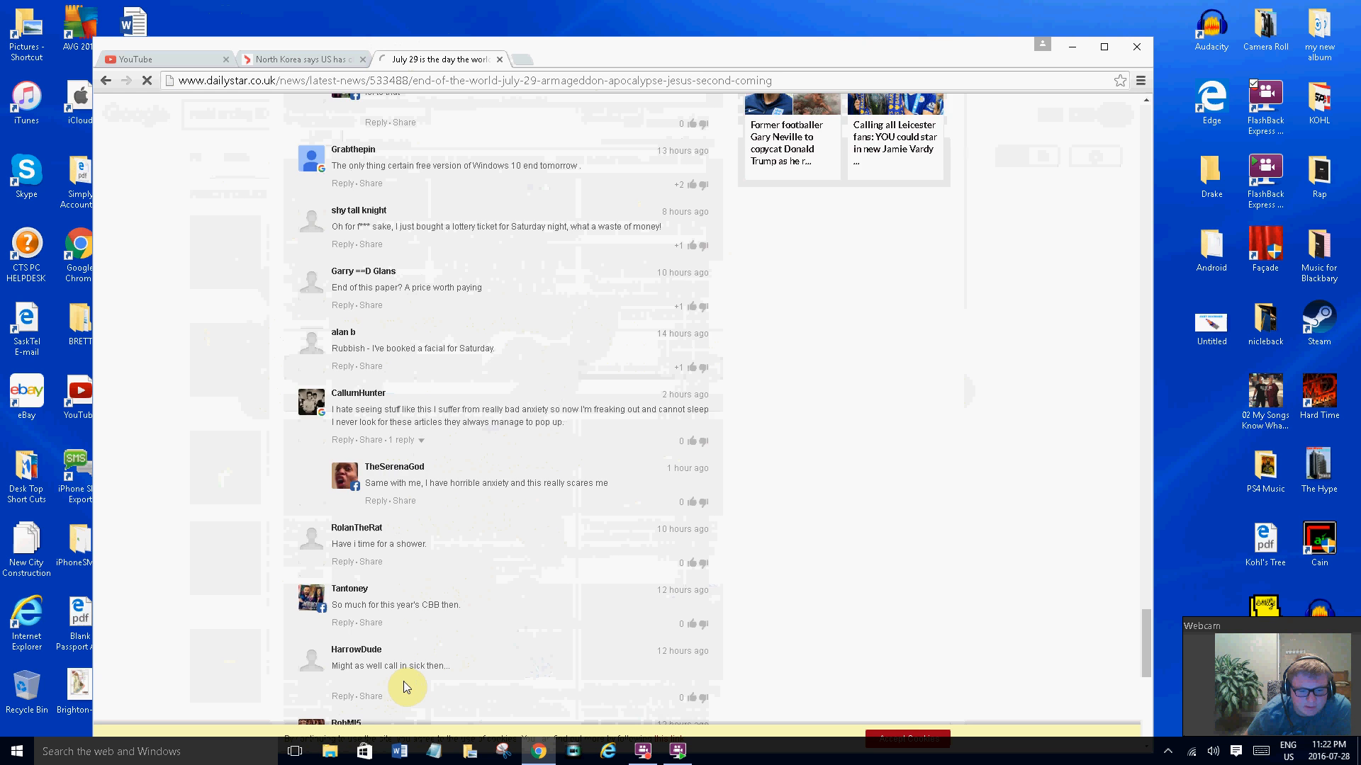
scroll(down, 3)
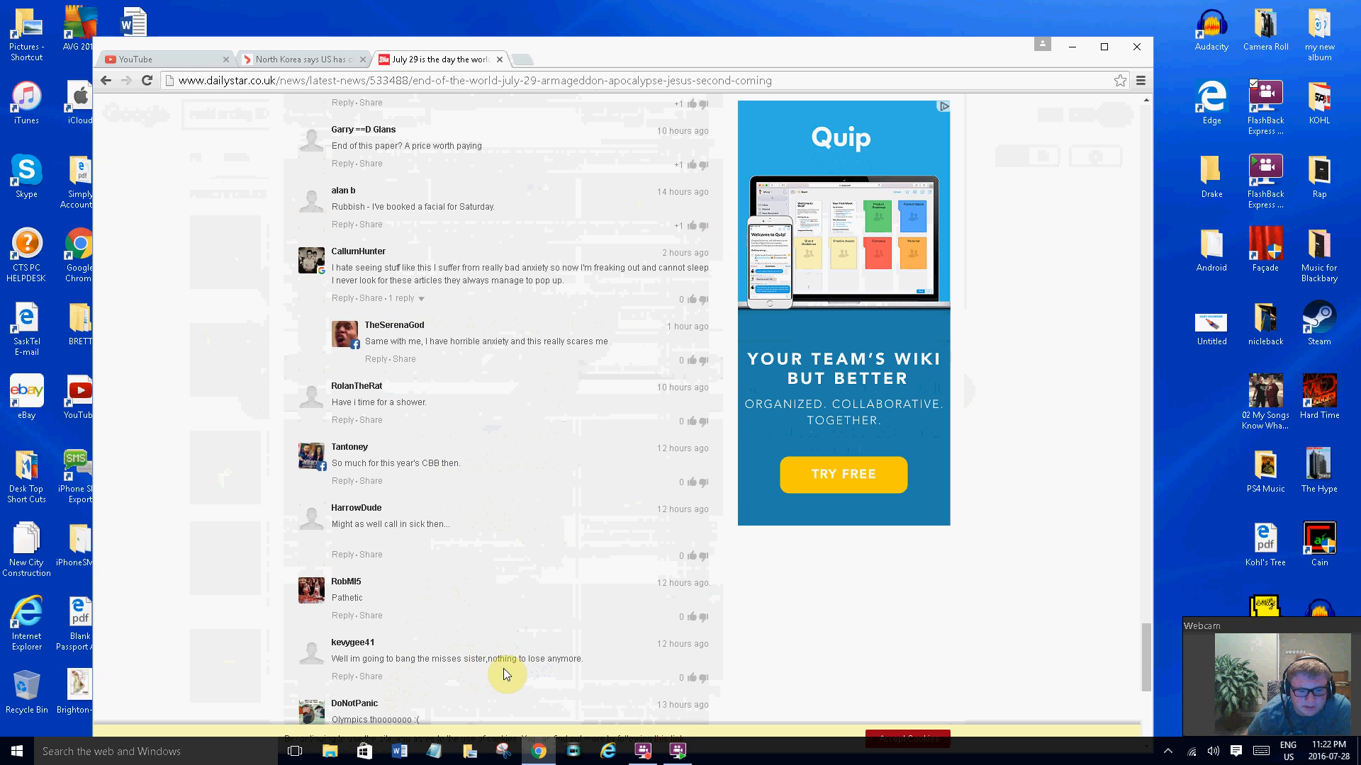
scroll(down, 3)
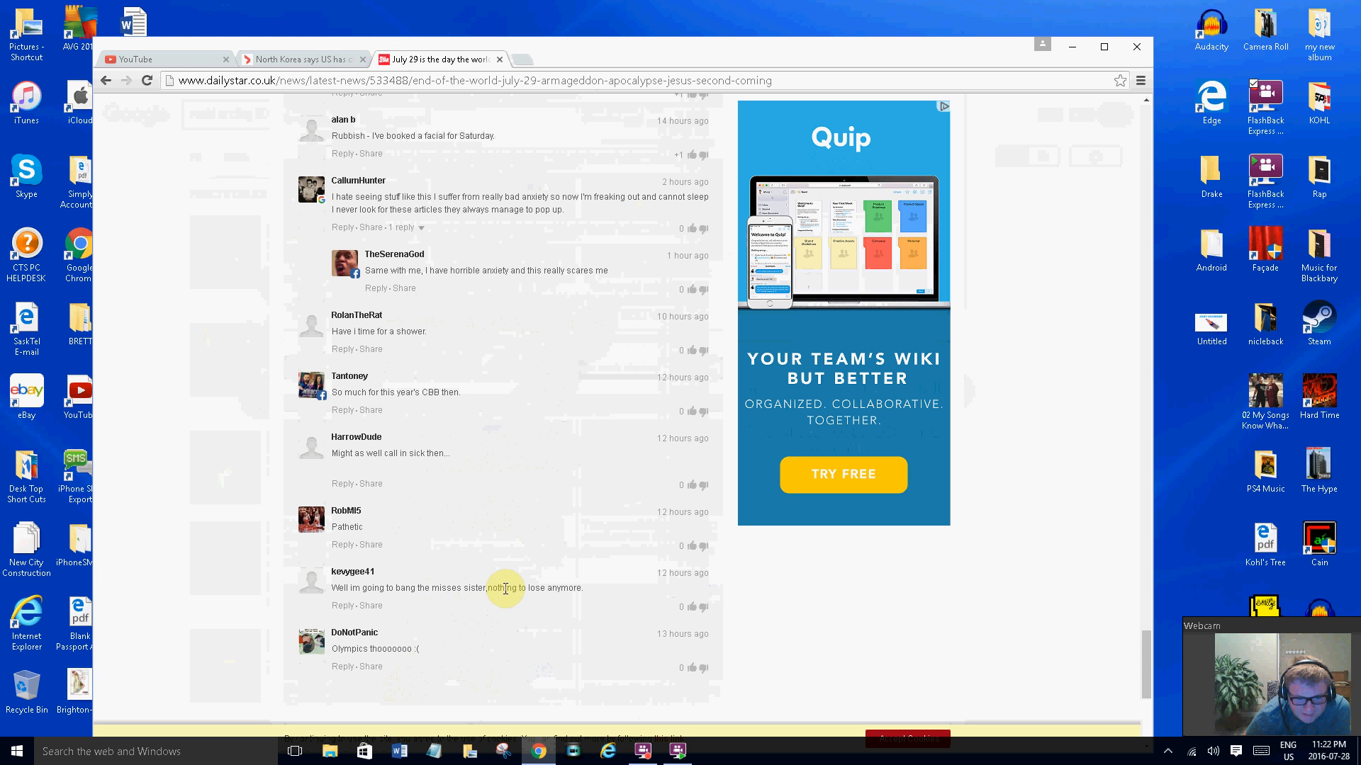
mouse_move(499, 548)
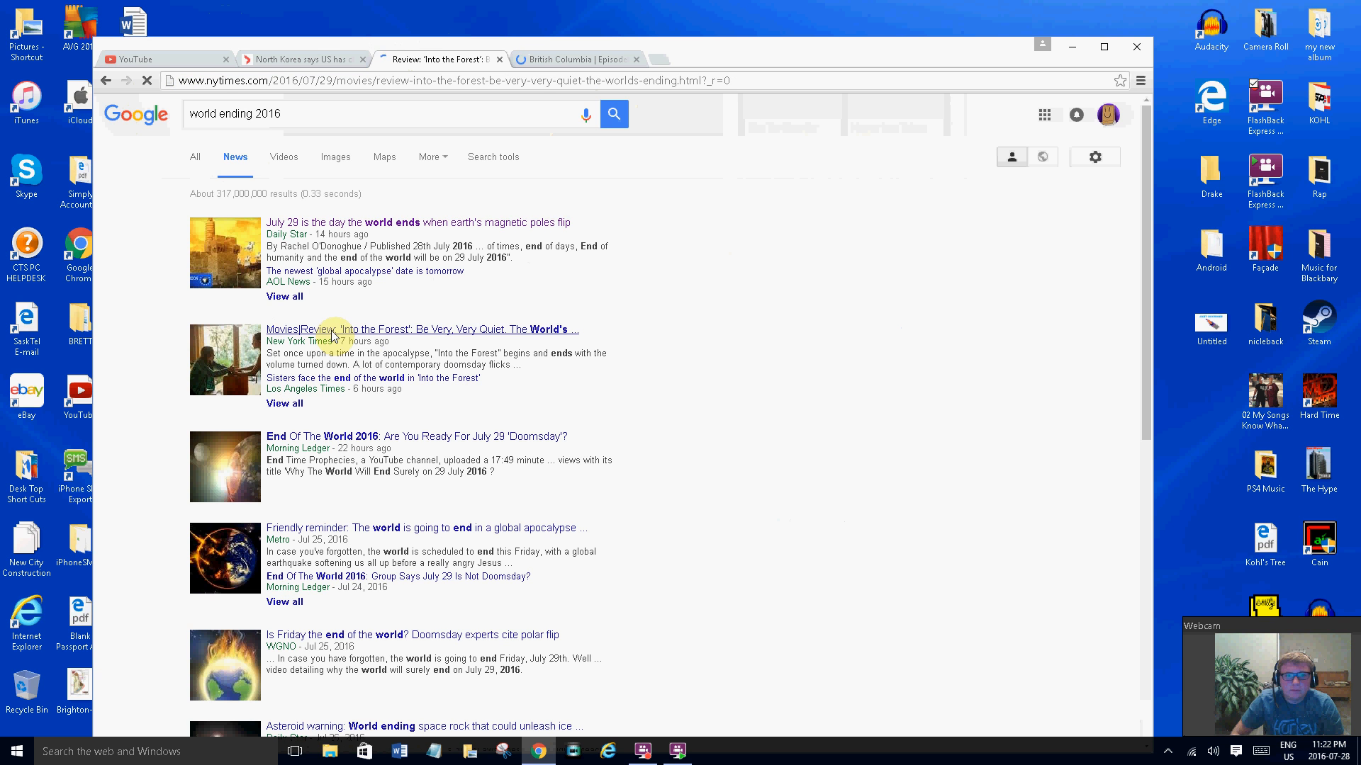
Close the British Columbia tab and bring up the NYT 'Into the Forest' review
click(438, 59)
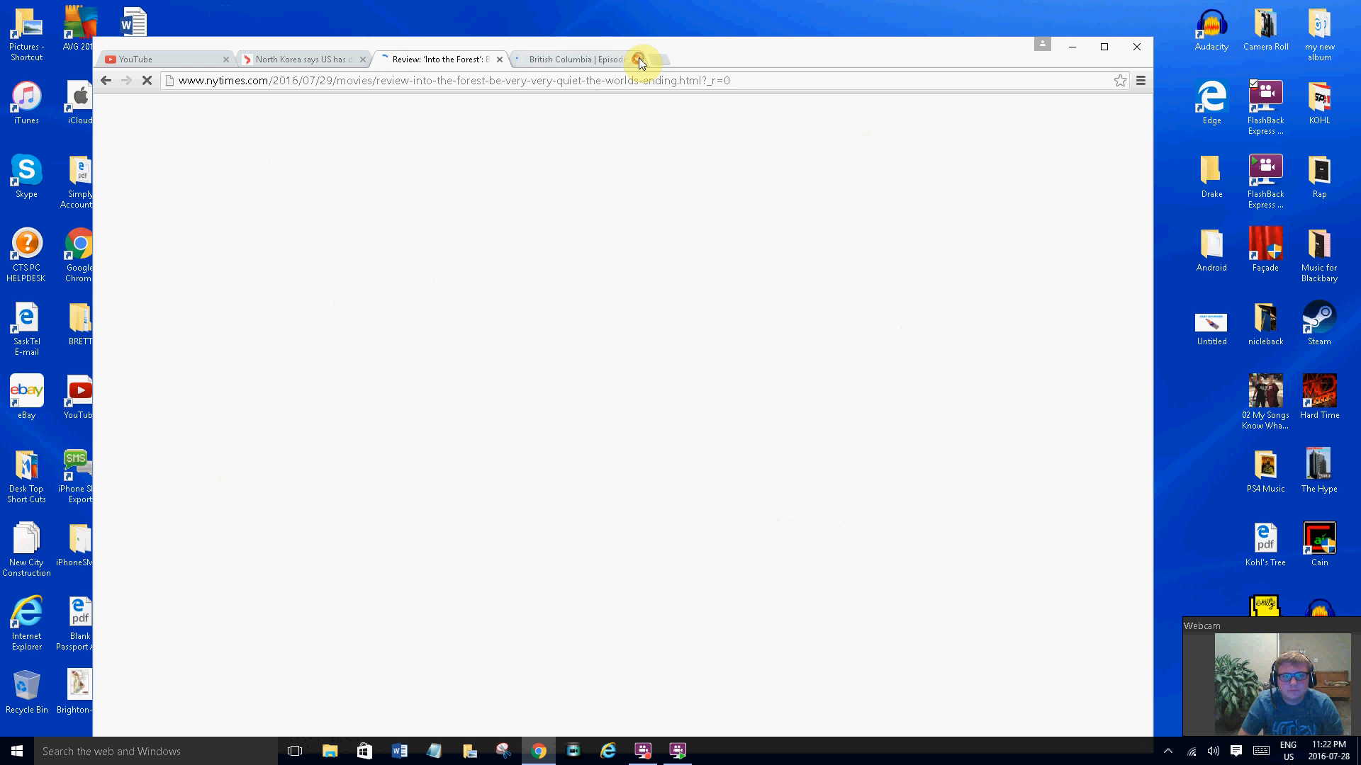
click(640, 59)
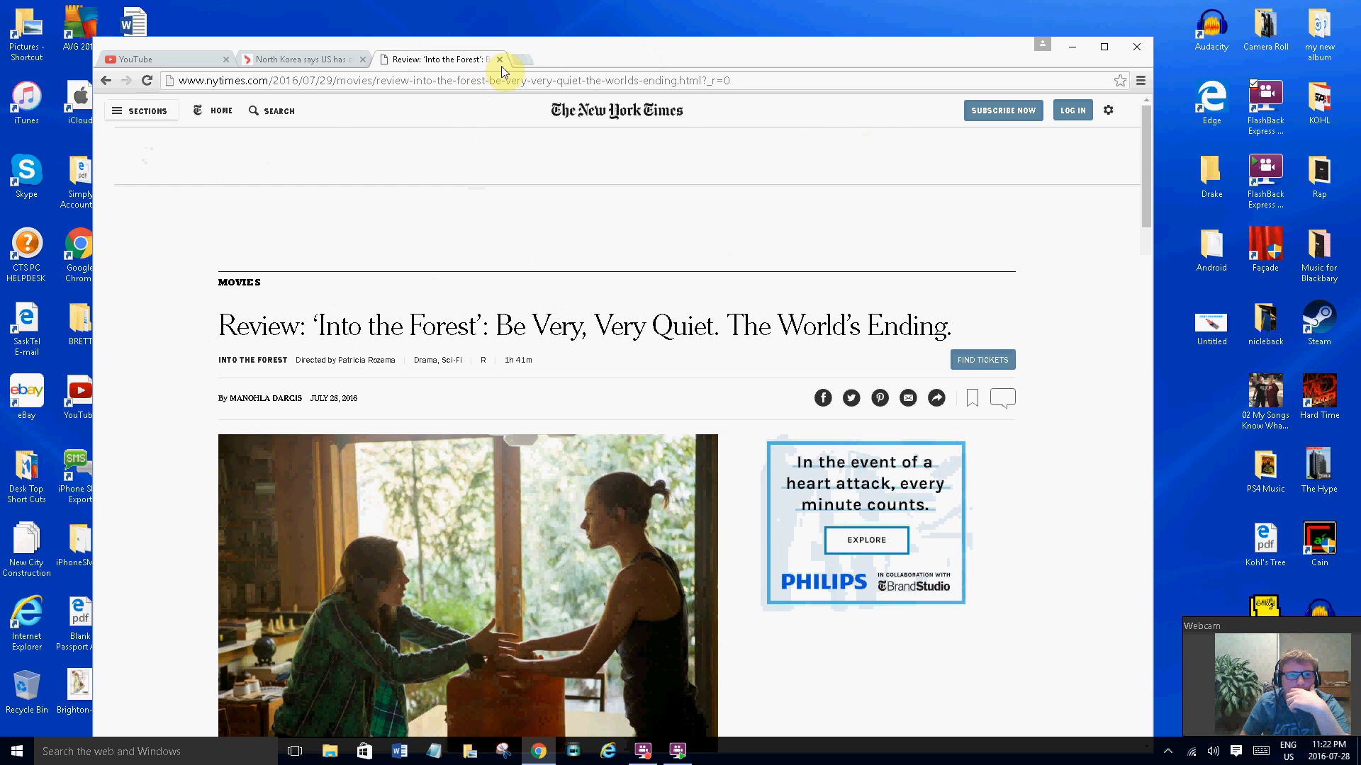
click(147, 80)
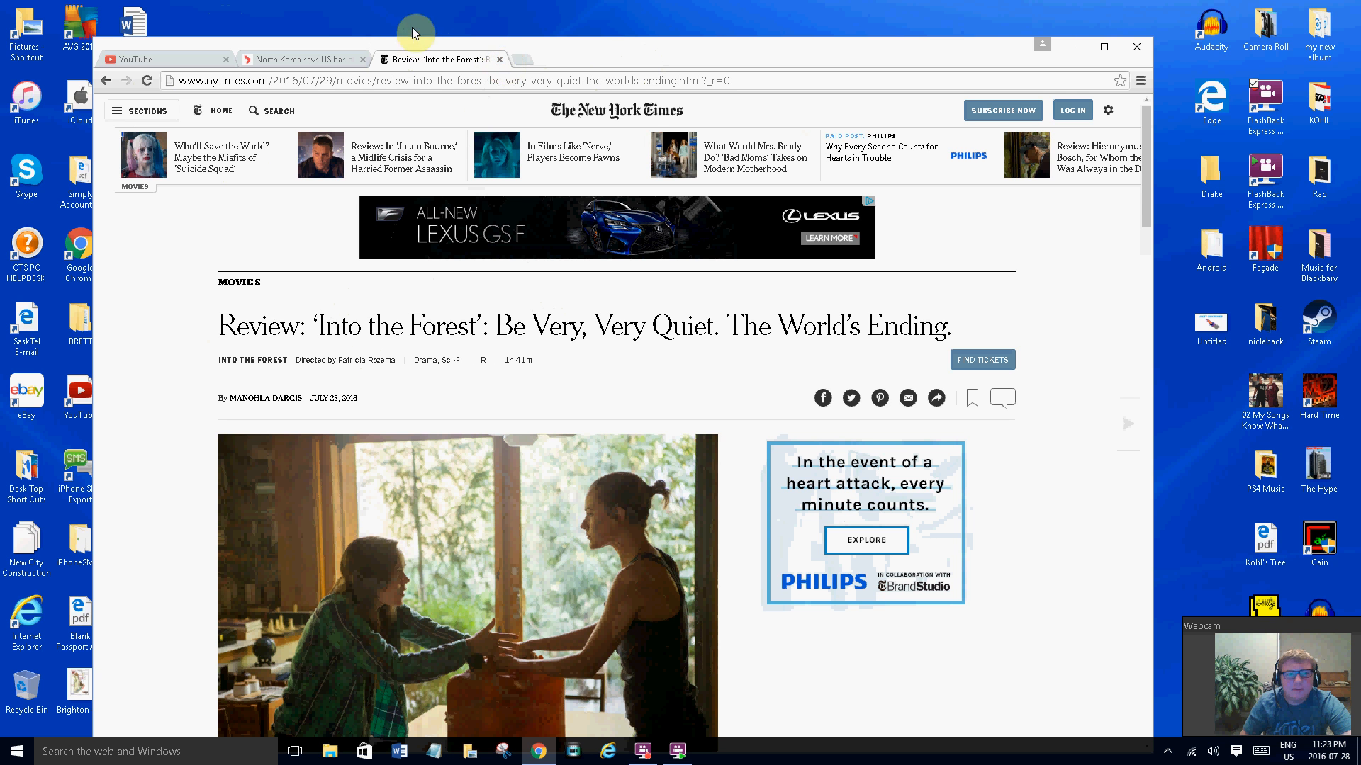
Return to the North Korea article and highlight 'war games as planned next month.'
click(295, 58)
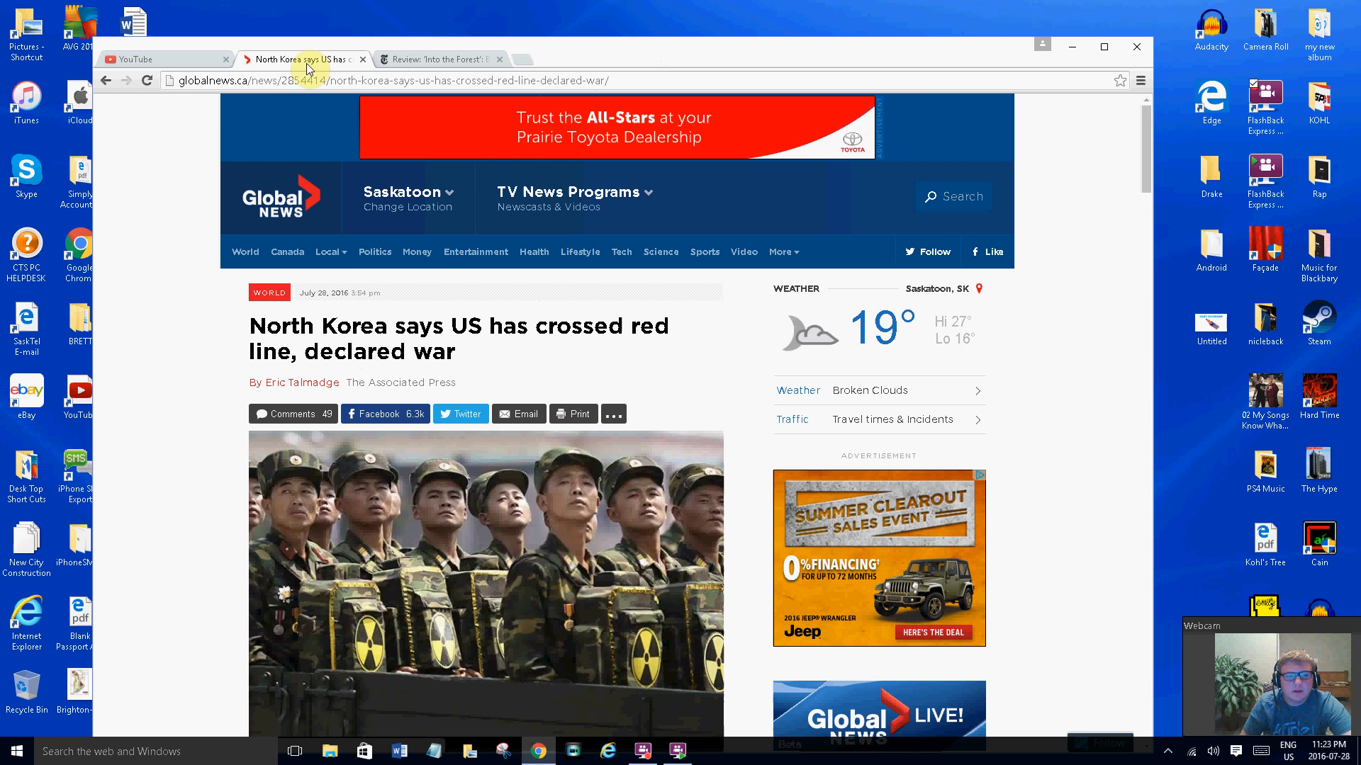
scroll(down, 3)
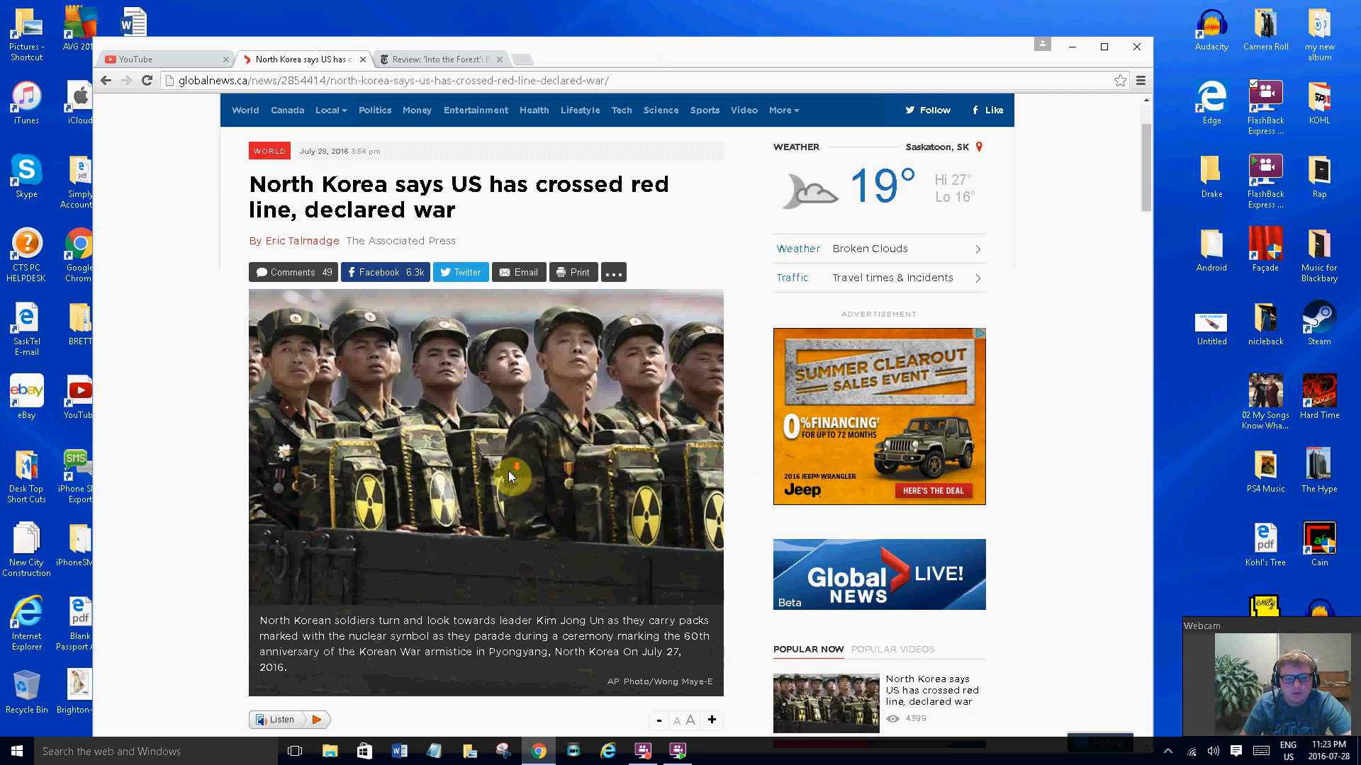
scroll(down, 3)
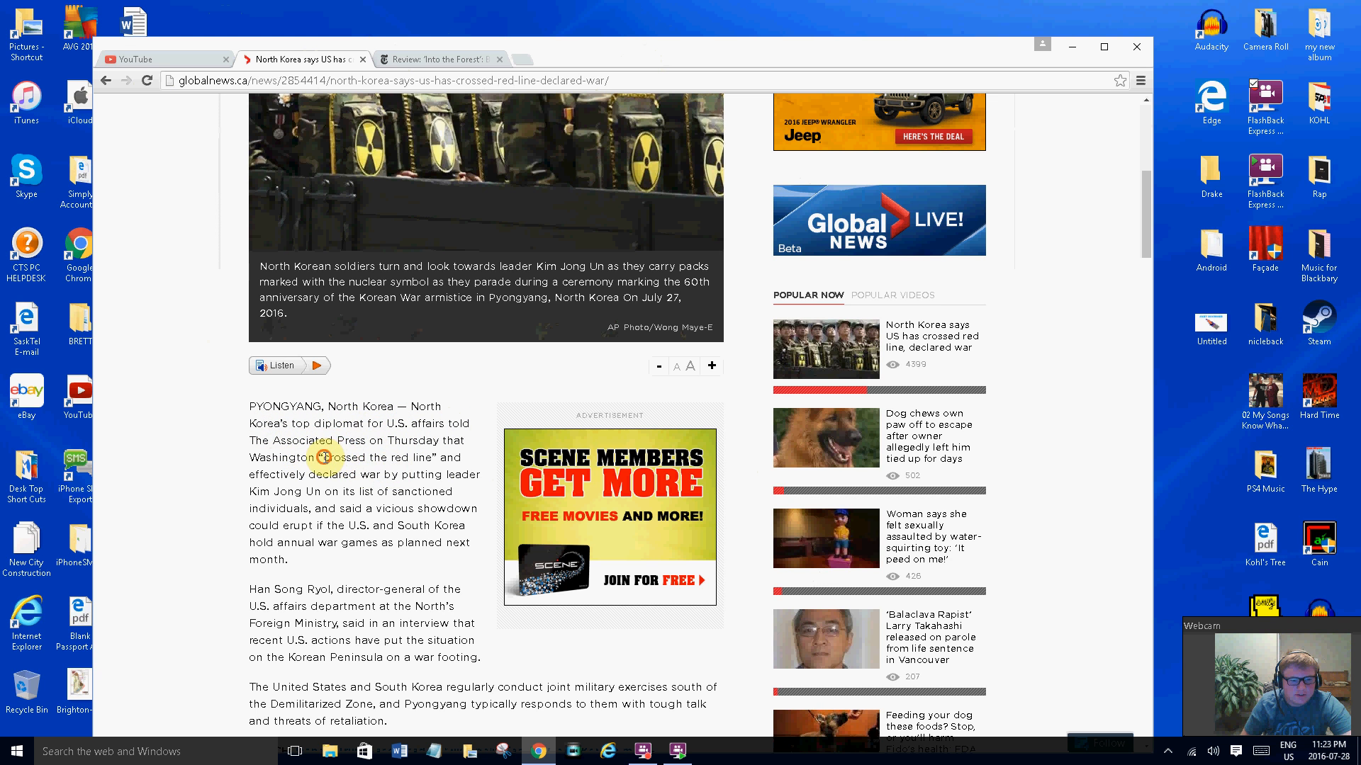
drag(323, 457, 442, 457)
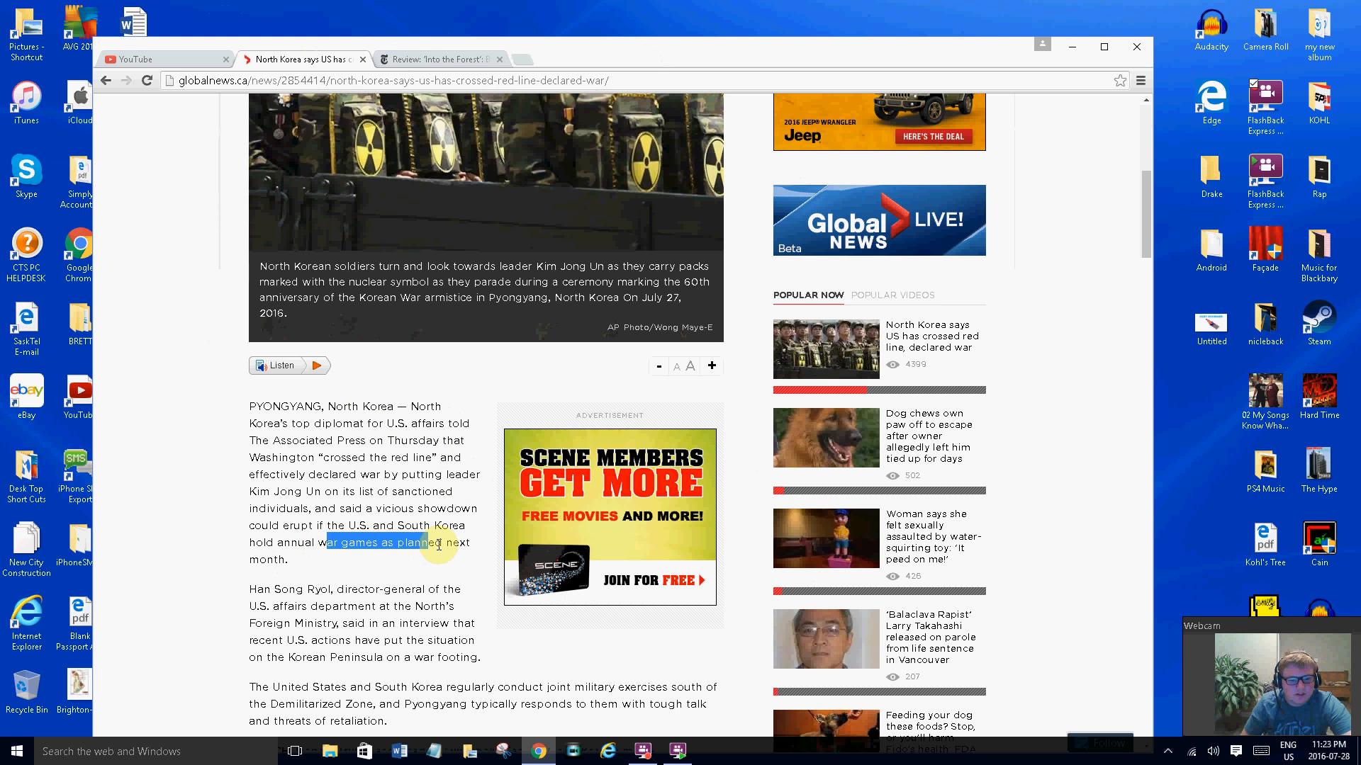
drag(438, 544, 471, 559)
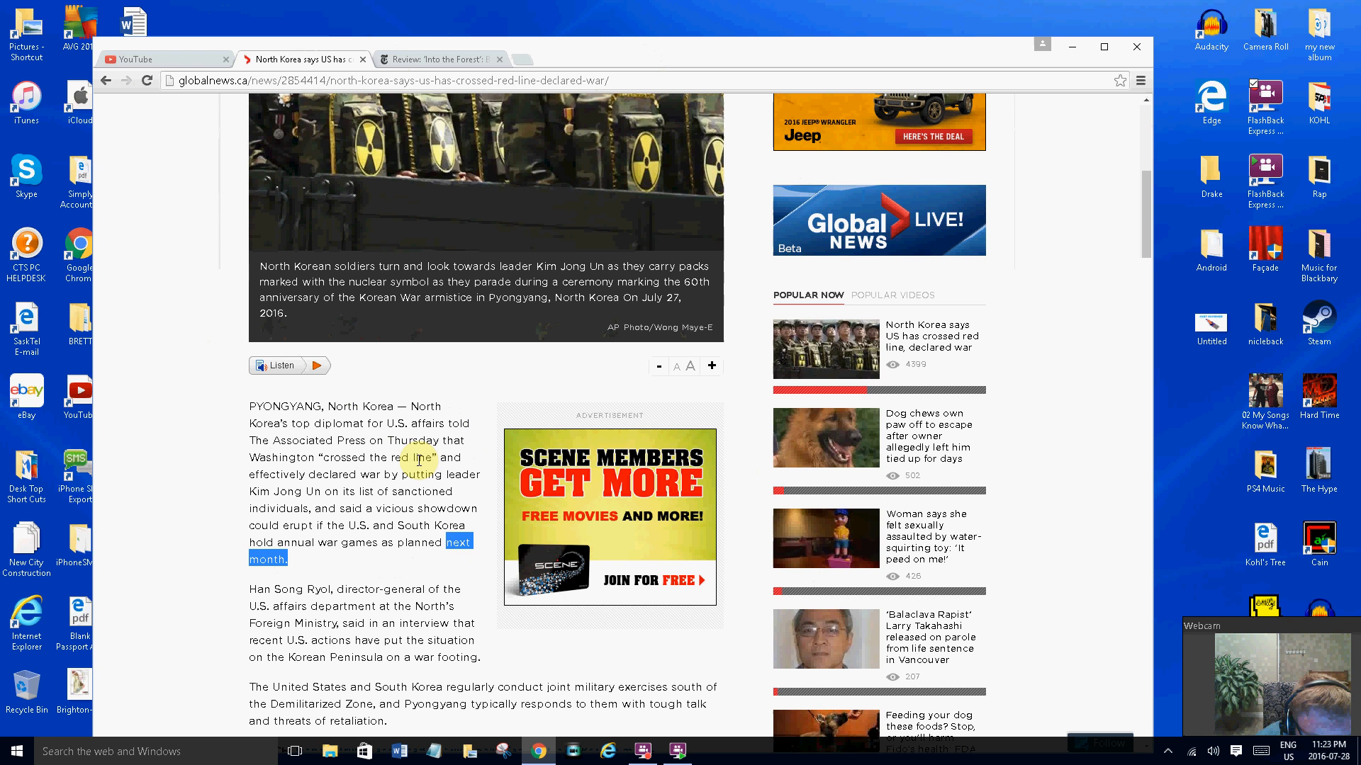
mouse_move(302, 629)
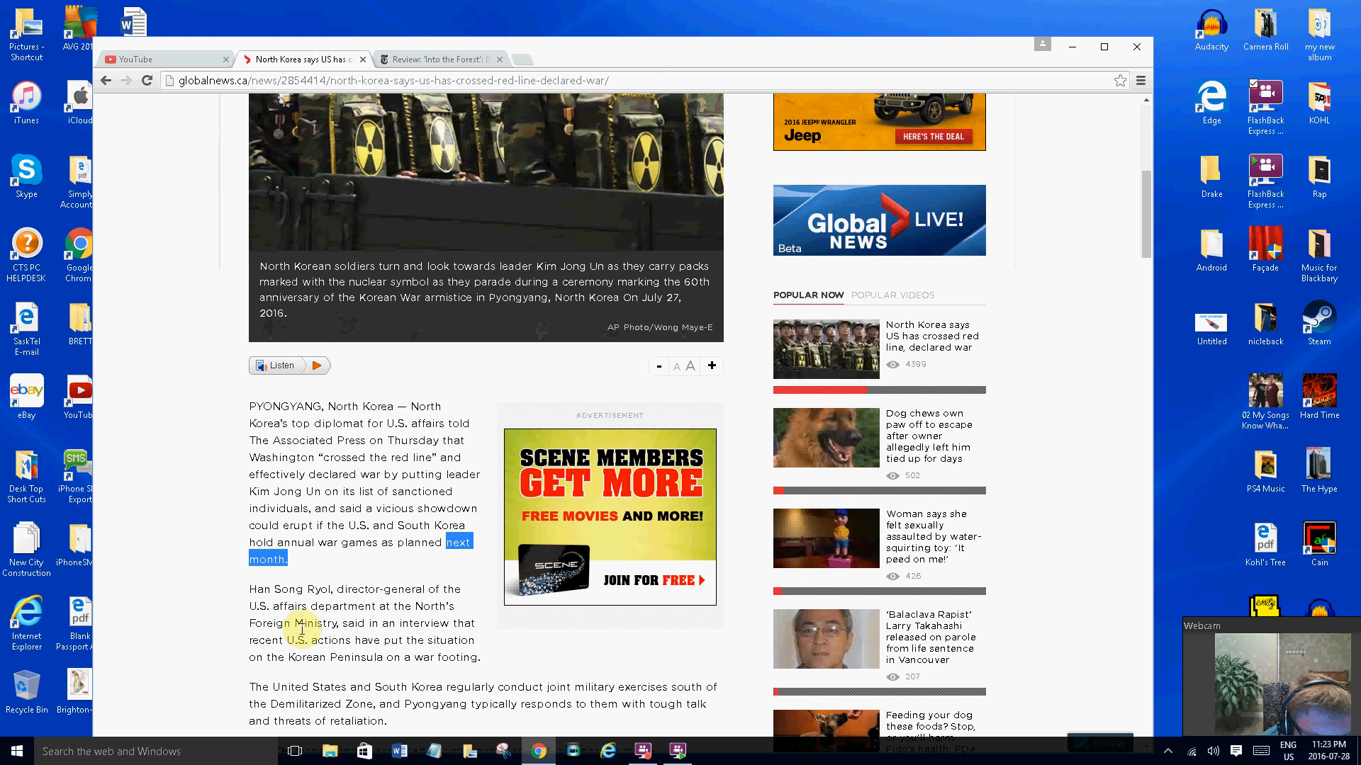
mouse_move(402, 600)
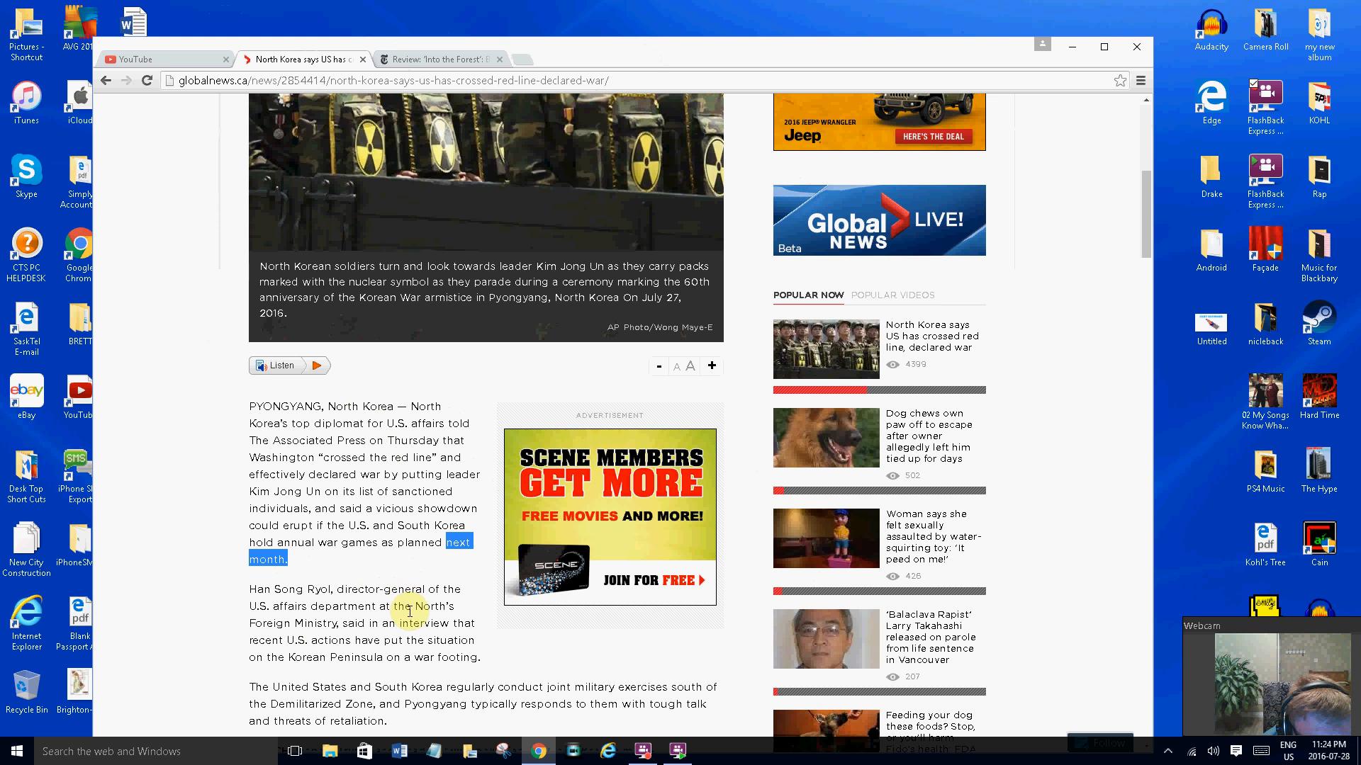
Scroll further and highlight the first line of Han's sentence about aggressive maneuvers
scroll(down, 3)
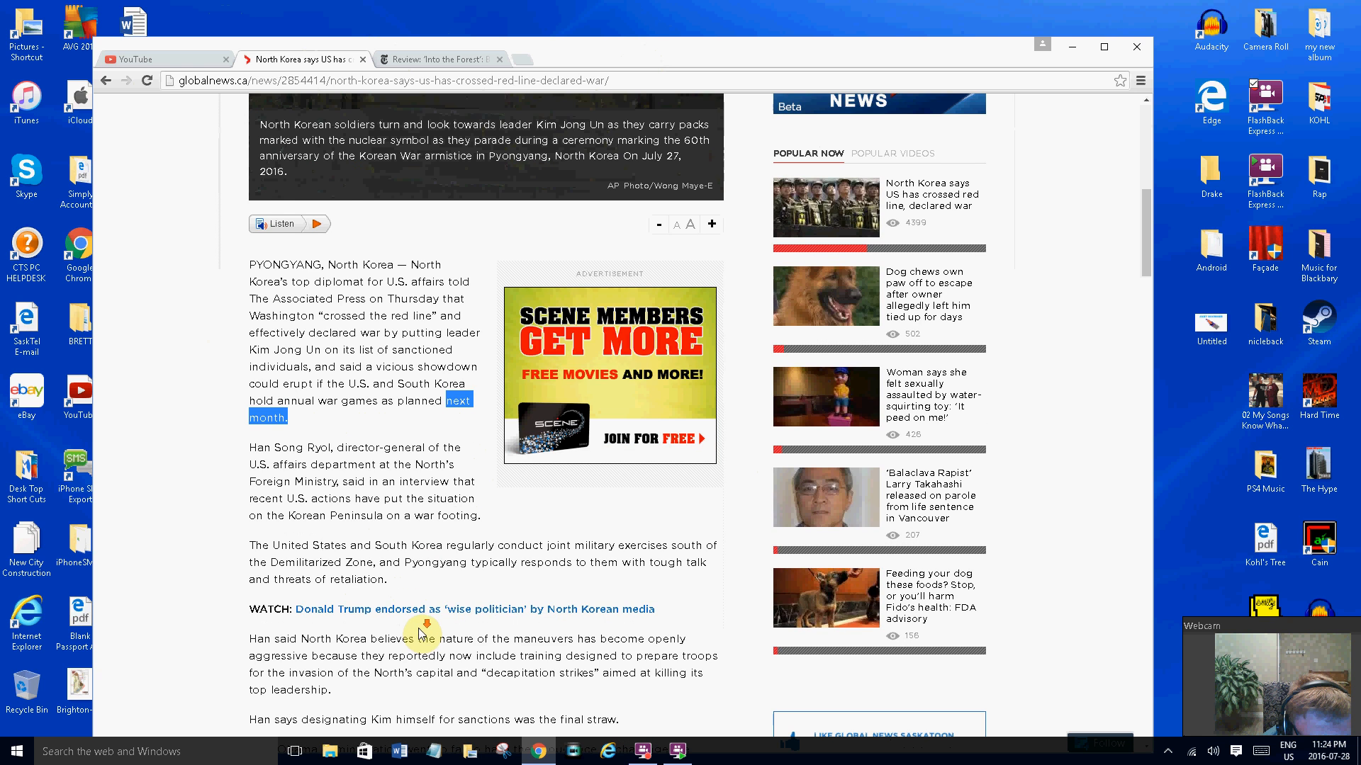
scroll(down, 3)
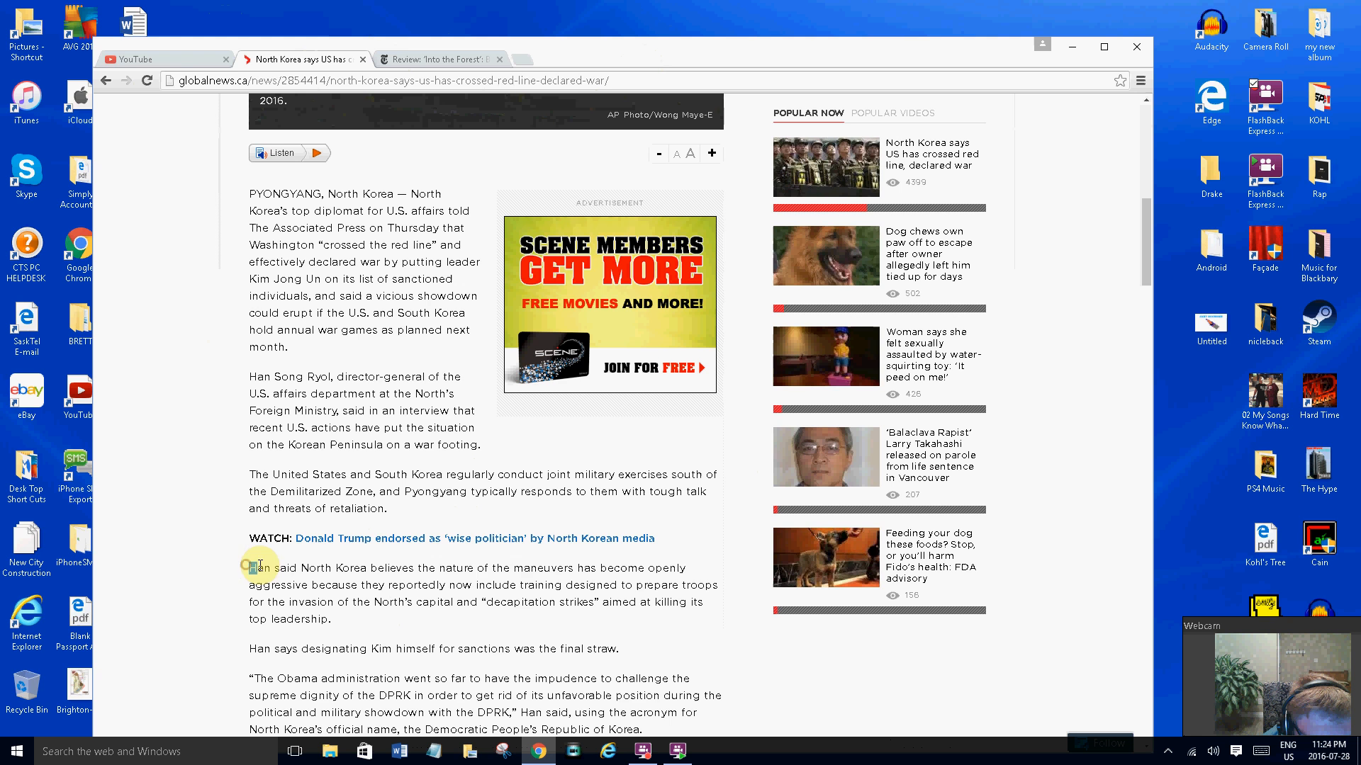
drag(252, 568, 534, 568)
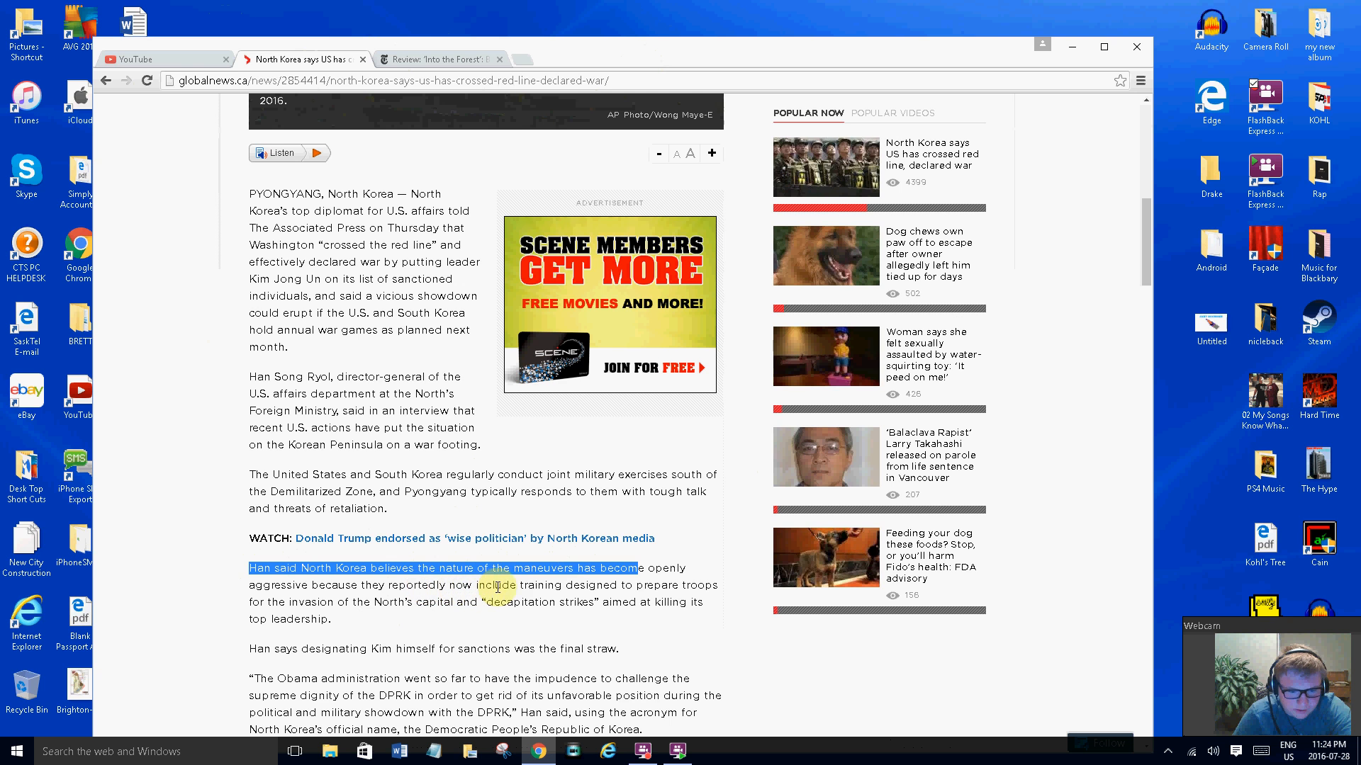
mouse_move(662, 583)
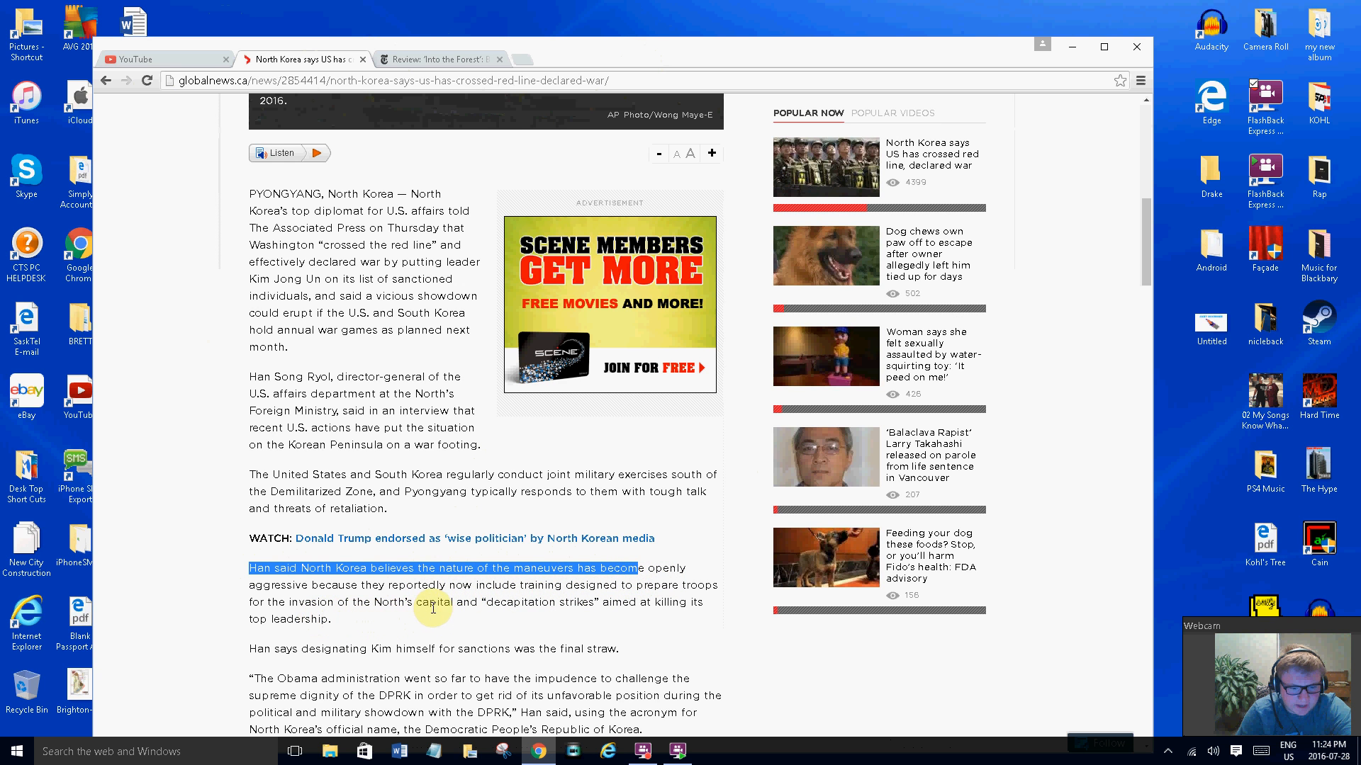
mouse_move(538, 615)
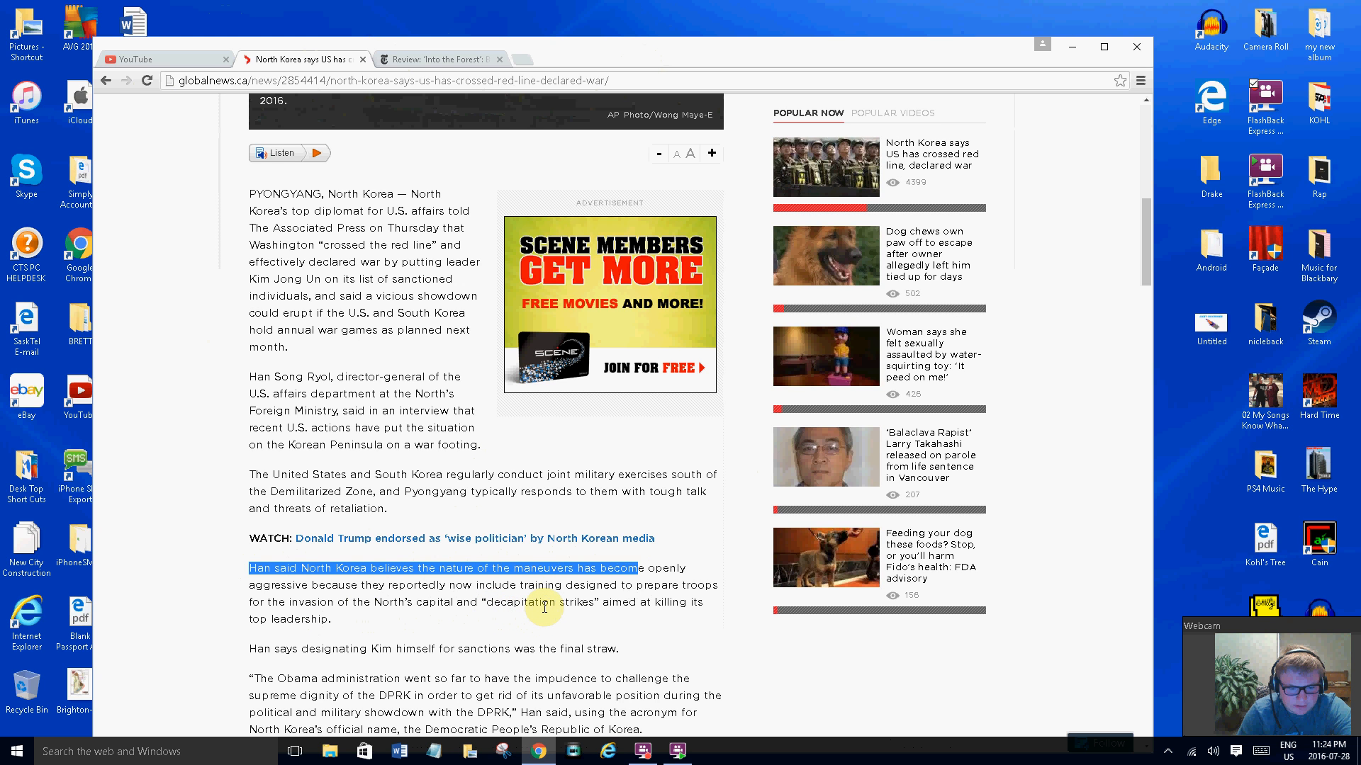
mouse_move(402, 665)
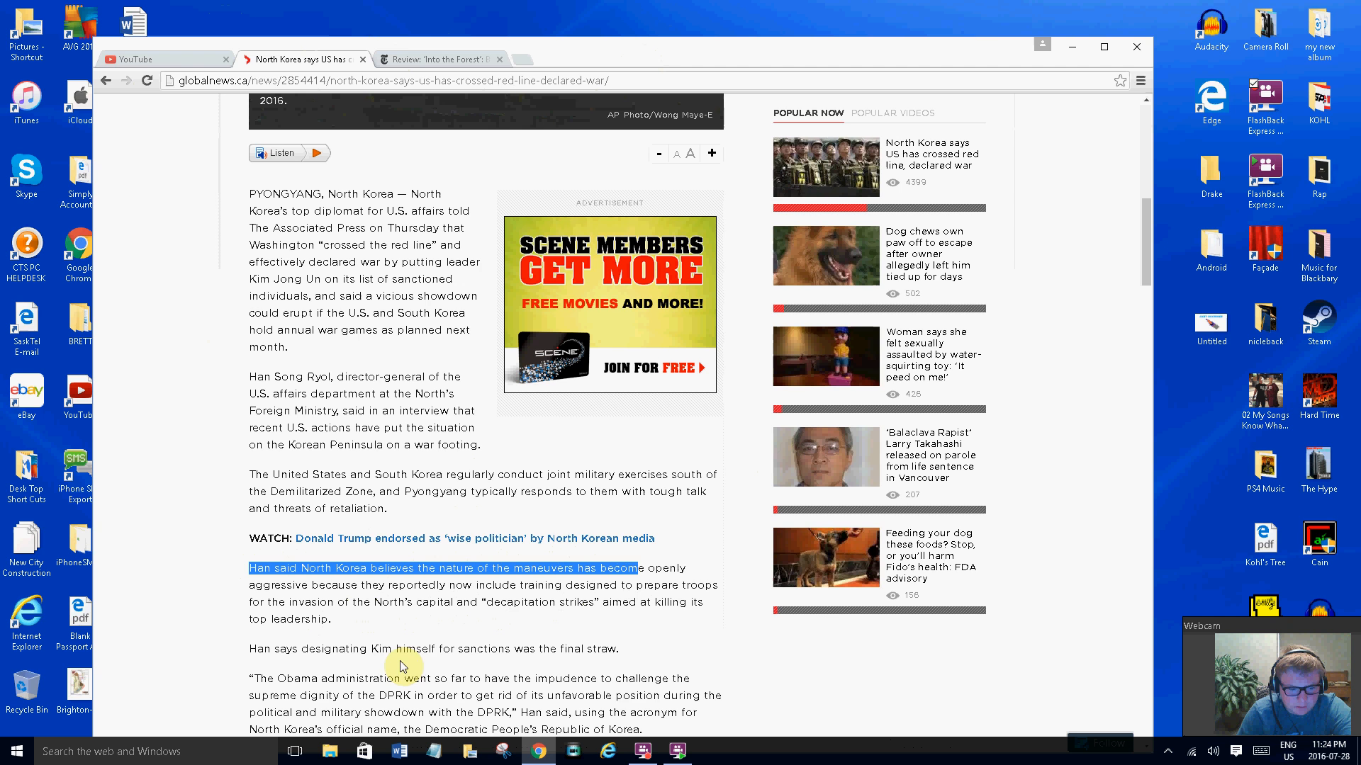
mouse_move(475, 651)
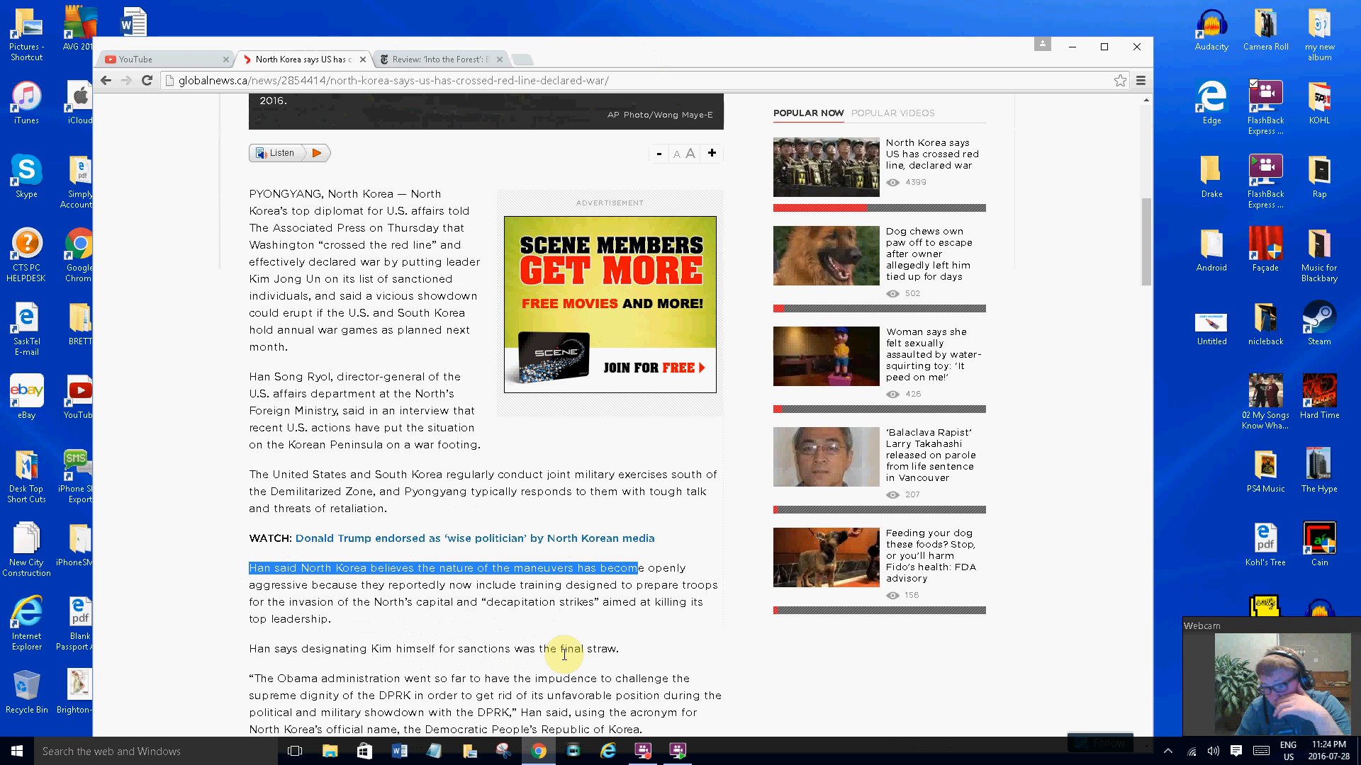
mouse_move(466, 605)
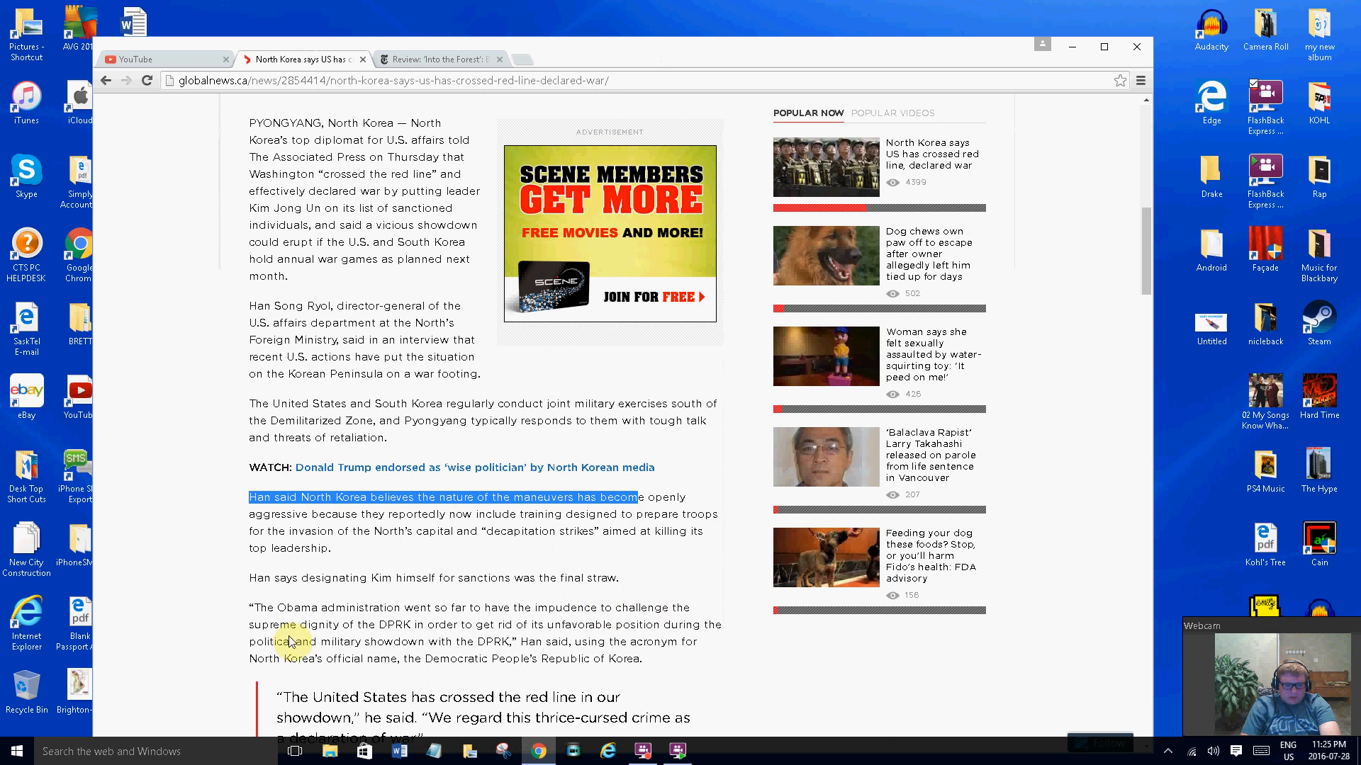
Highlight the 'crossed the red line' declaration-of-war pull quote in the Global News article
scroll(down, 3)
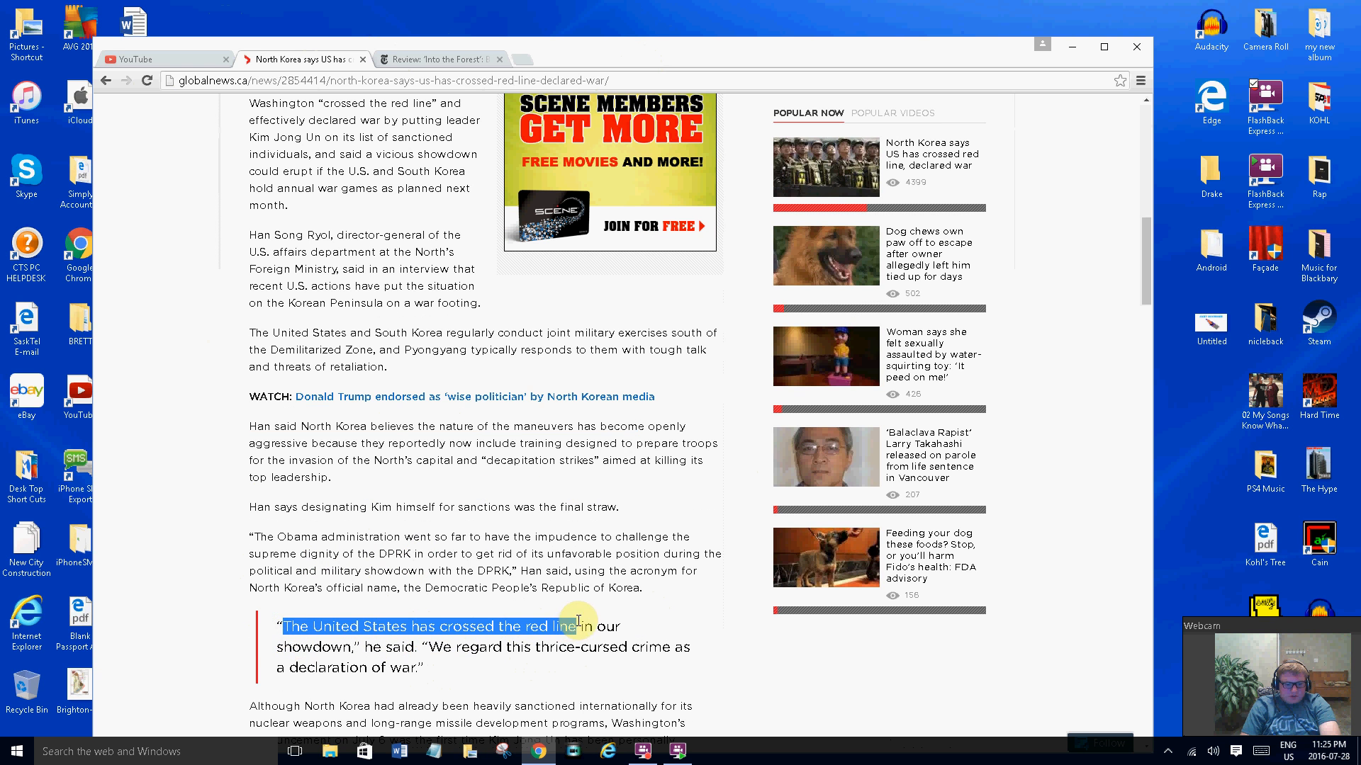
drag(576, 625, 634, 647)
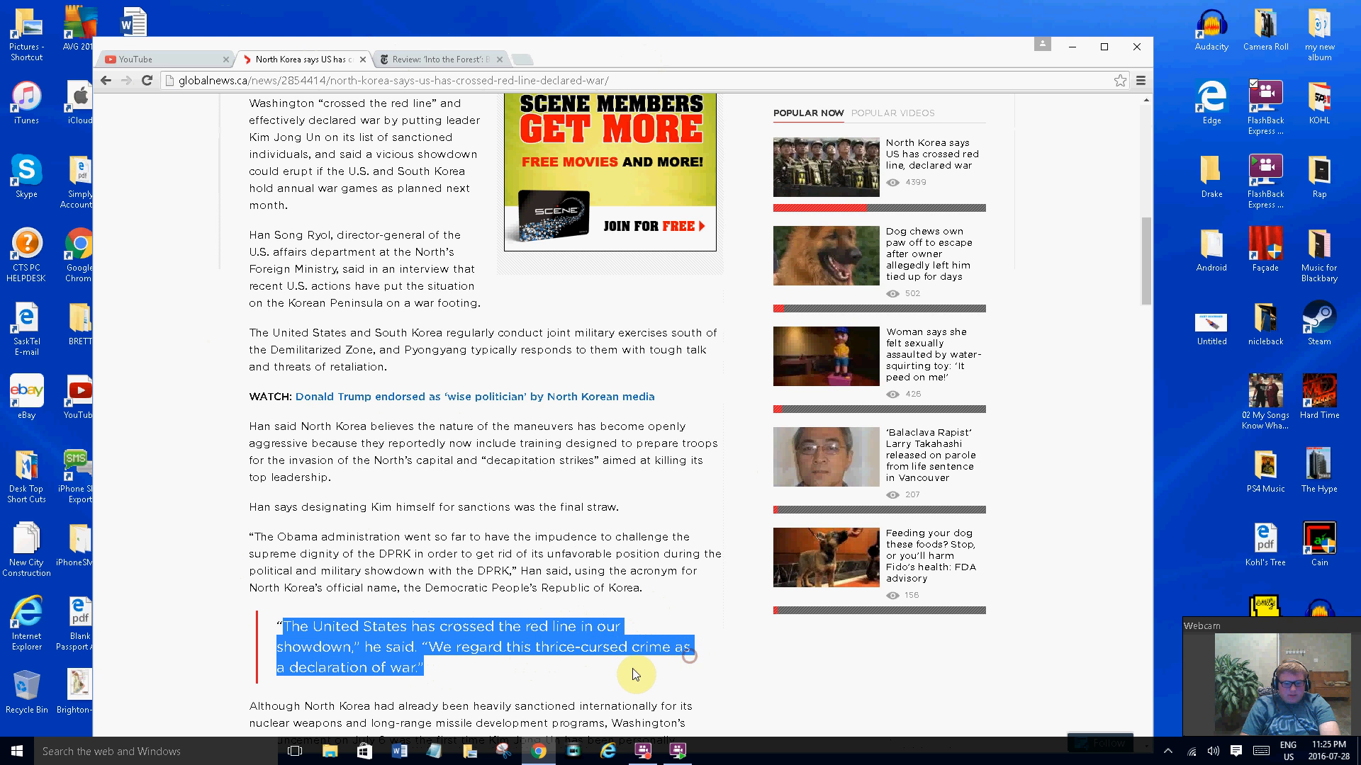
mouse_move(523, 687)
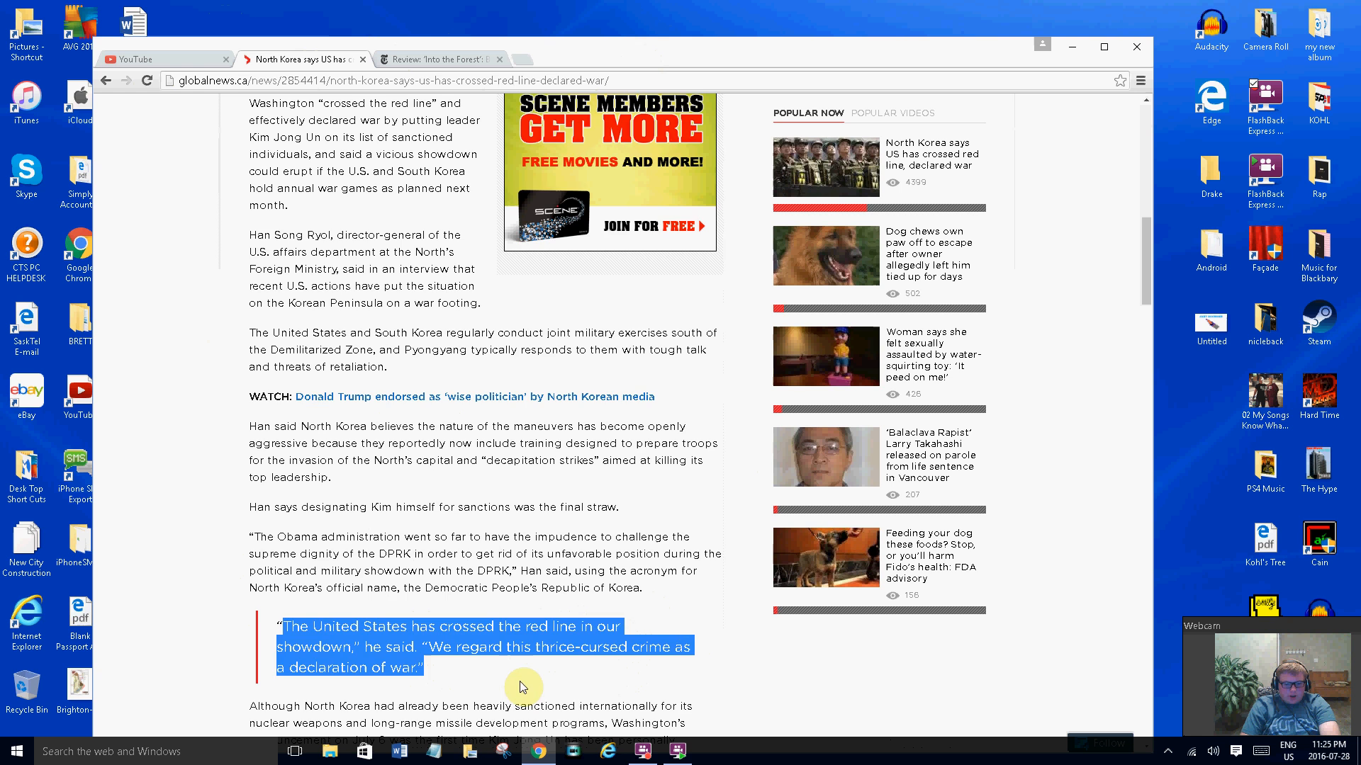
scroll(down, 3)
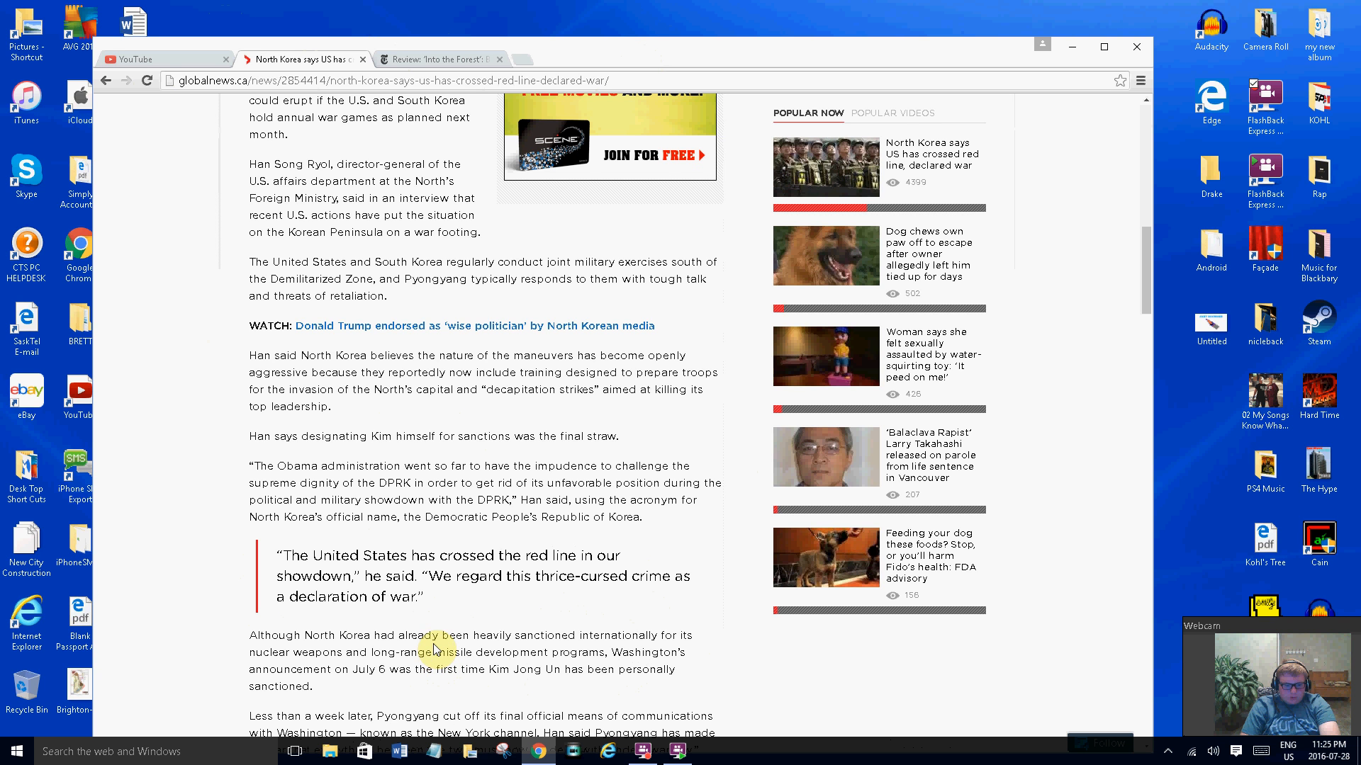
Highlight the 'Less than a week later…' passage about Pyongyang cutting off communications, then read on
scroll(down, 3)
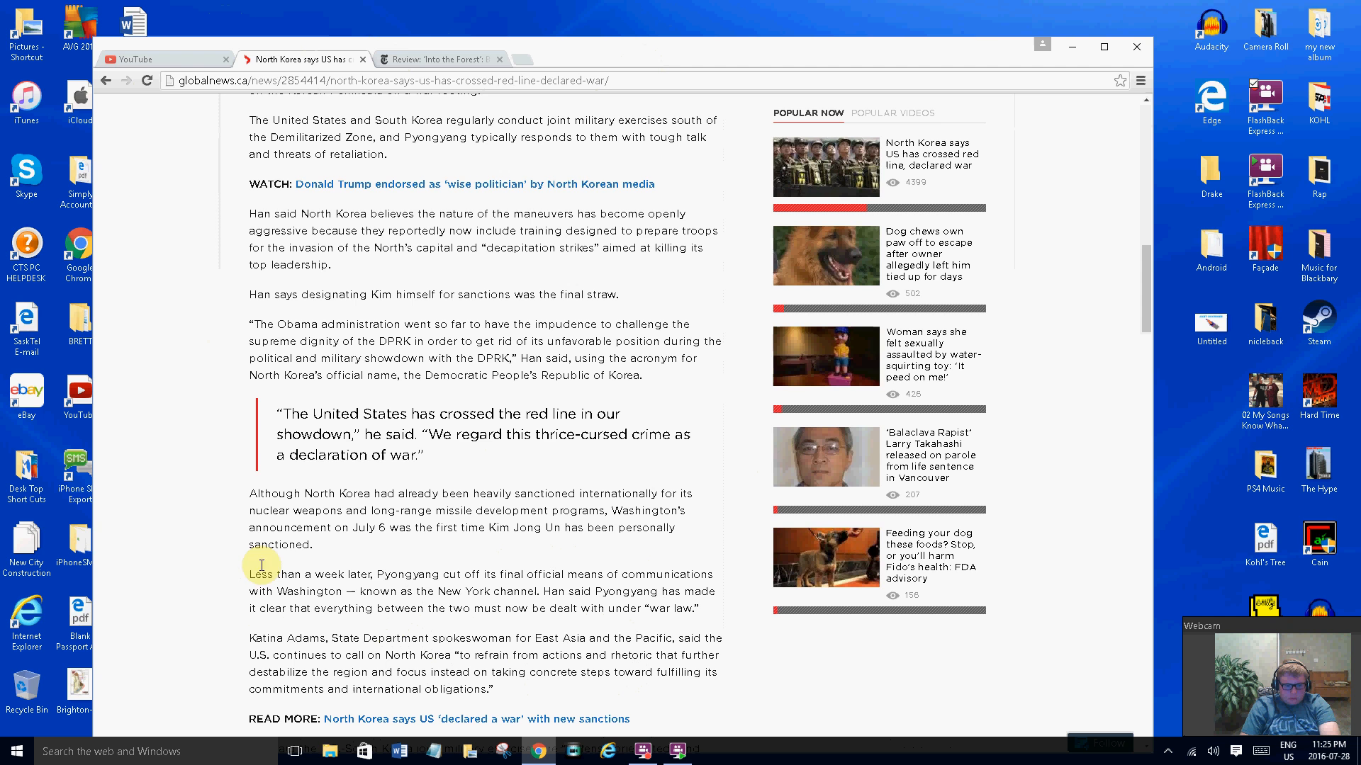
drag(251, 574, 438, 591)
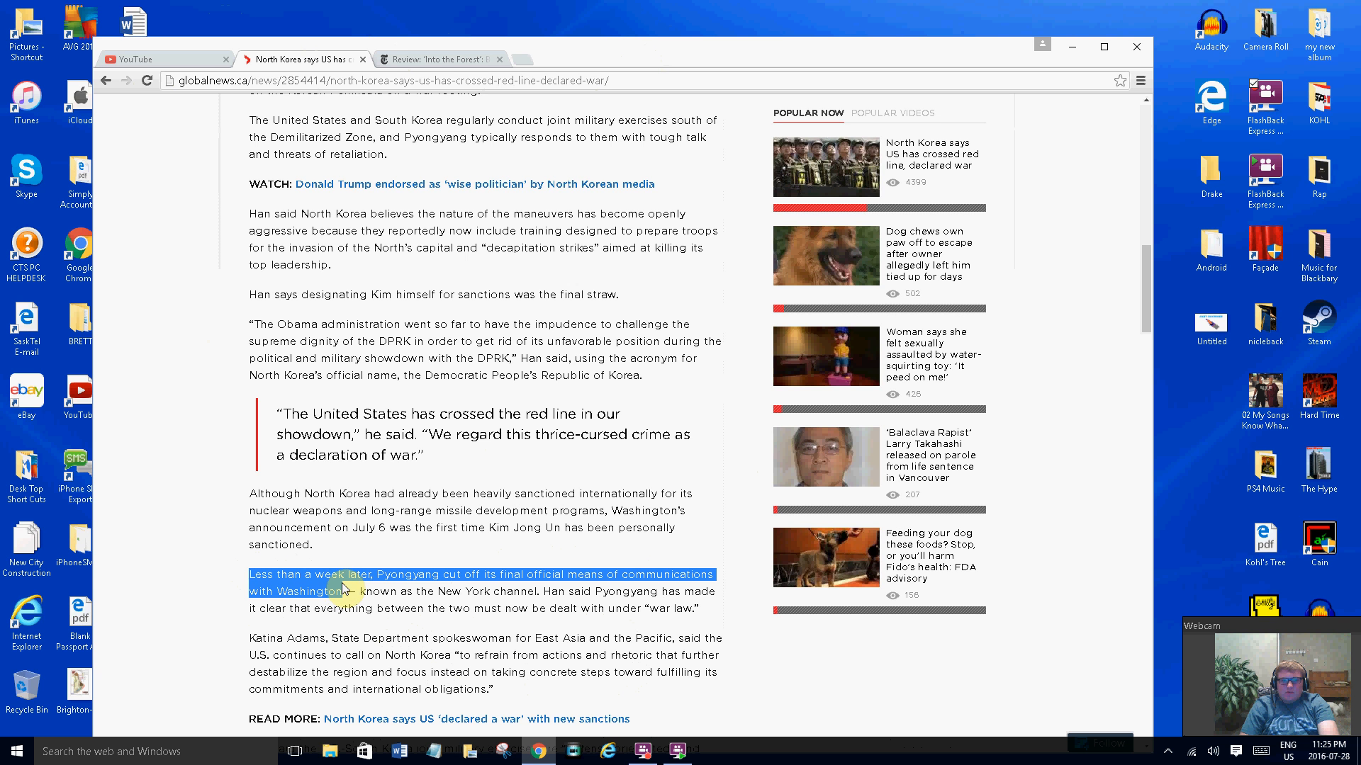
scroll(down, 3)
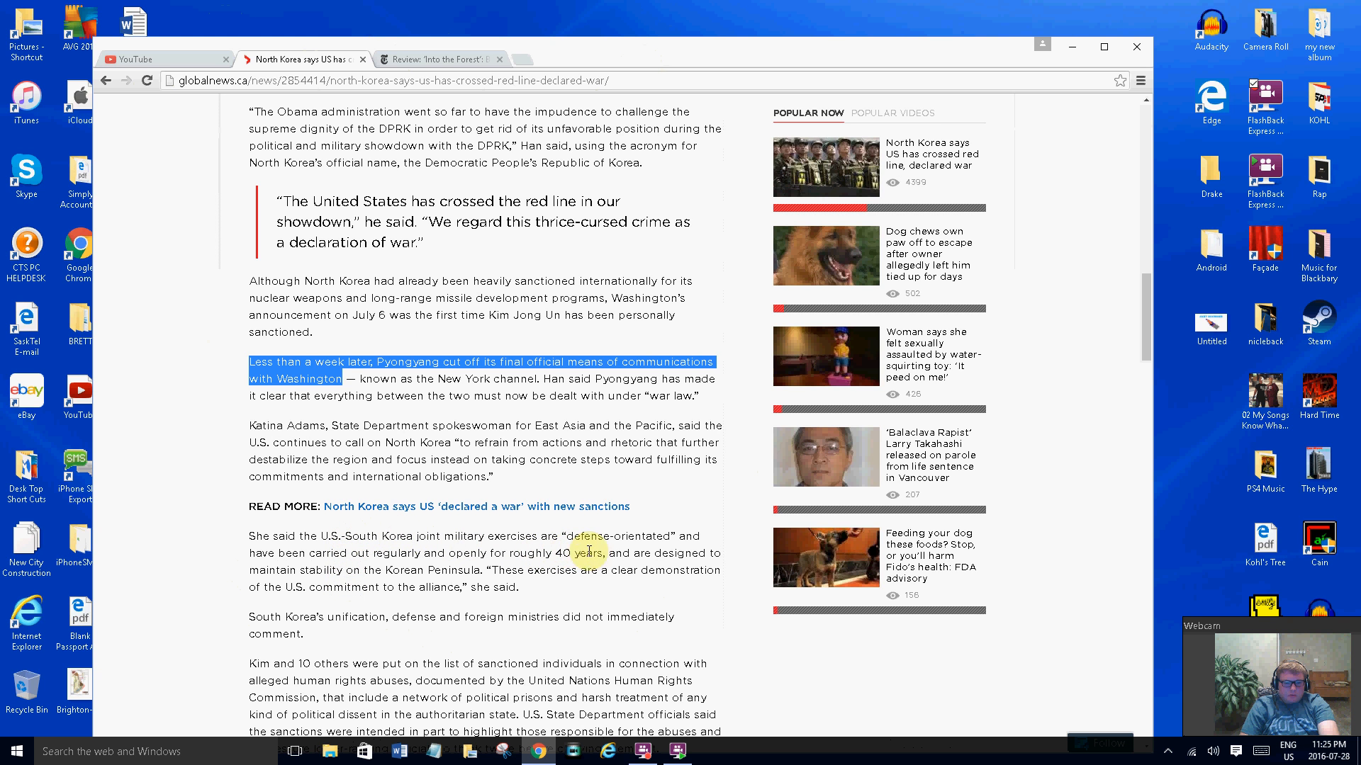
mouse_move(312, 553)
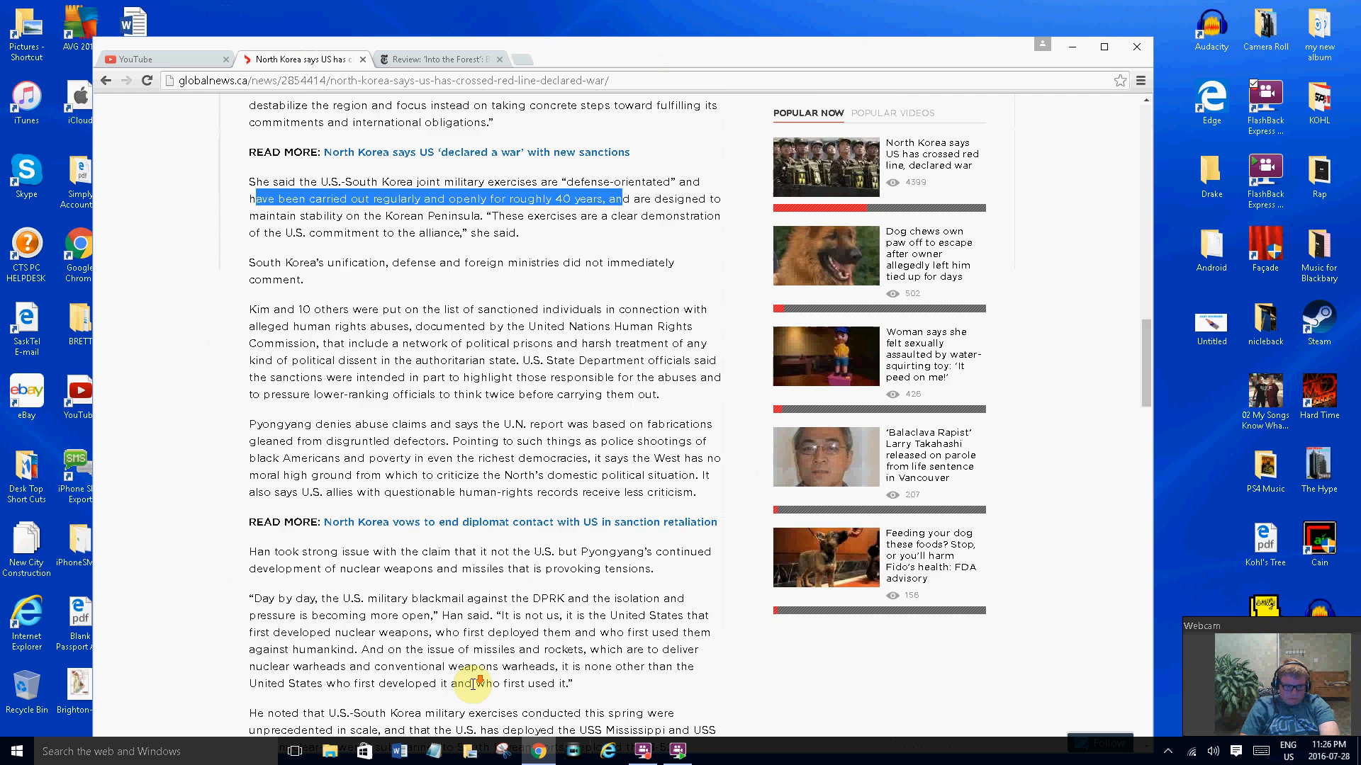
scroll(down, 3)
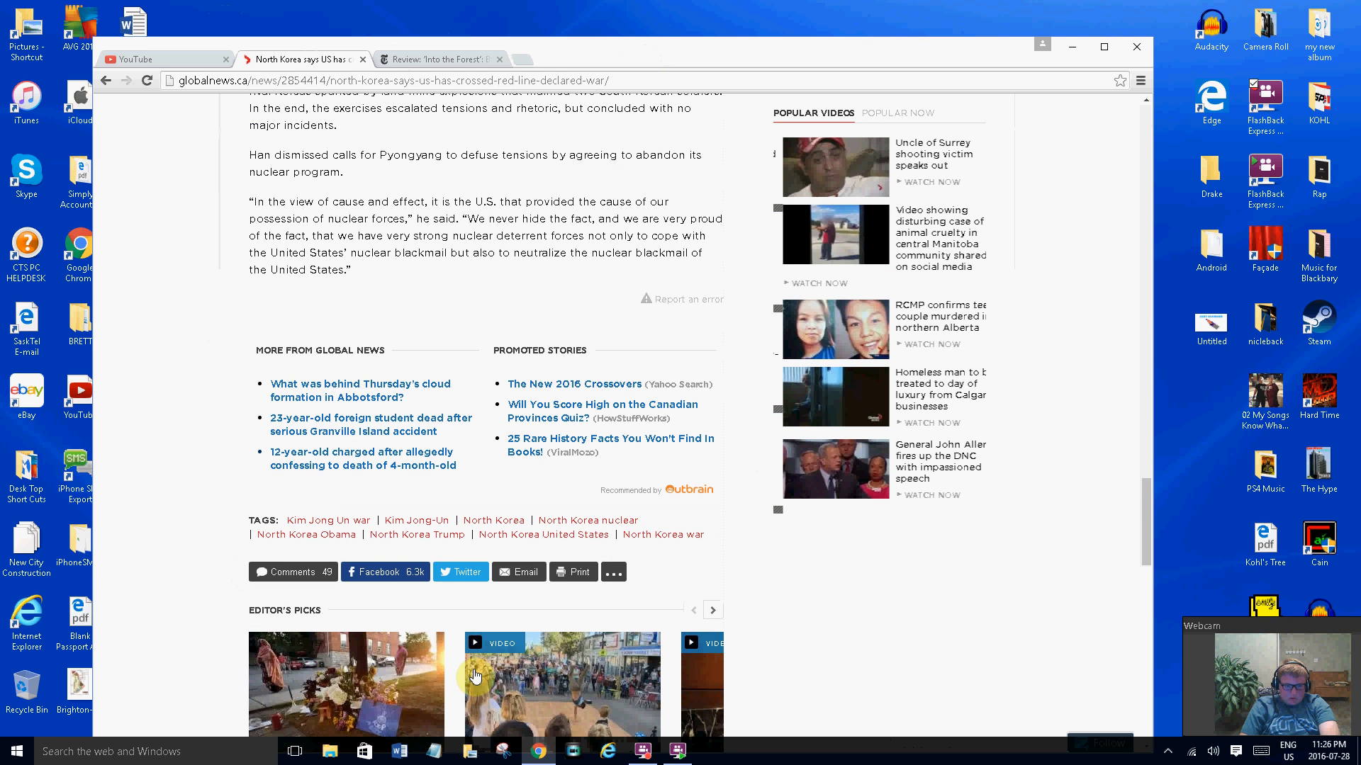
scroll(down, 3)
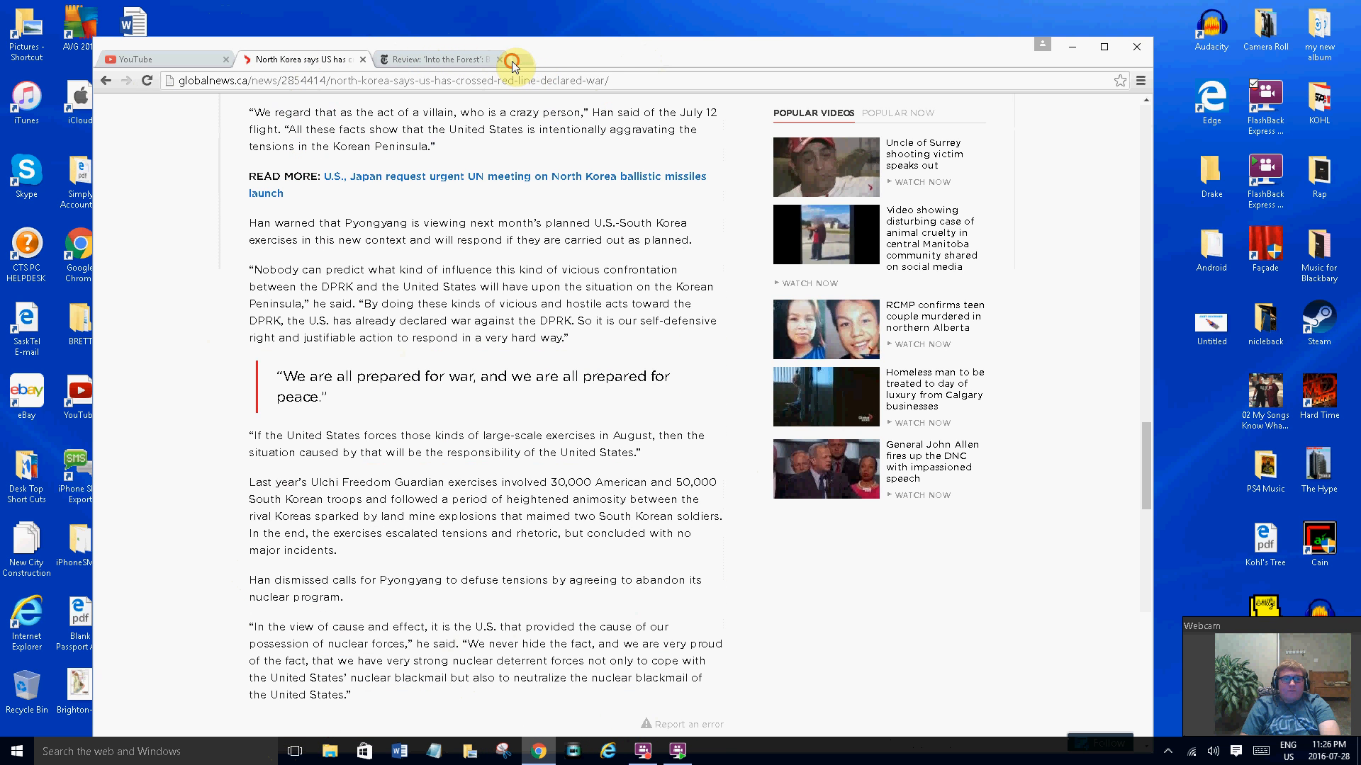
Close the article tabs, search 'marian joyce', and switch between News and All results
click(515, 59)
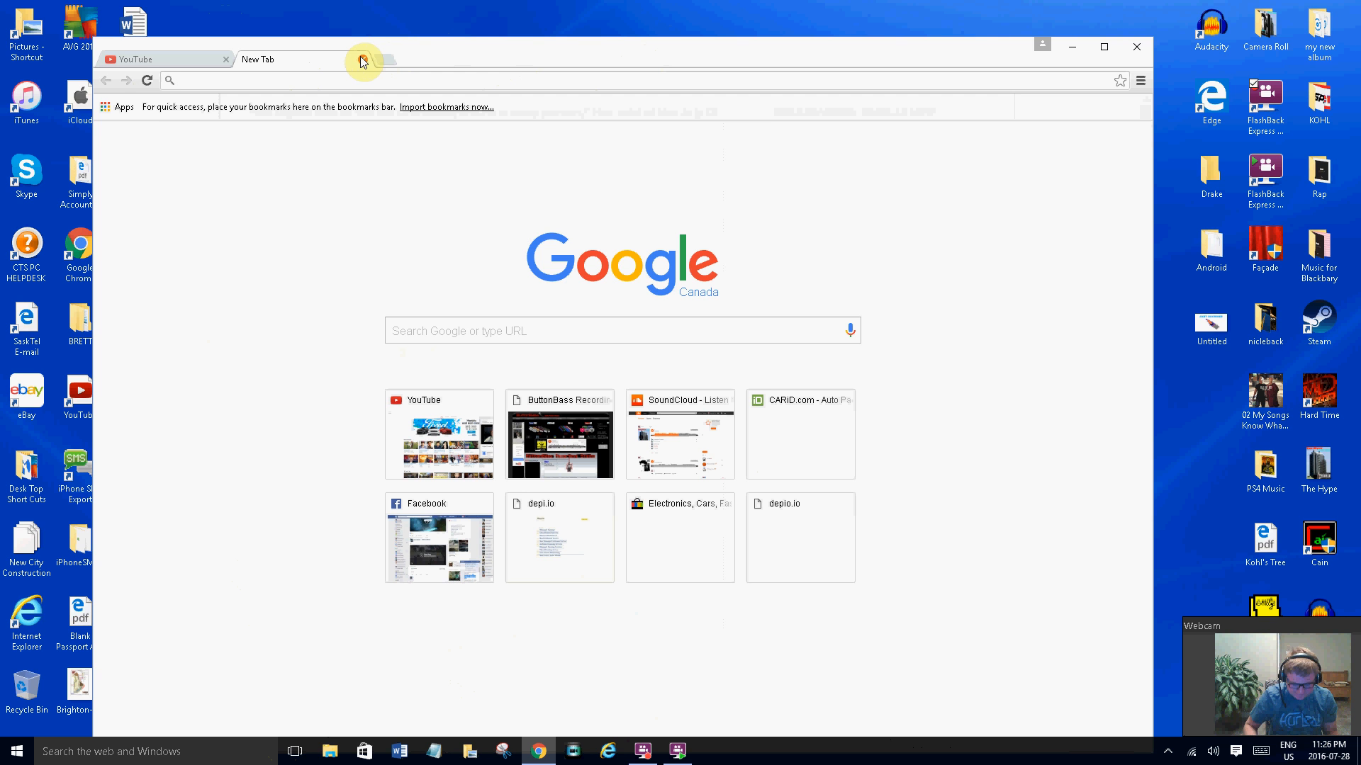
text(marian joyce)
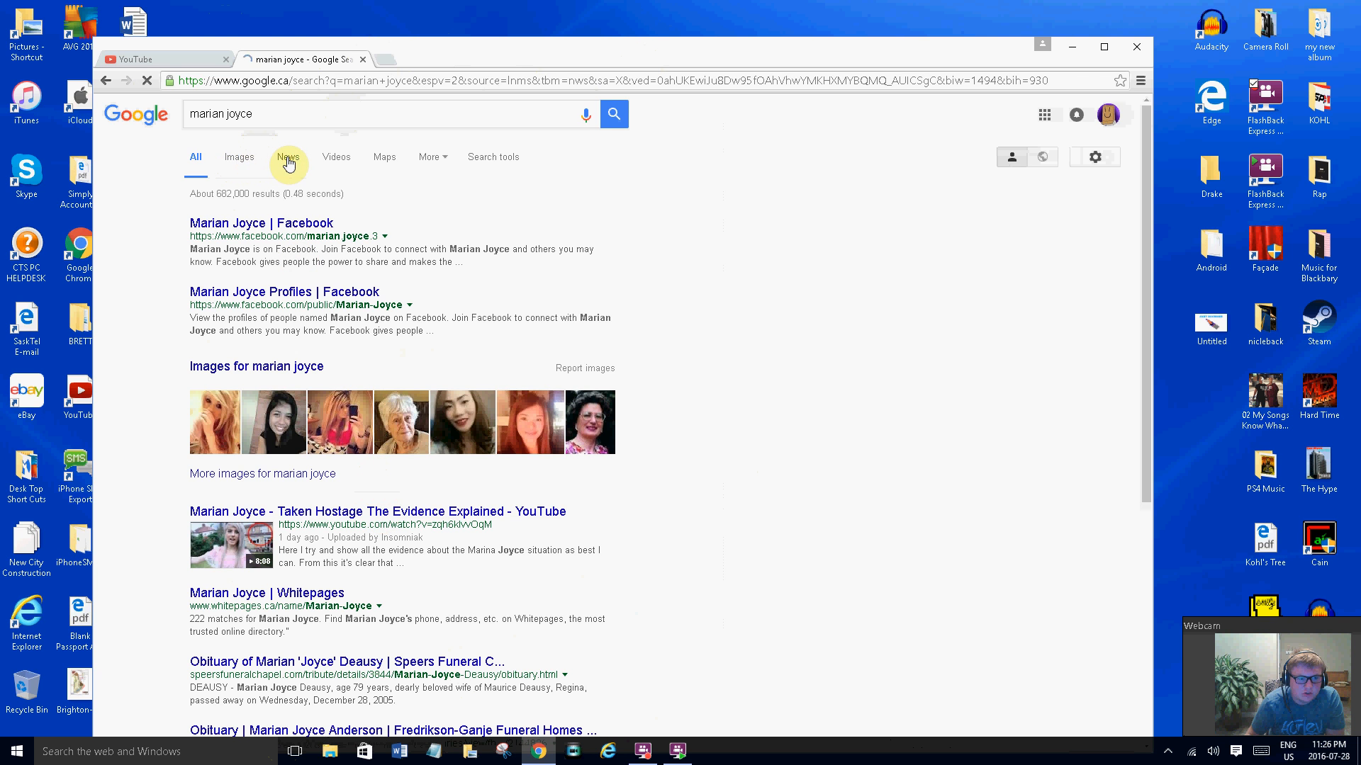
click(287, 158)
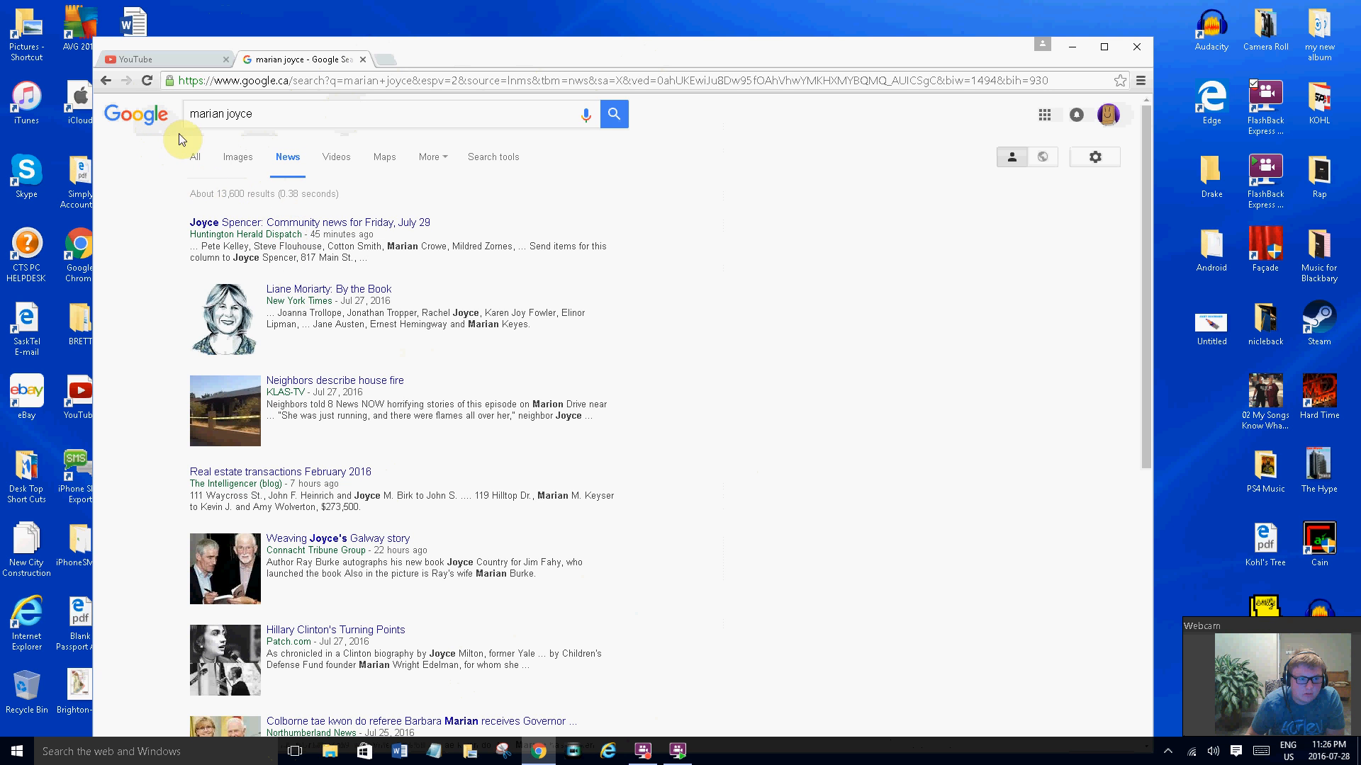
click(194, 158)
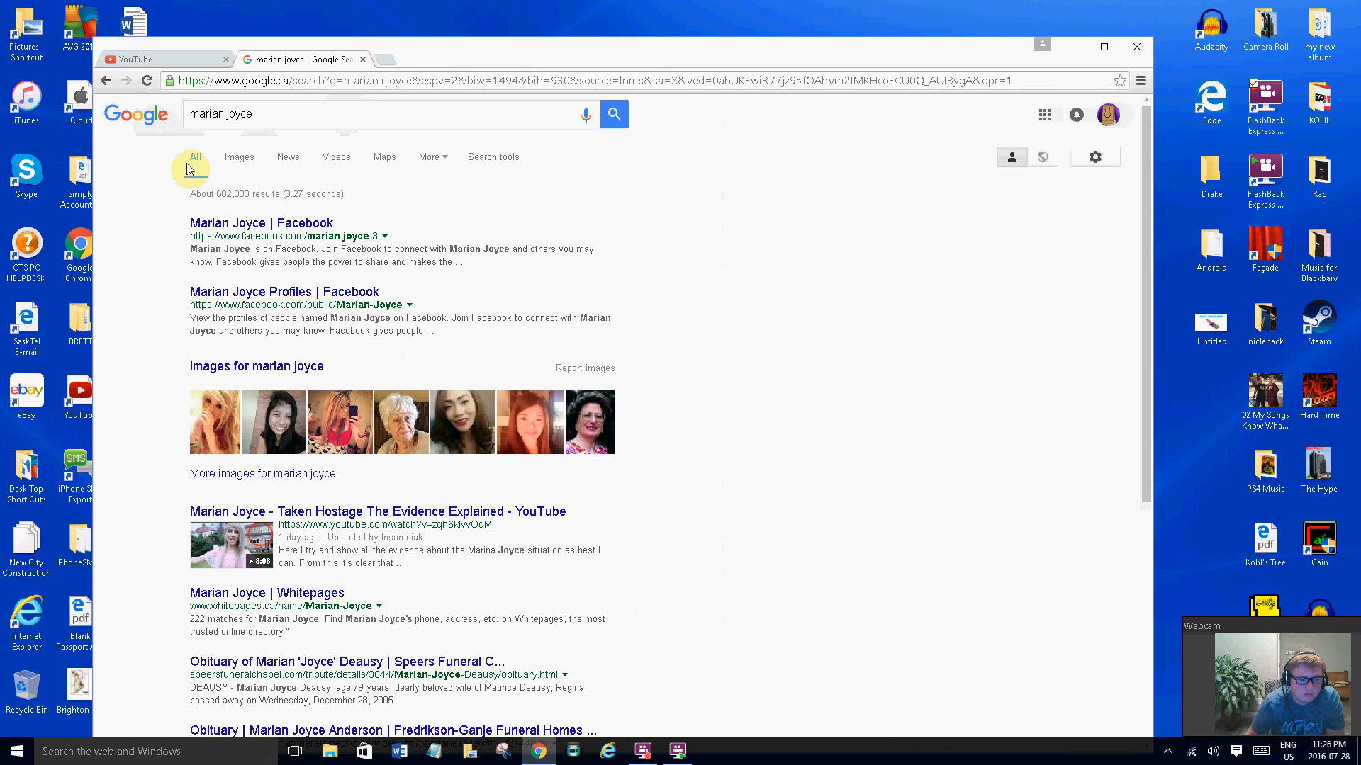
mouse_move(205, 143)
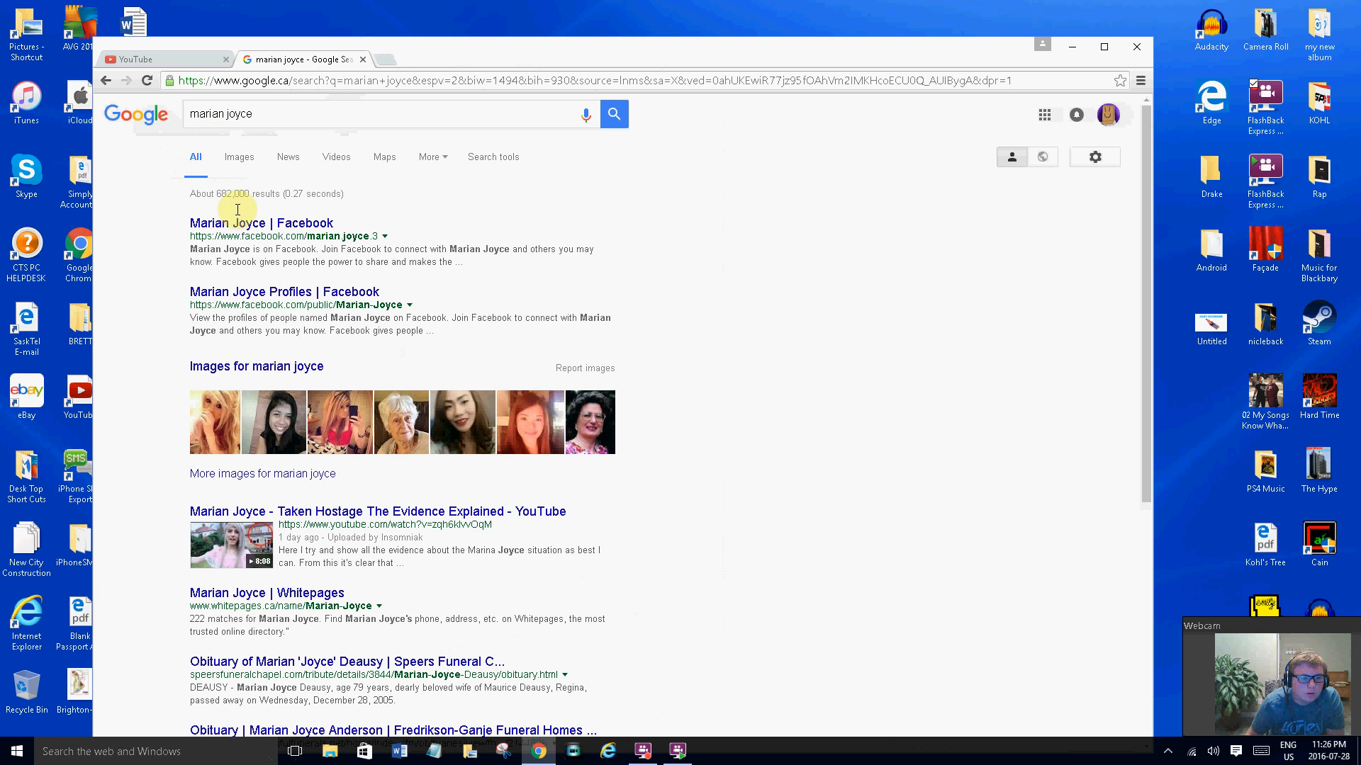
scroll(down, 3)
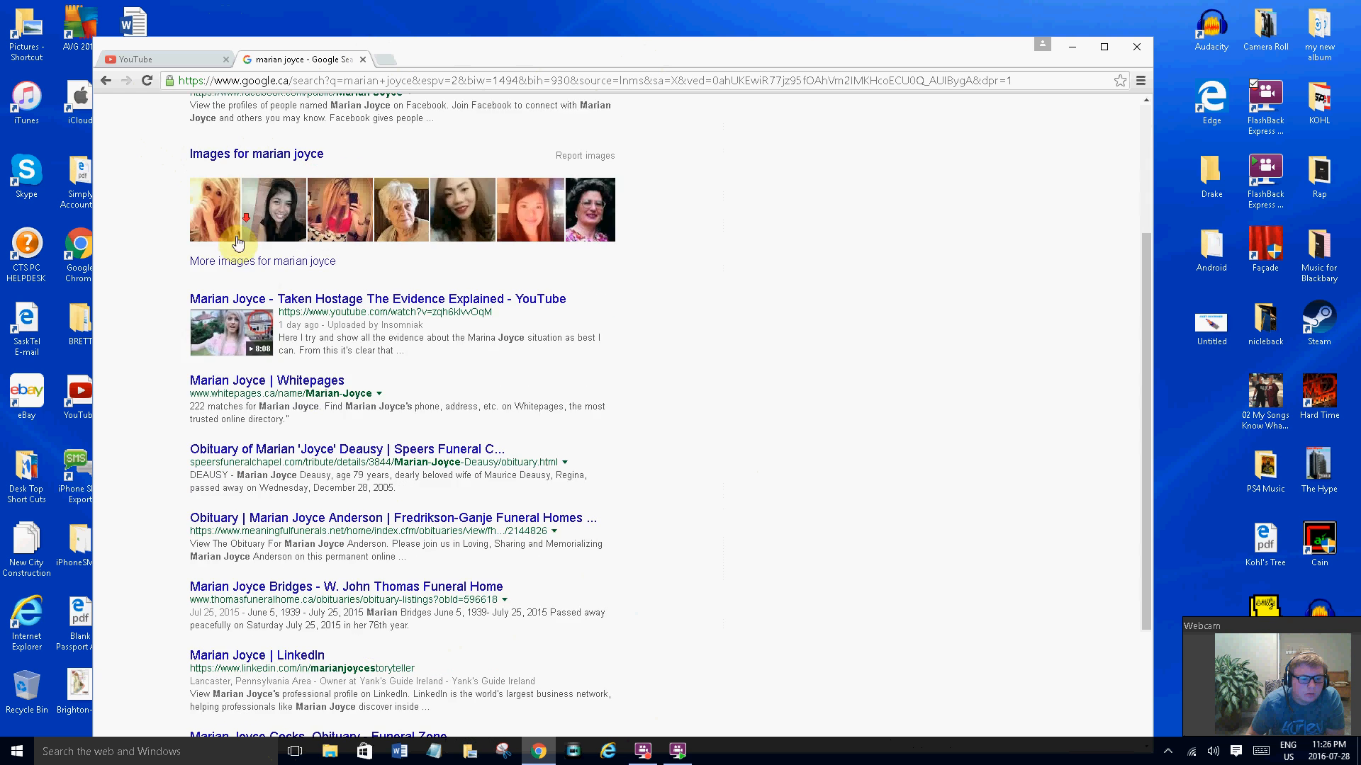
Correct the query and search the suggested 'marina joyce' instead
click(260, 113)
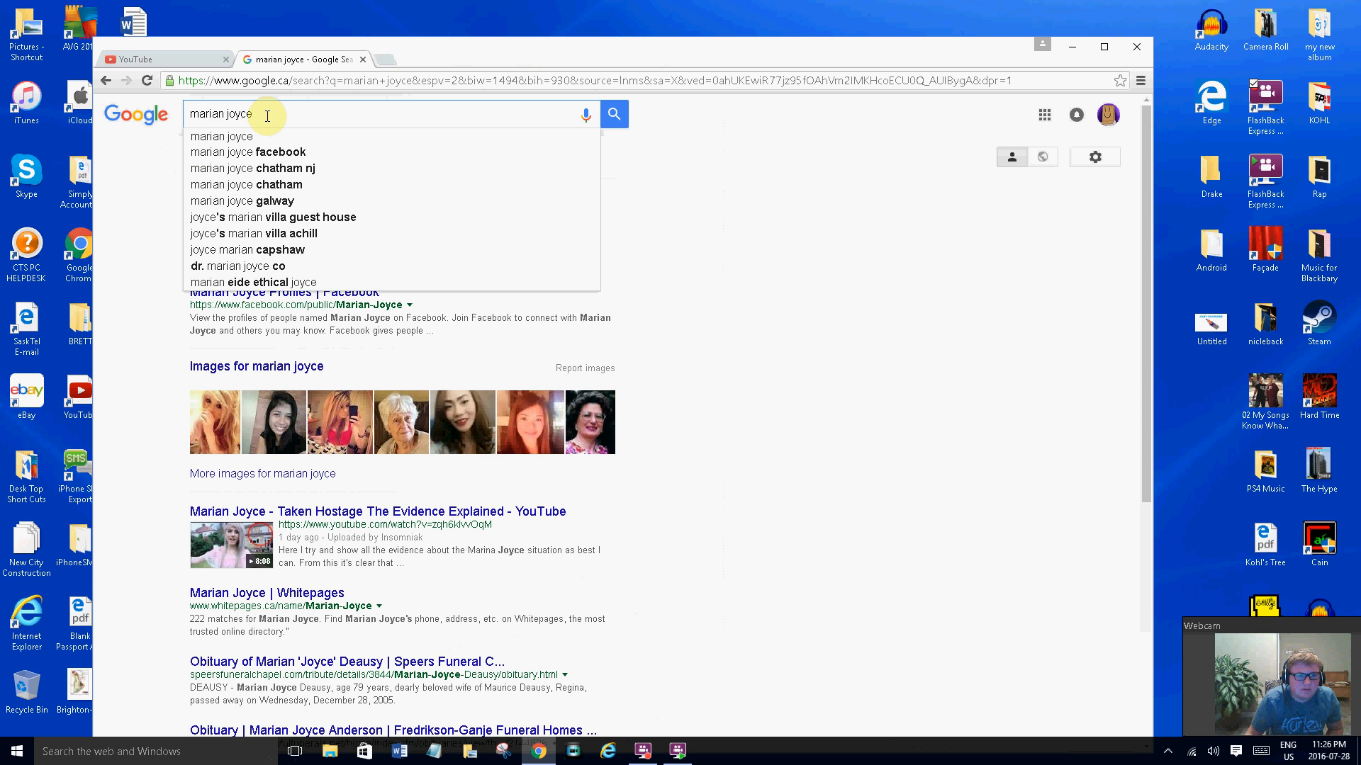
text(d)
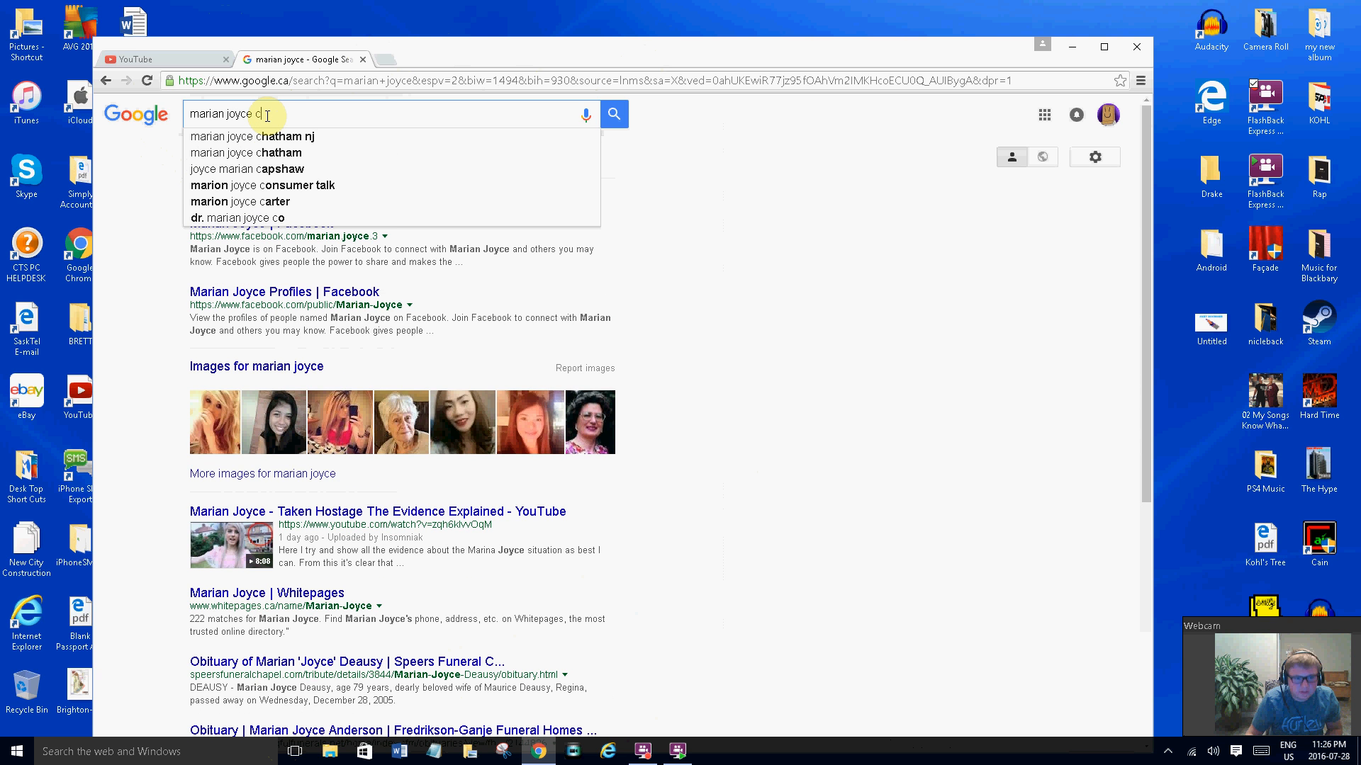
key(Backspace)
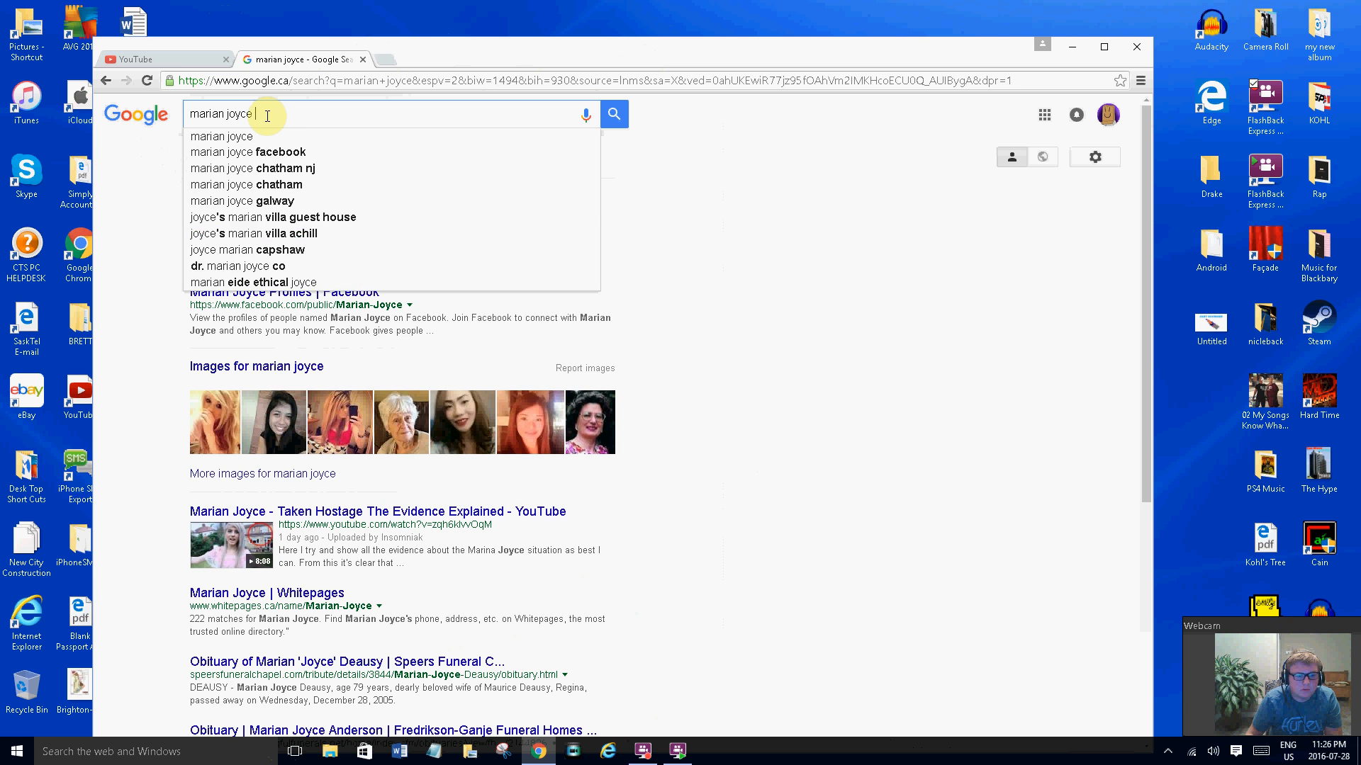
key(BackSpace)
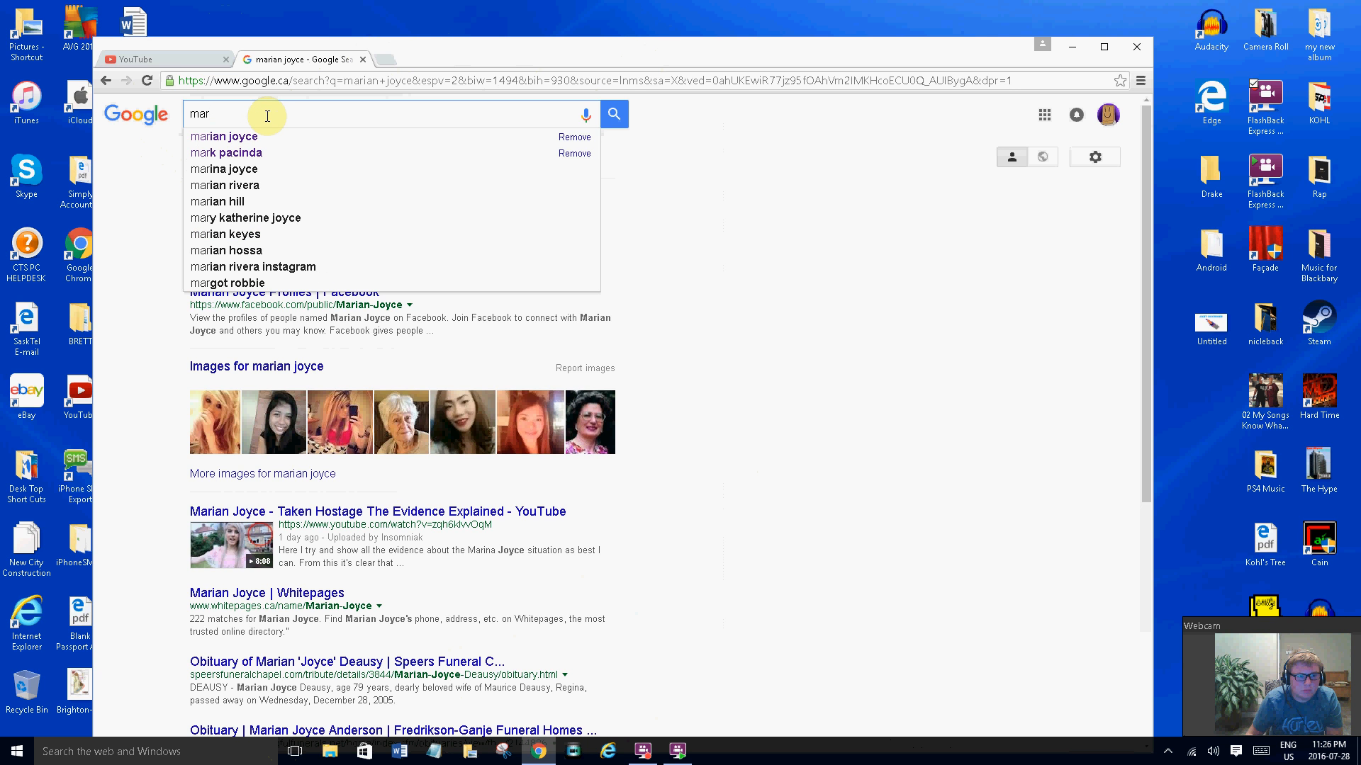
mouse_move(254, 170)
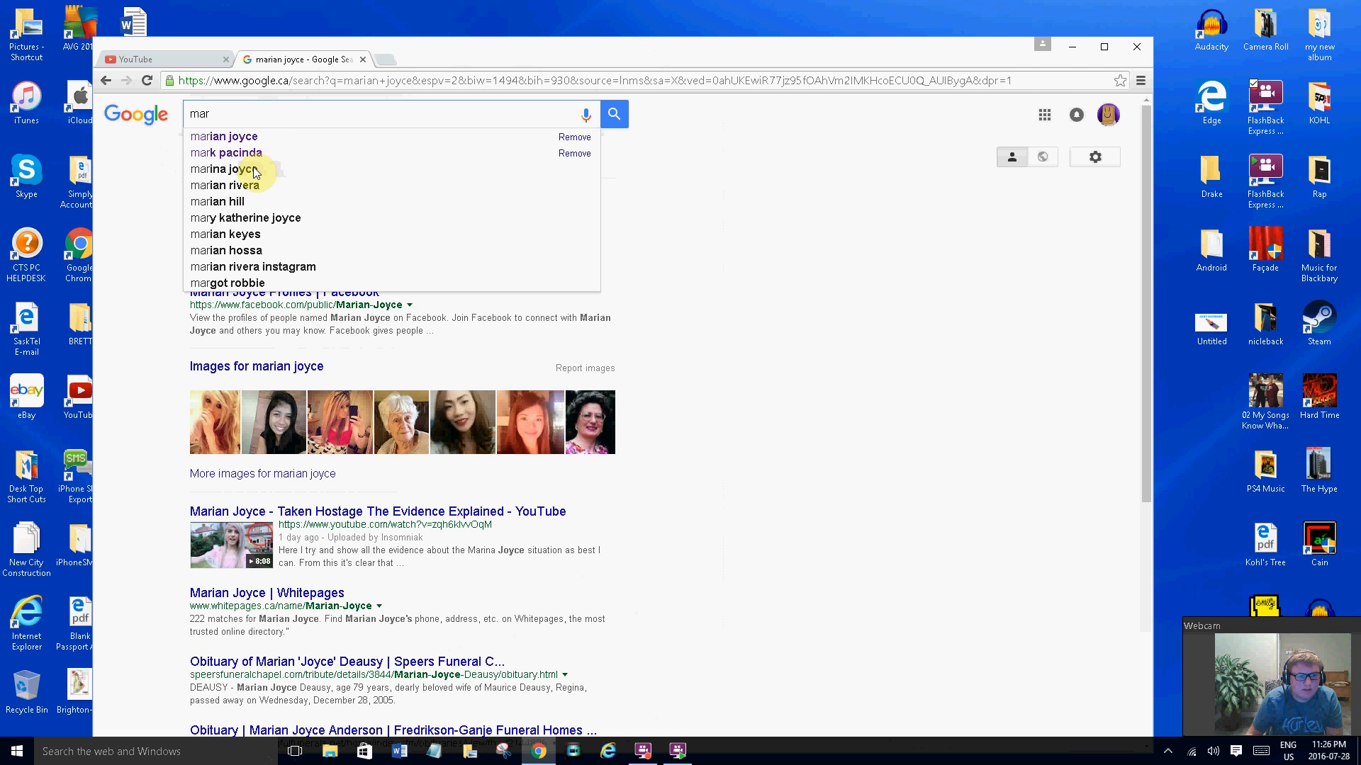
click(223, 168)
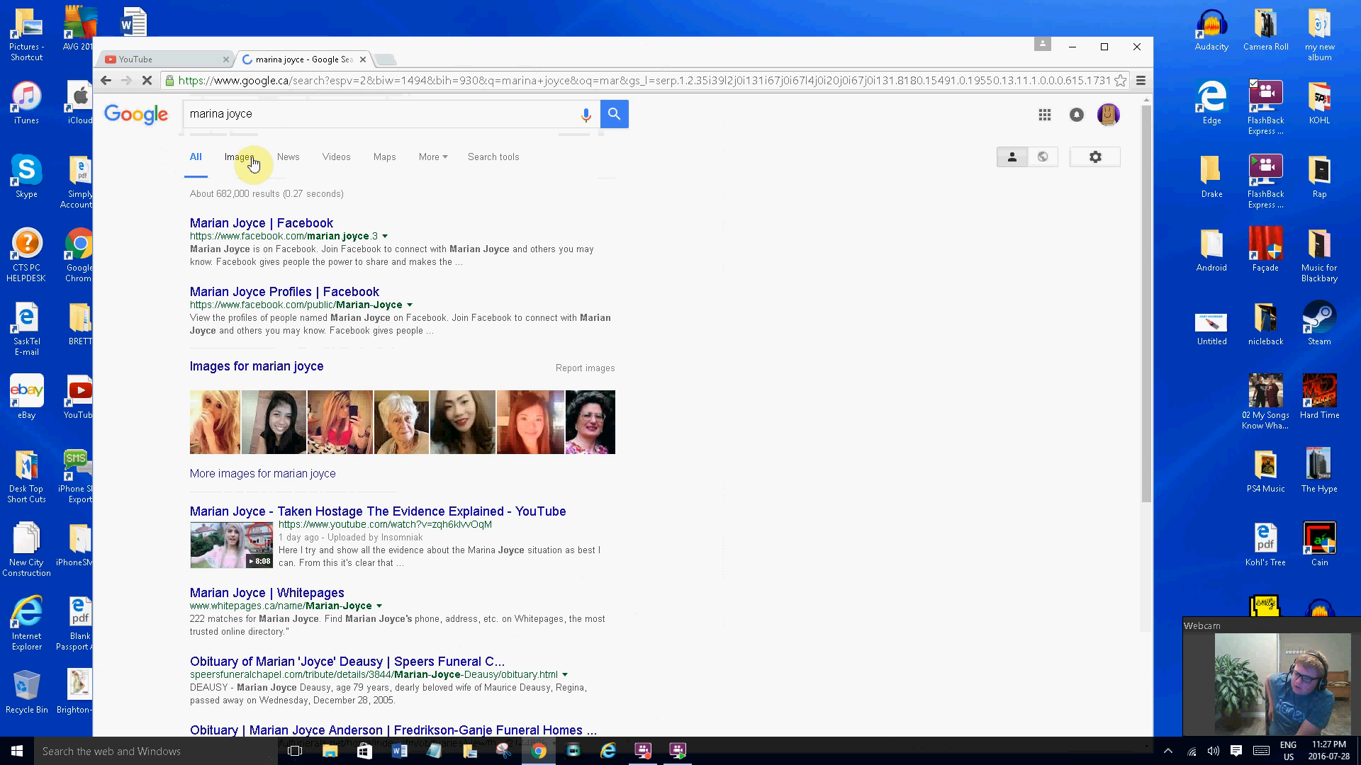
click(239, 158)
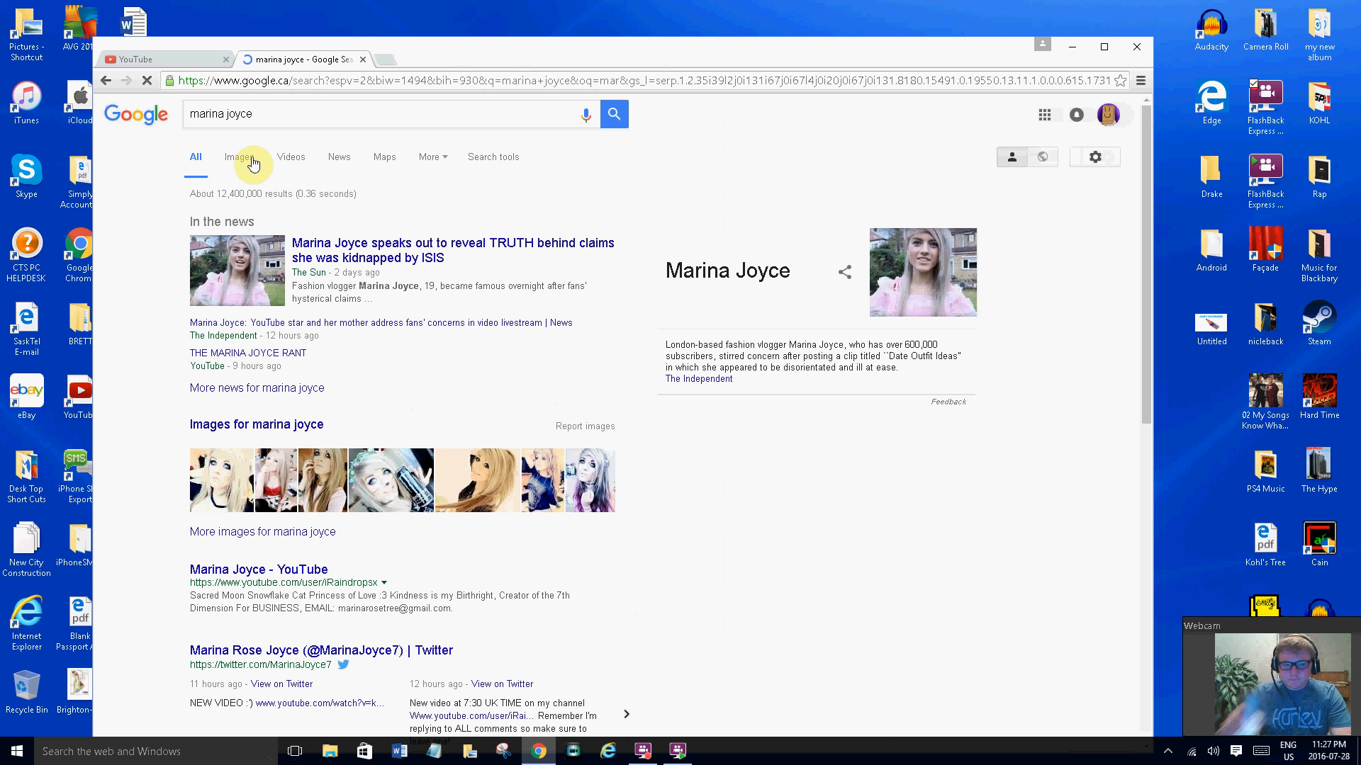
mouse_move(372, 146)
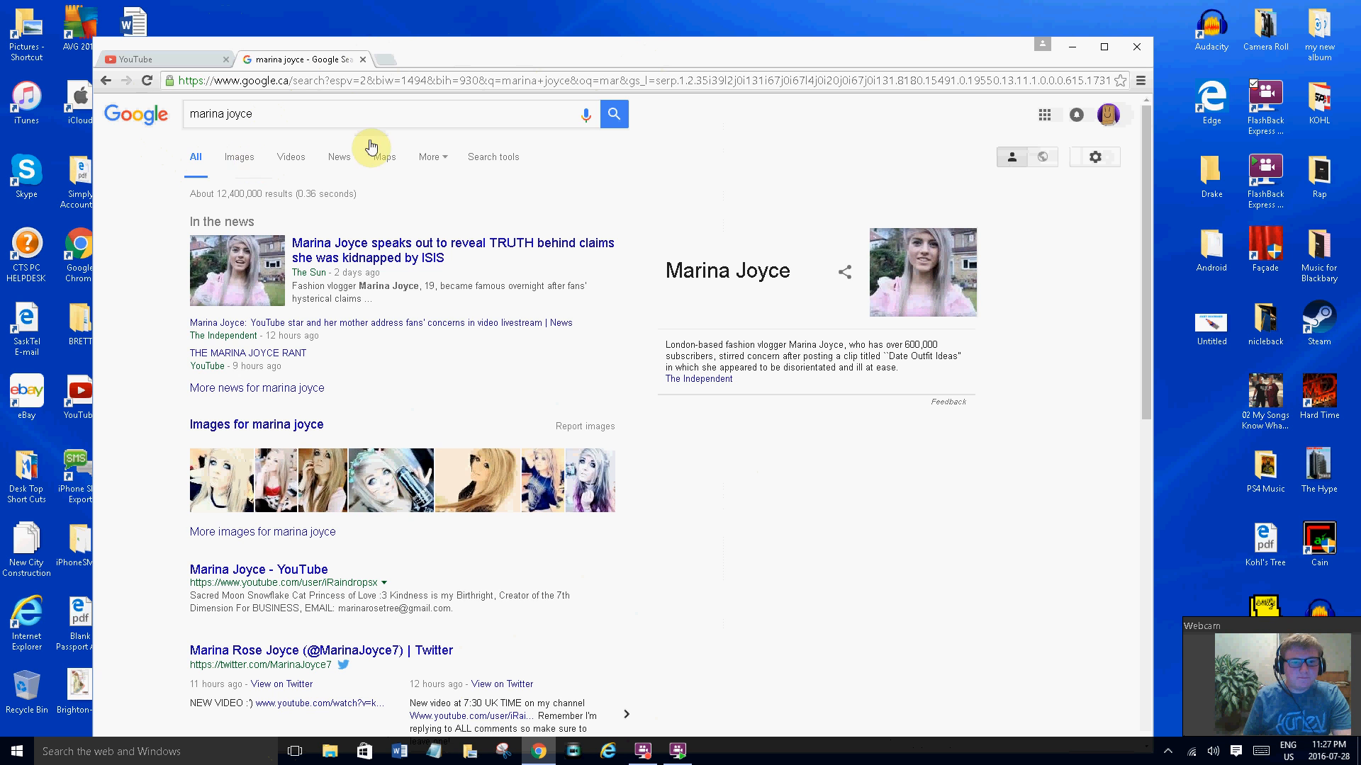
Open The Sun's news result and scroll past the photos to Marina's 'really OK' quotes
click(452, 251)
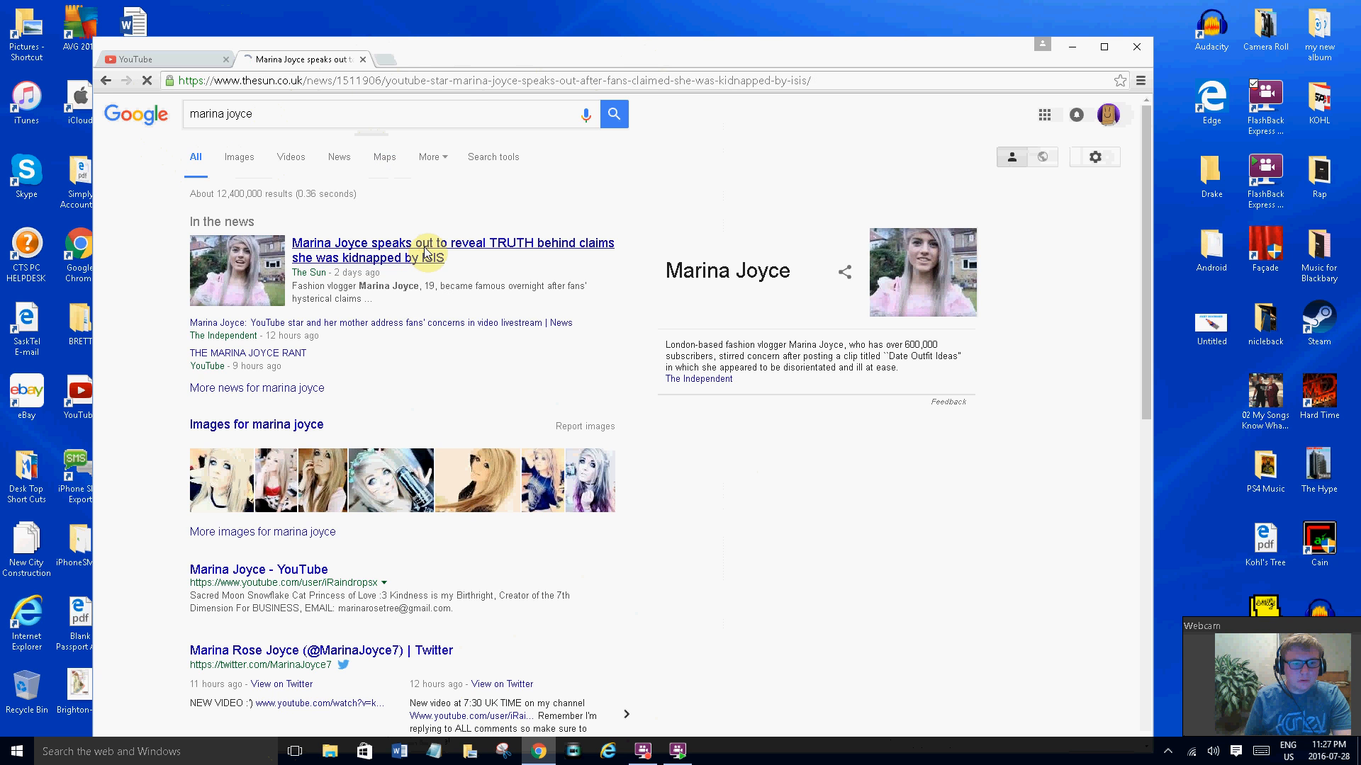
click(452, 251)
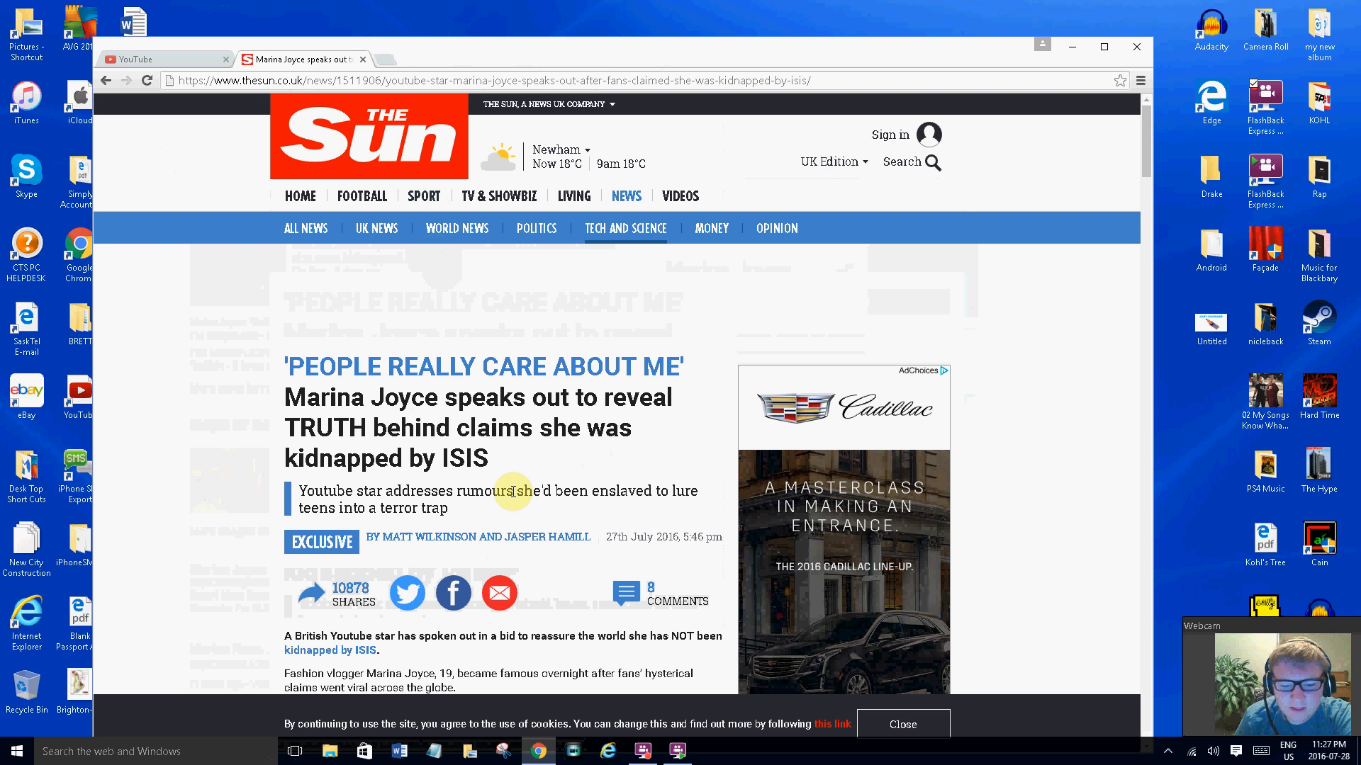
scroll(down, 3)
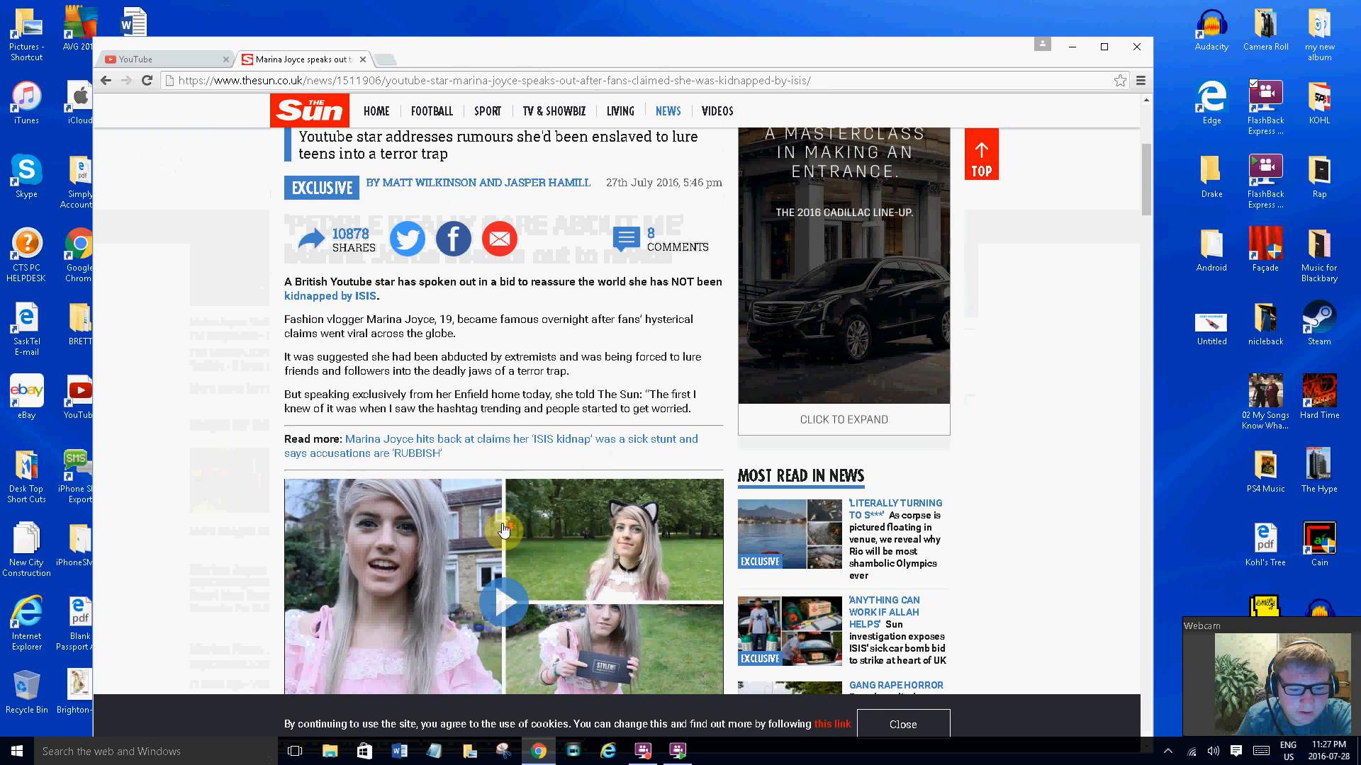
scroll(down, 3)
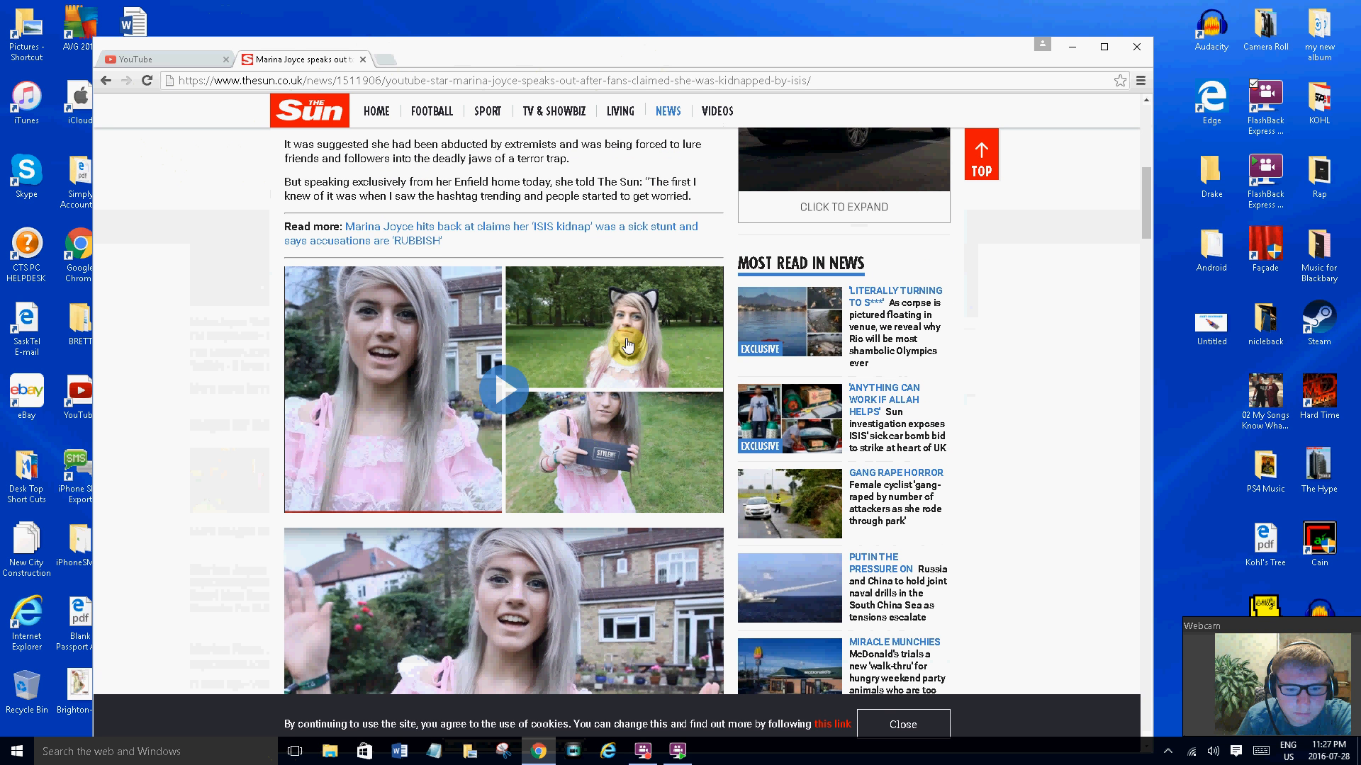
scroll(down, 3)
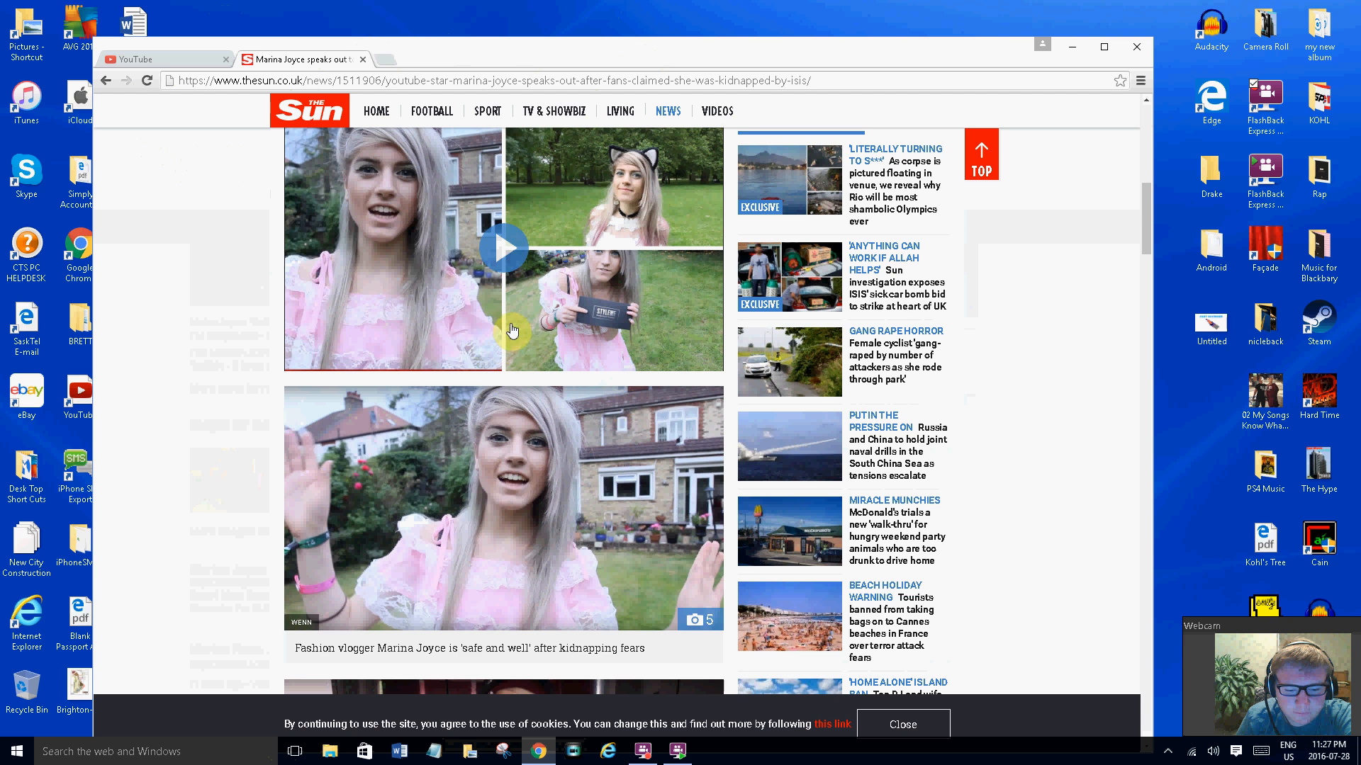
scroll(down, 3)
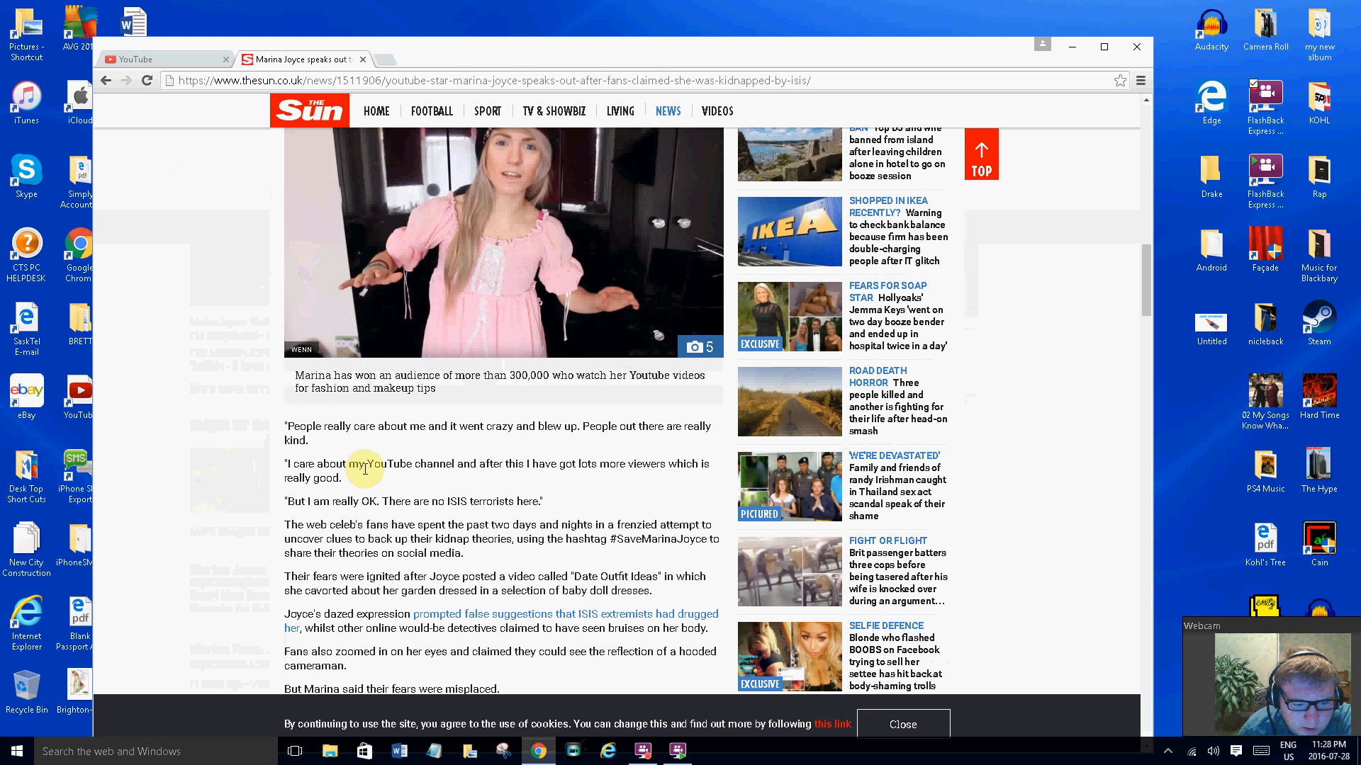
mouse_move(399, 516)
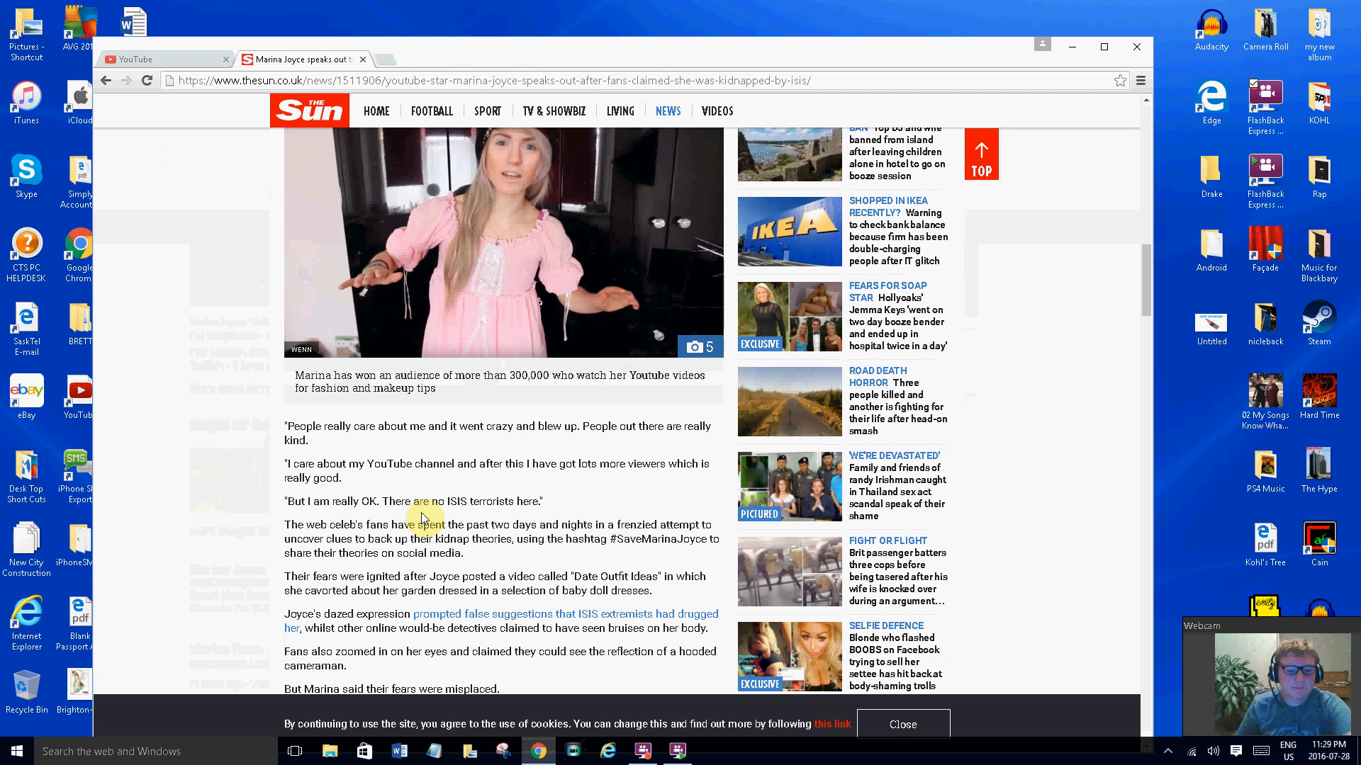
mouse_move(294, 525)
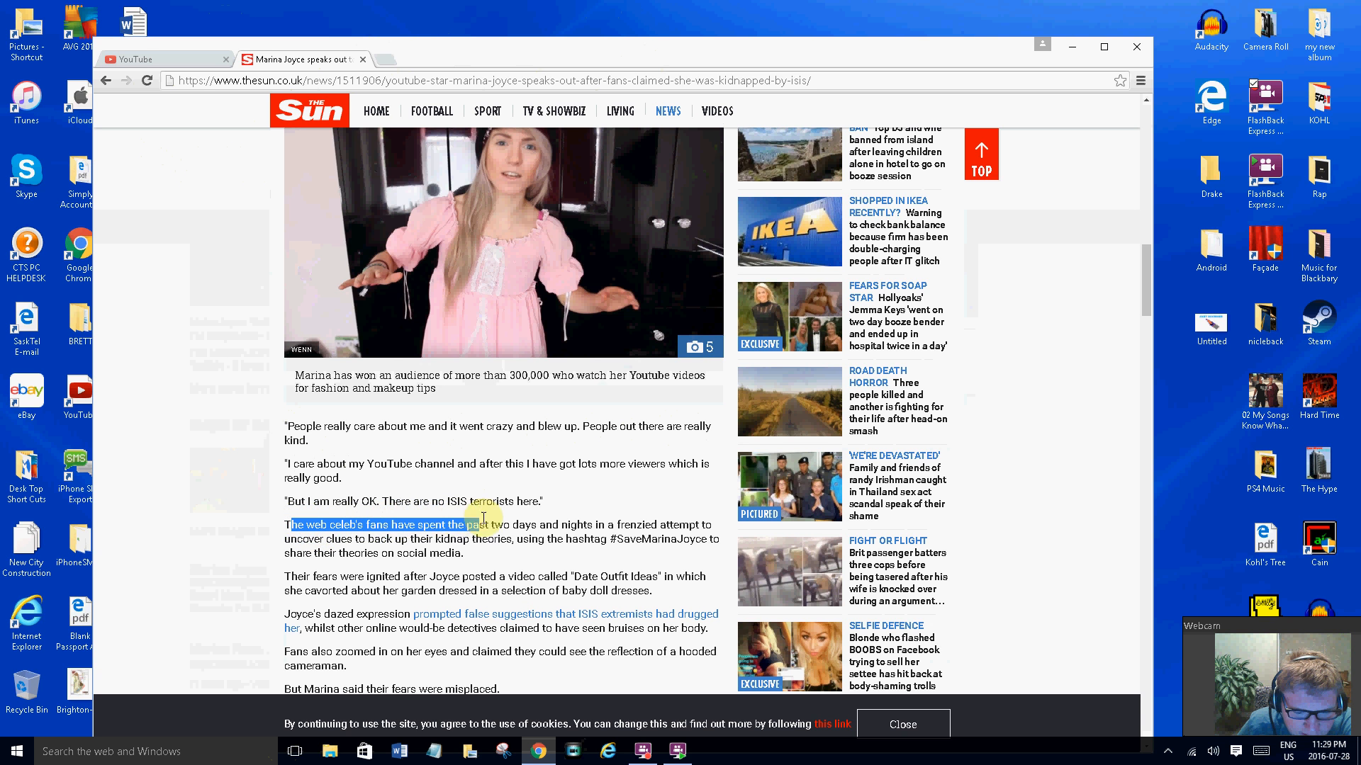
Highlight the 'The web celeb's fans have spent' #SaveMarinaJoyce paragraph, then scroll to the video
drag(468, 524, 659, 525)
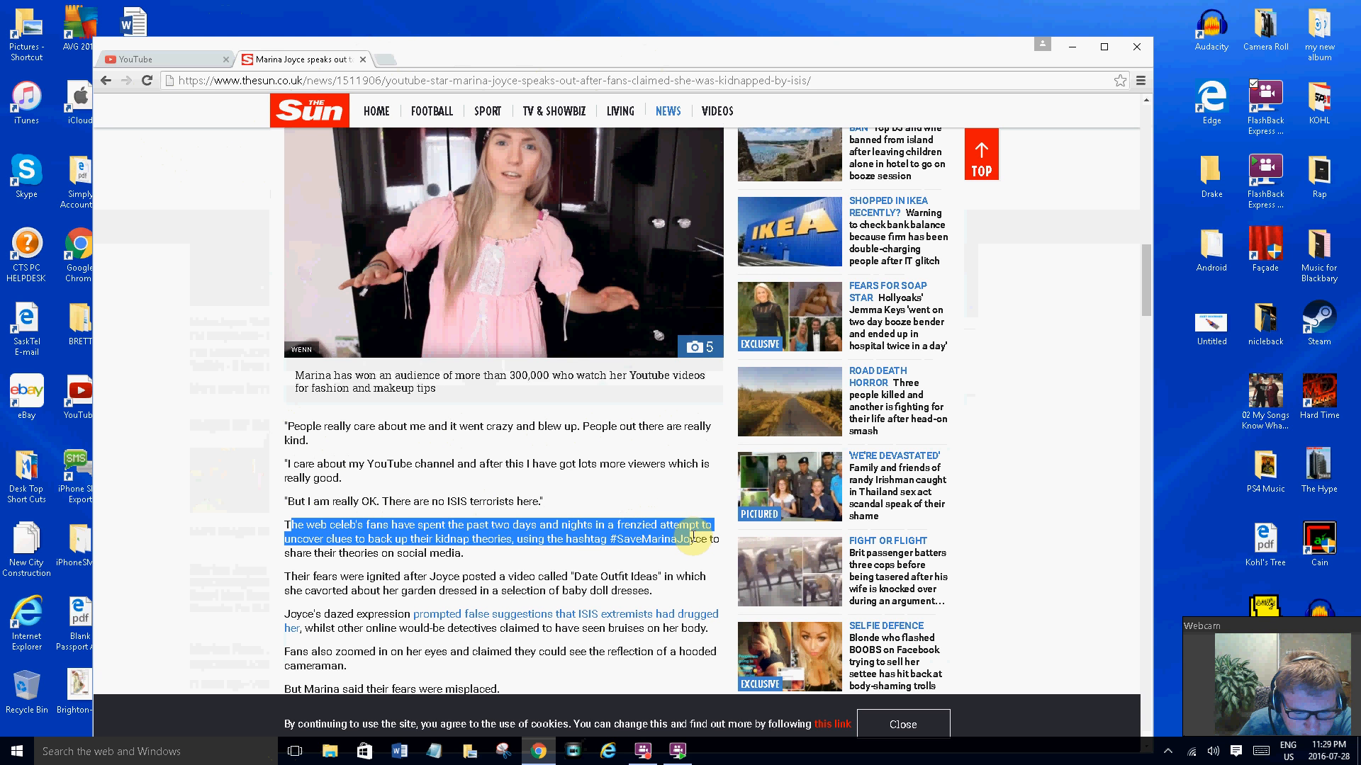
drag(712, 538, 465, 553)
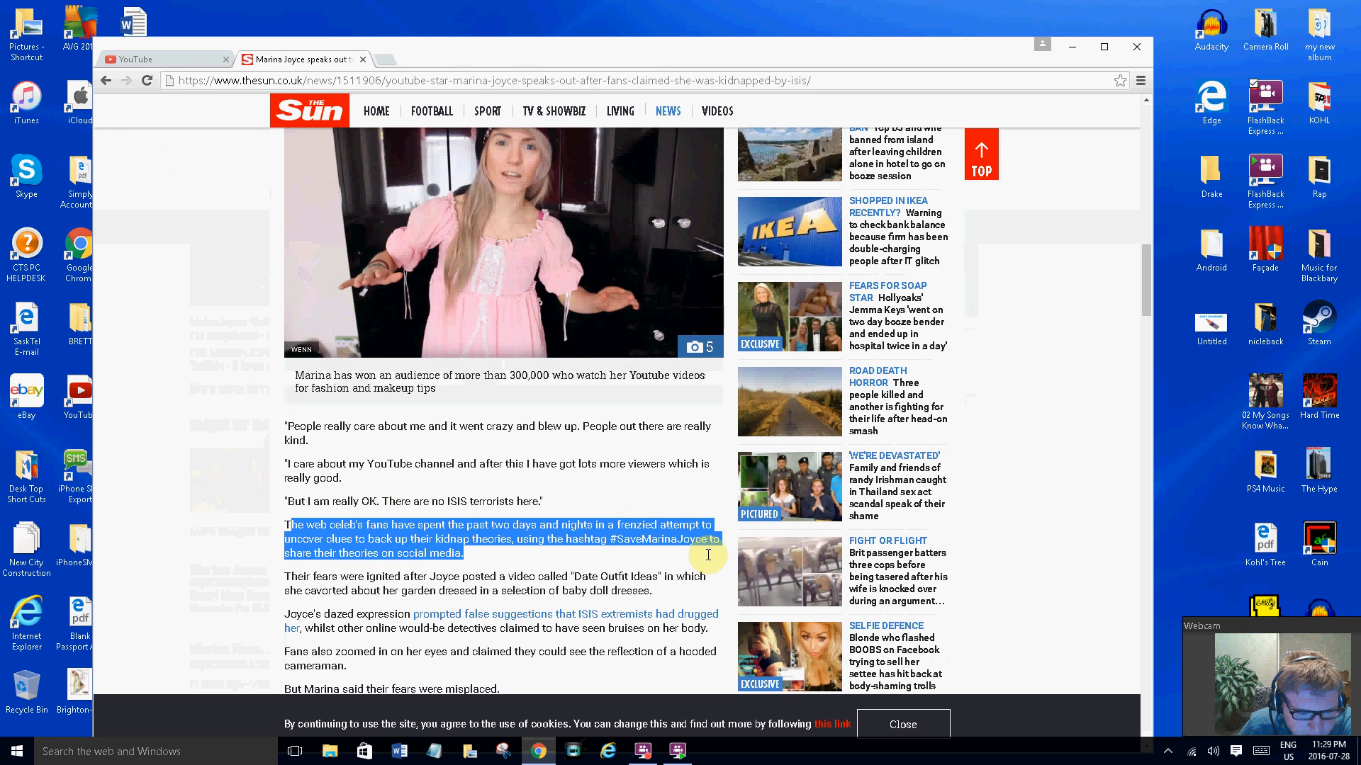
scroll(down, 3)
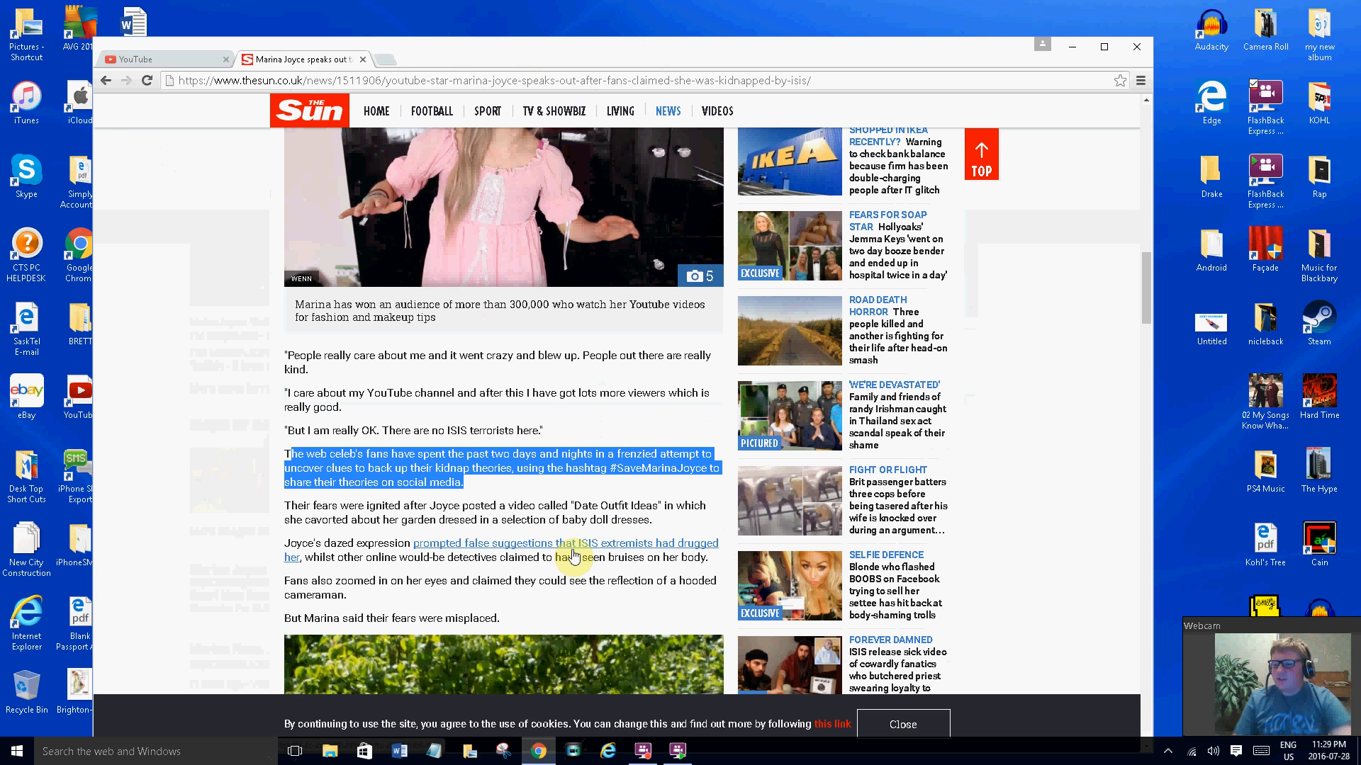
mouse_move(581, 527)
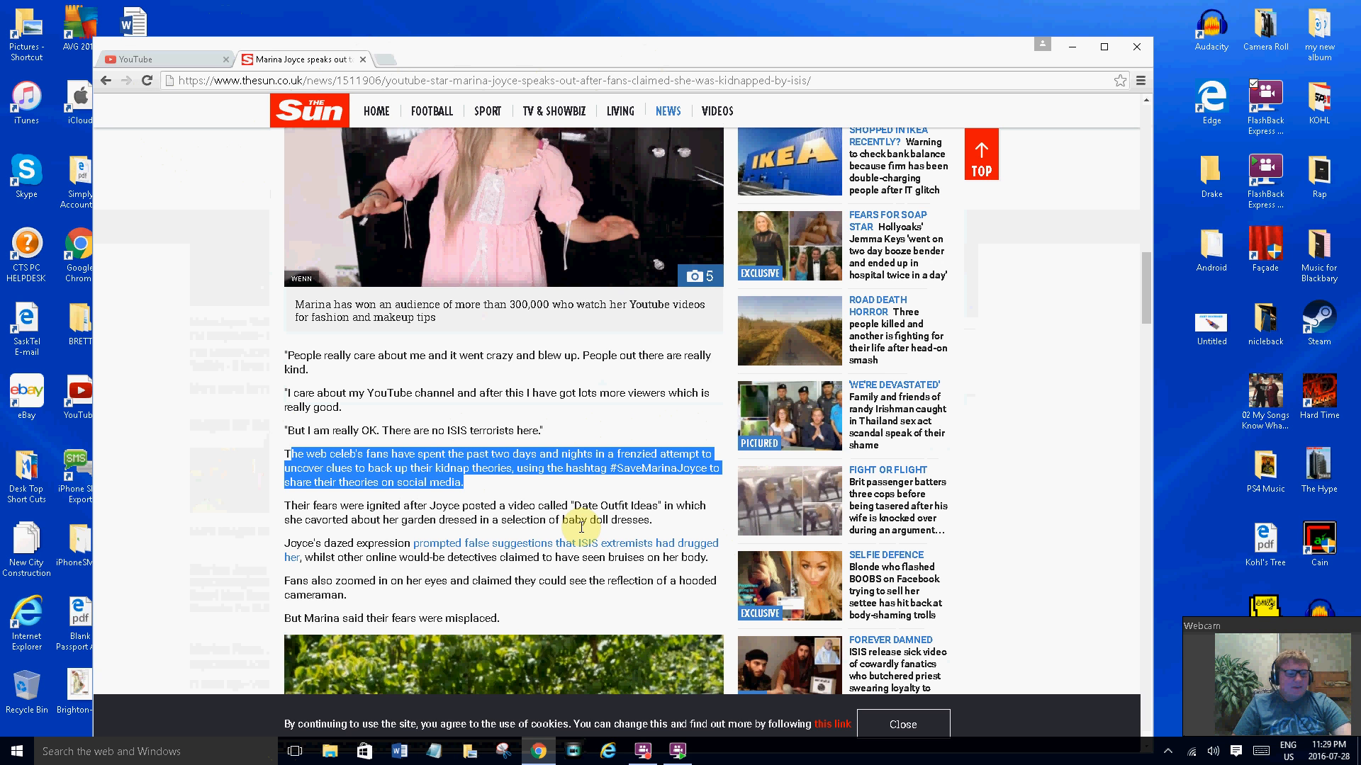
mouse_move(690, 584)
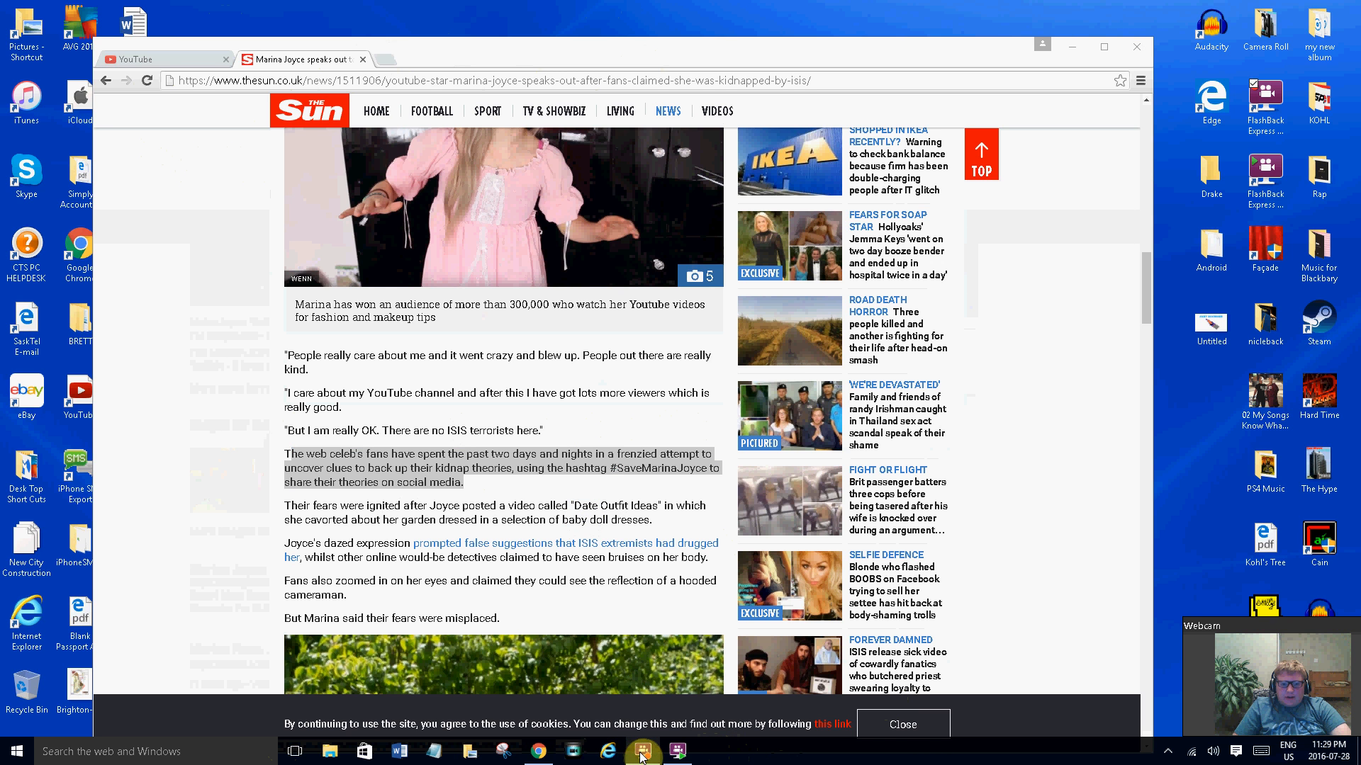
mouse_move(695, 328)
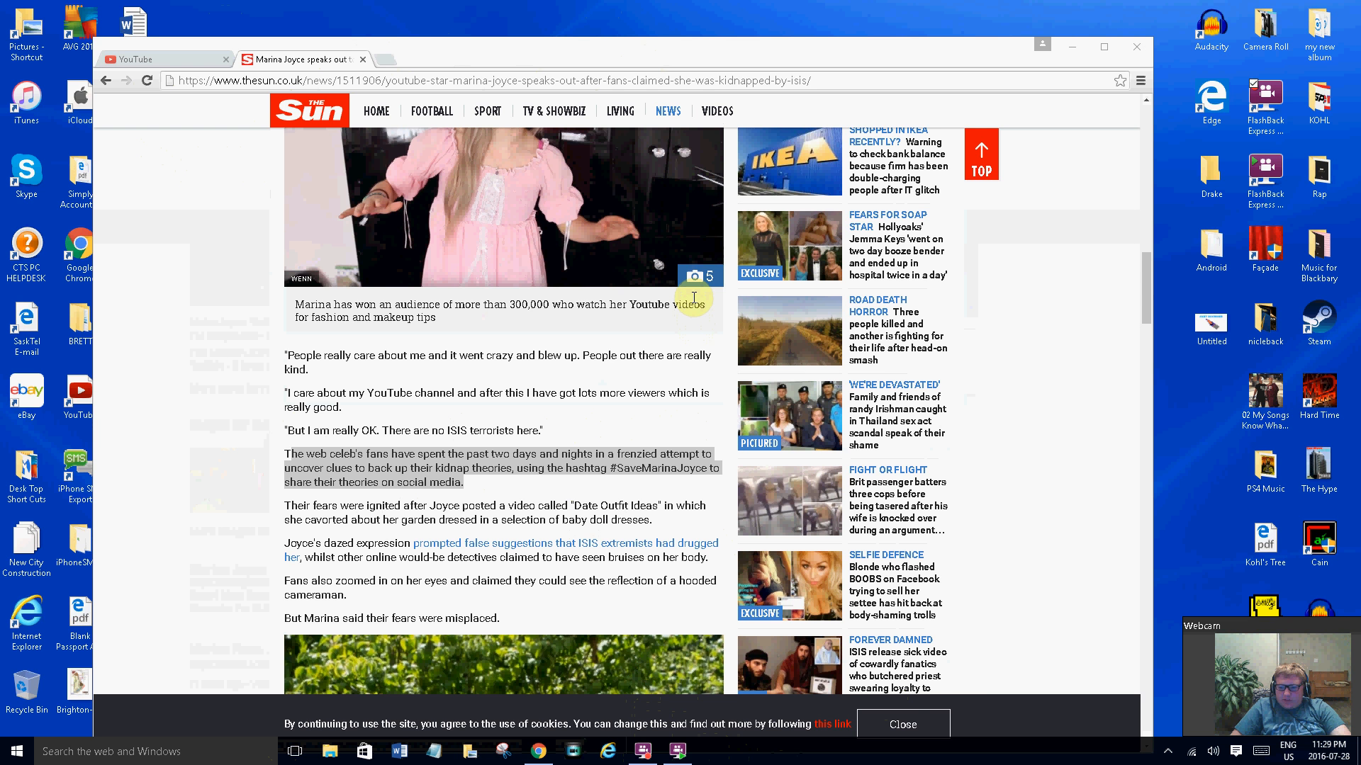
scroll(down, 3)
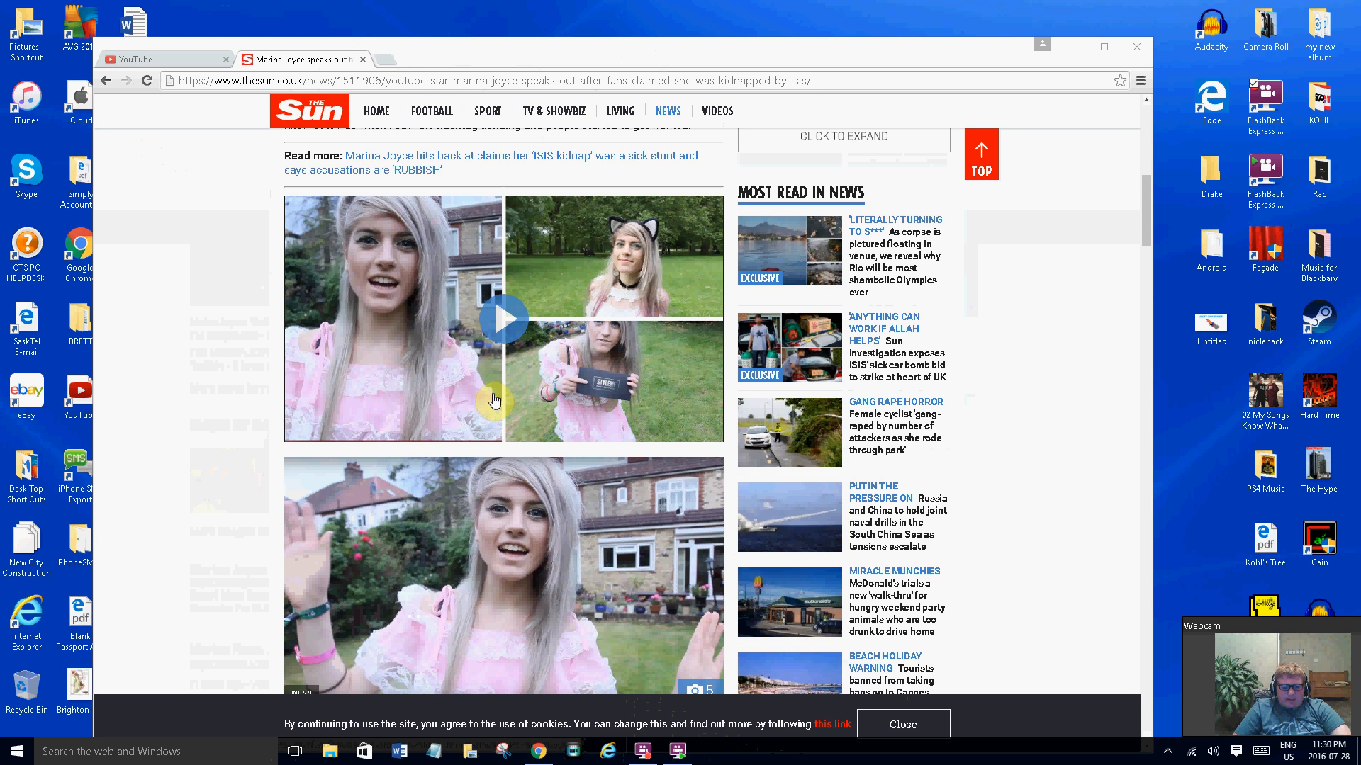
mouse_move(476, 297)
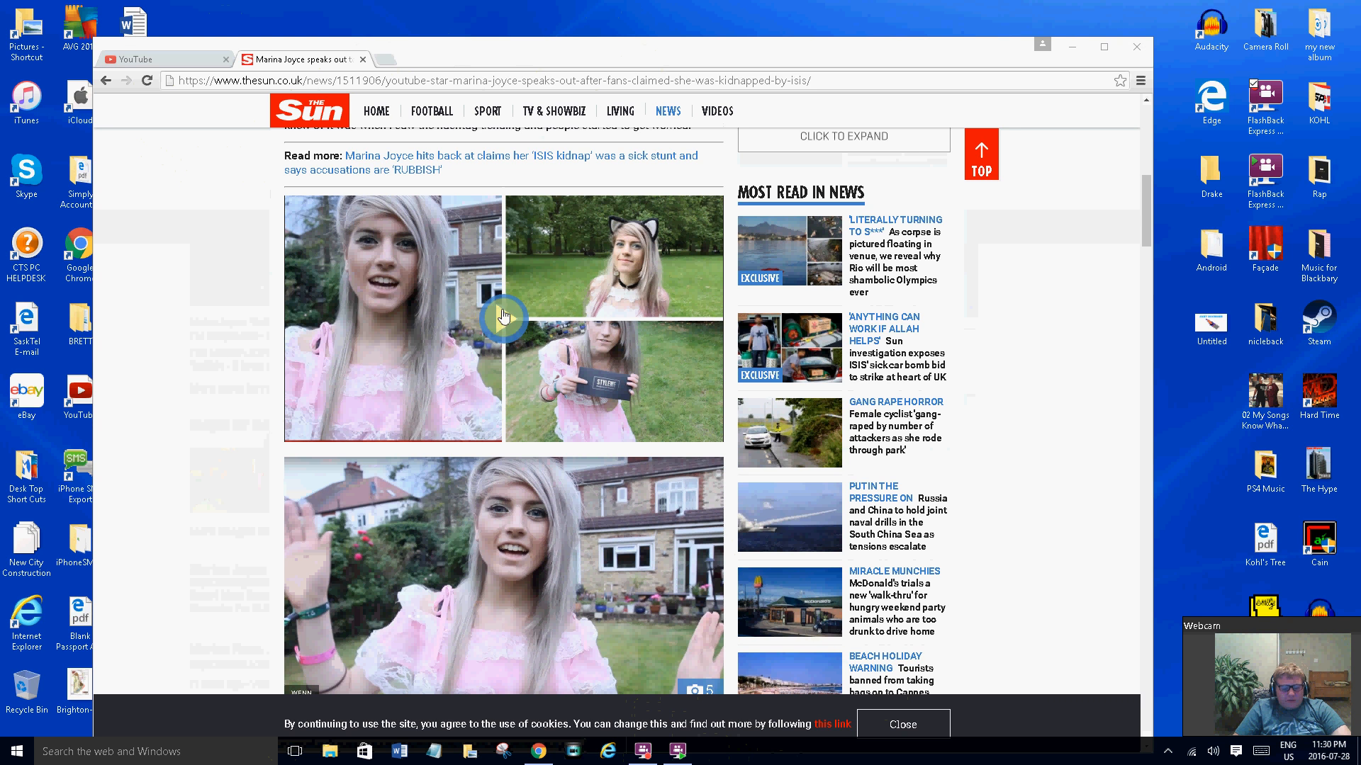
Scroll down to the end of The Sun's article, past the police 'safe and well' tweet
scroll(down, 3)
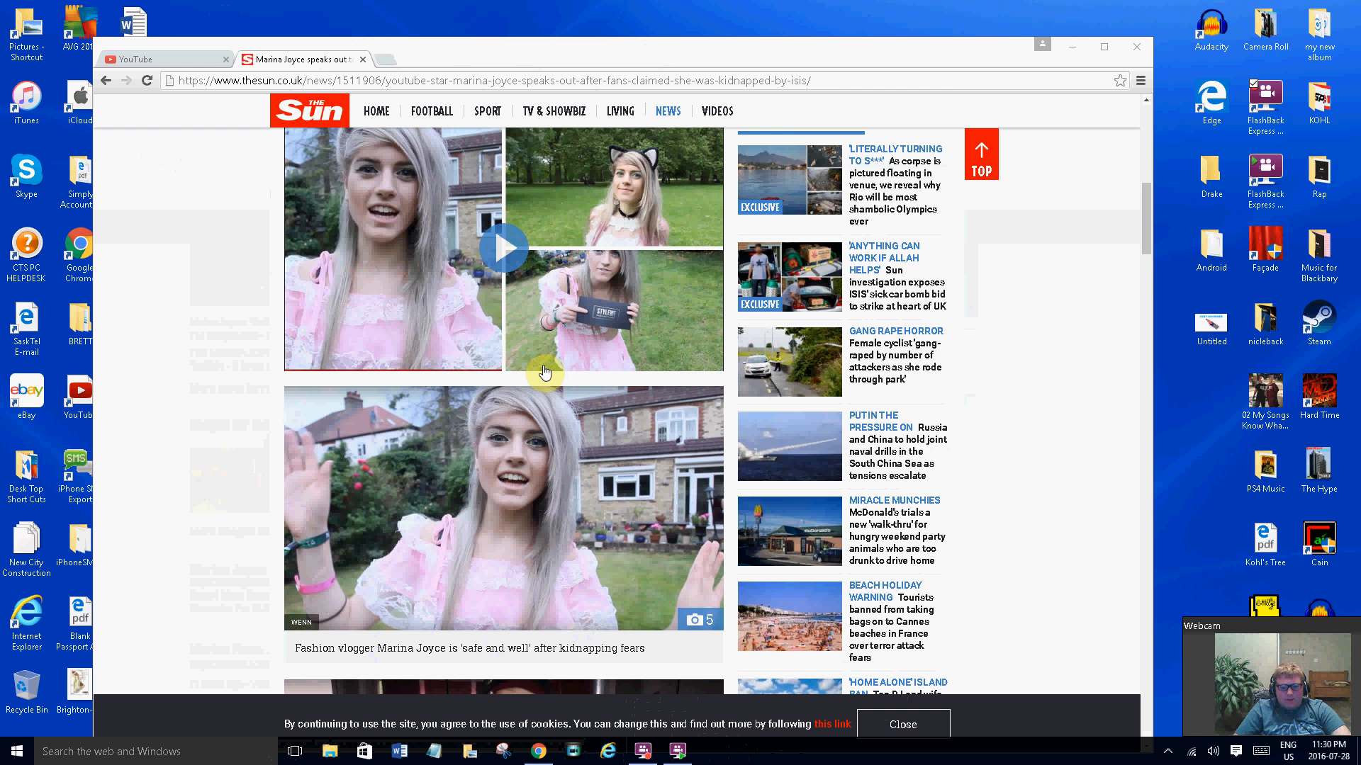
scroll(down, 3)
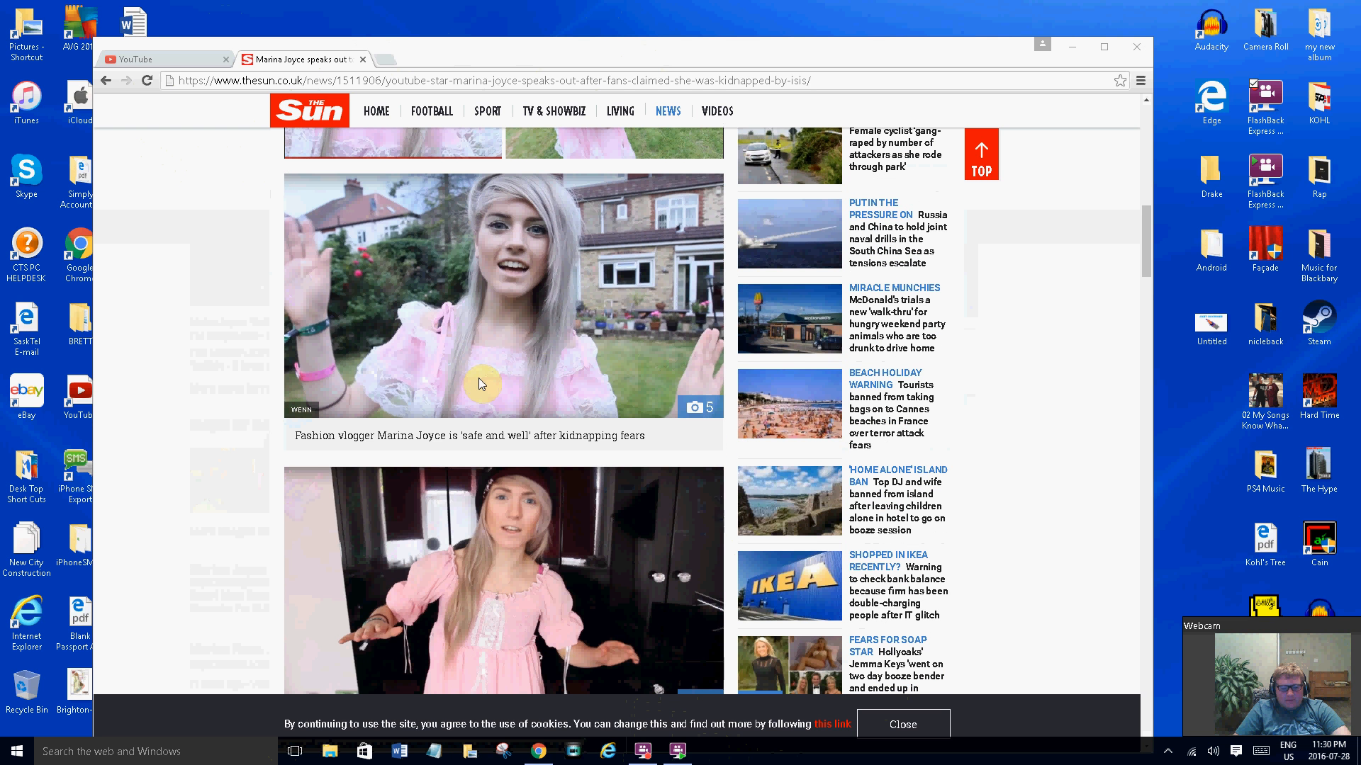
scroll(down, 3)
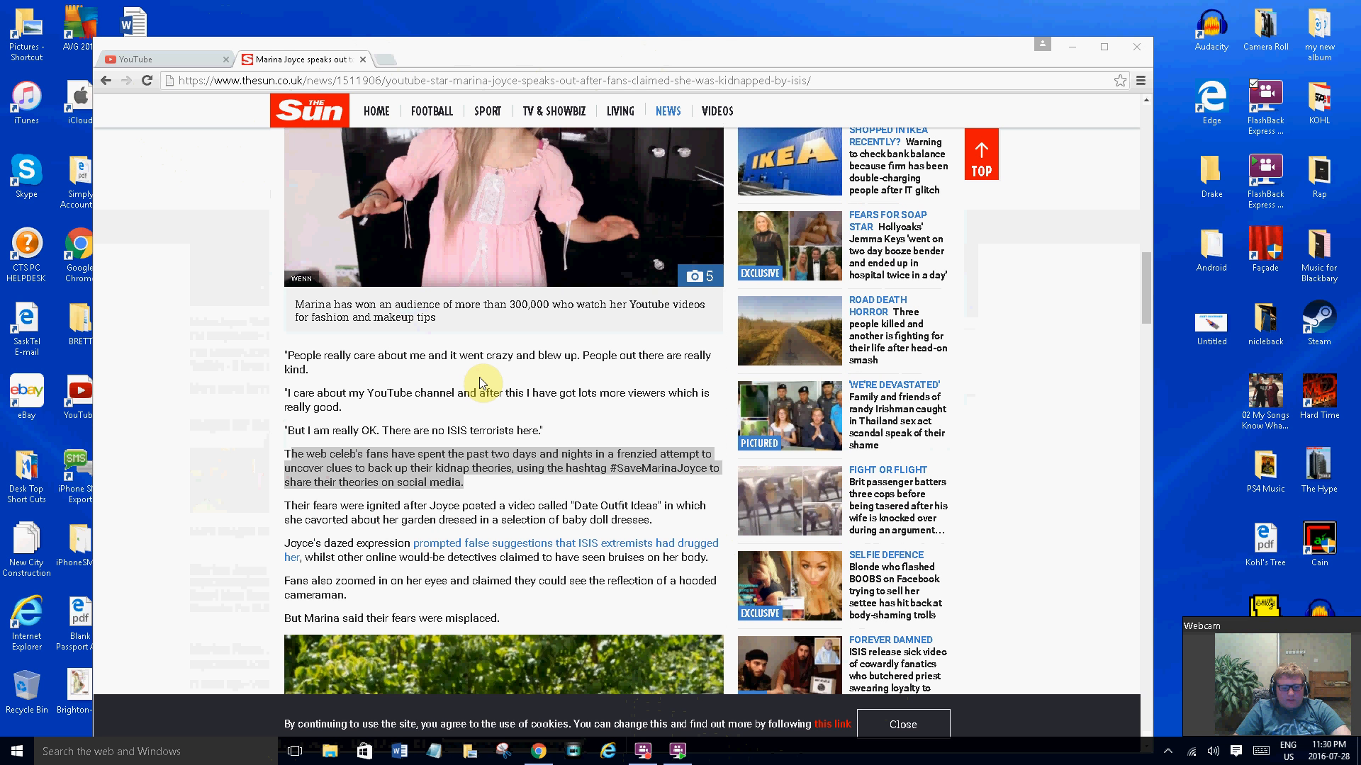
scroll(down, 3)
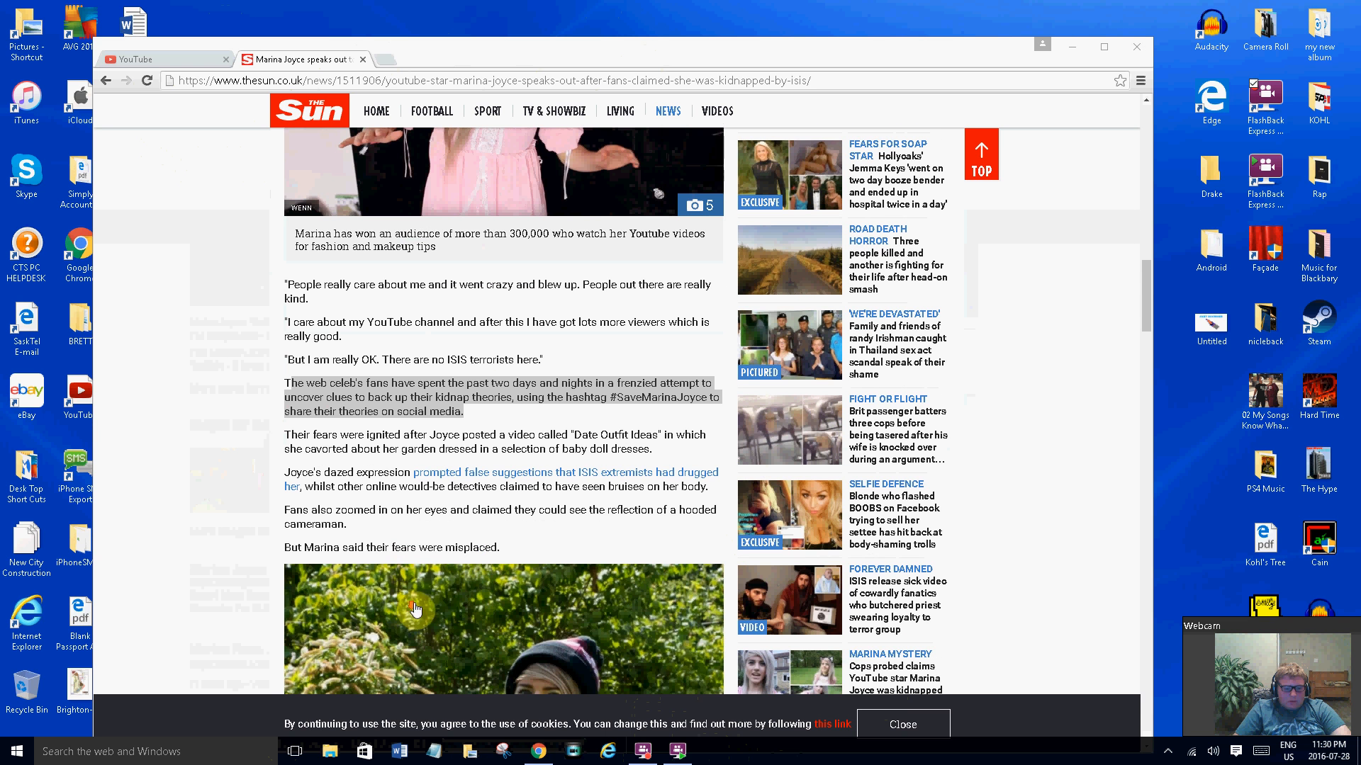
scroll(down, 3)
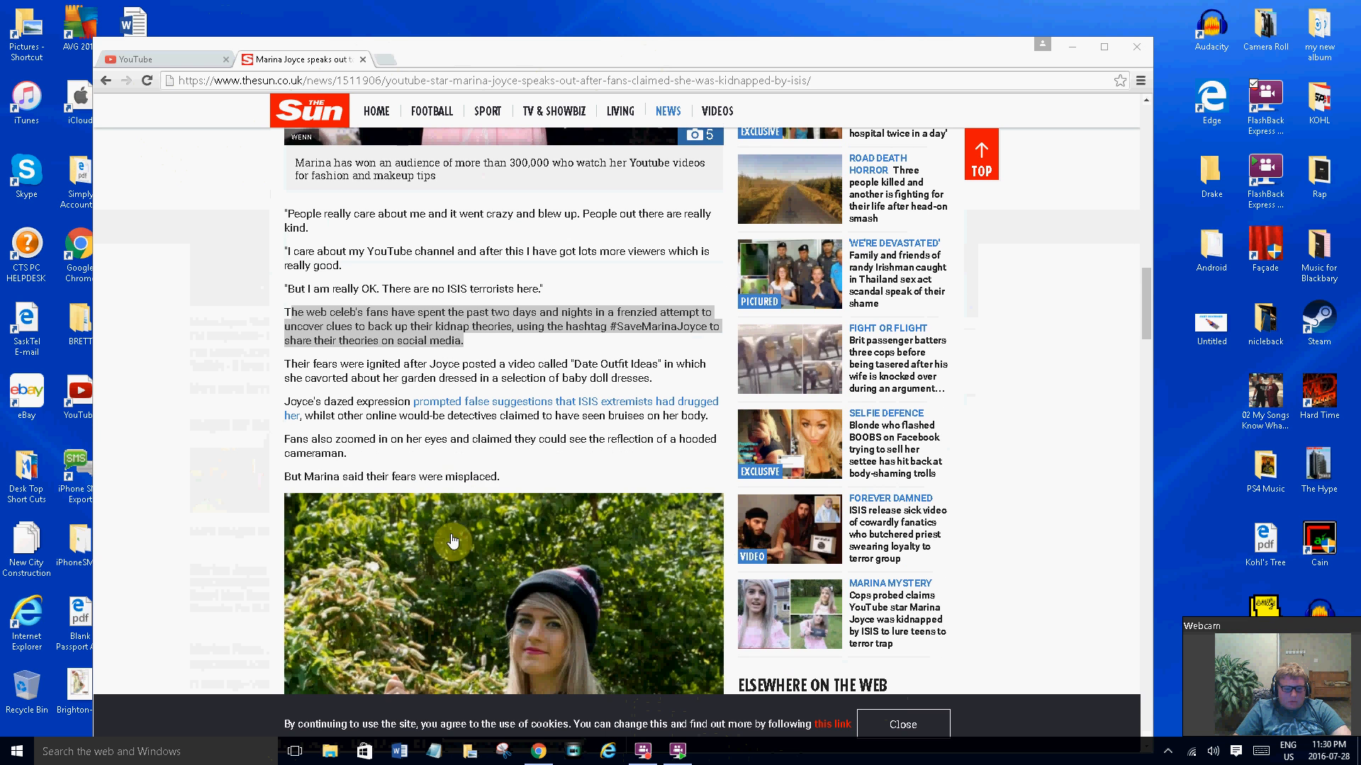
scroll(down, 3)
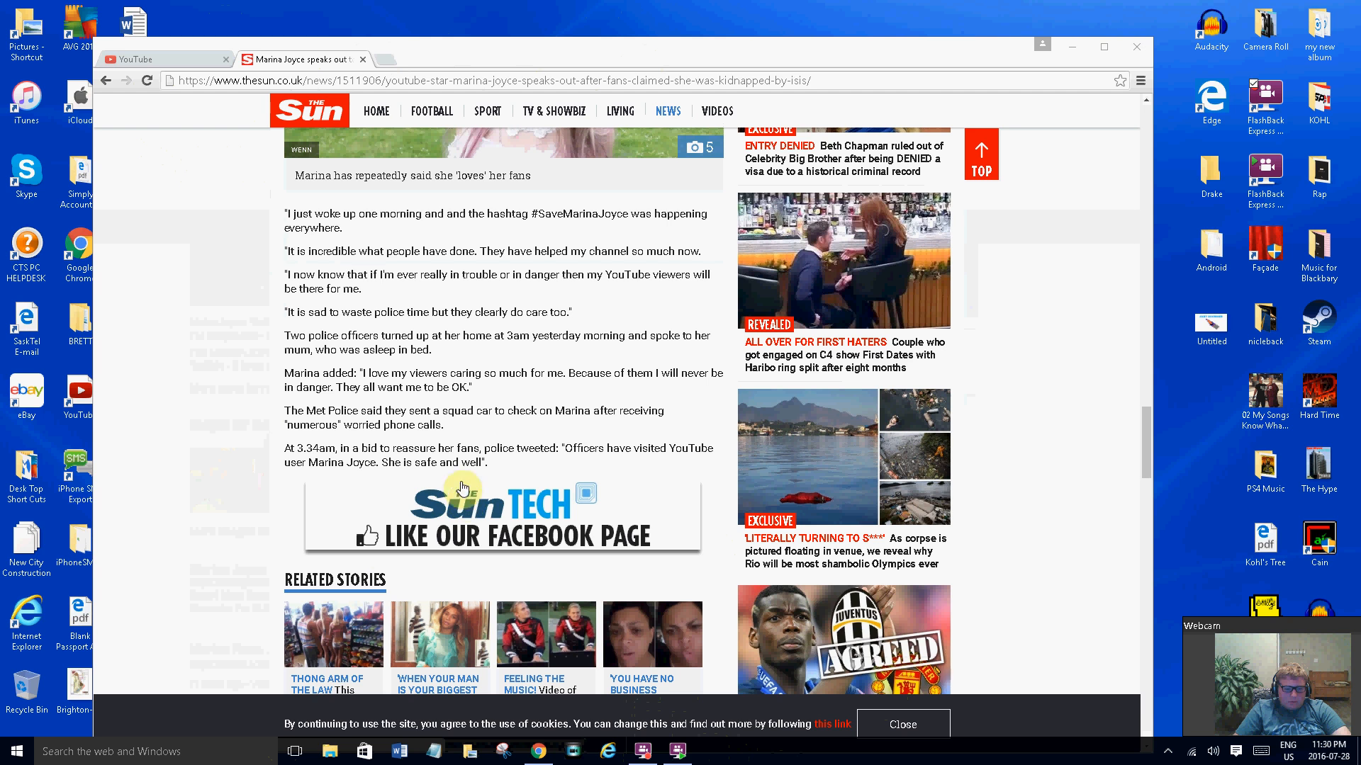
mouse_move(368, 246)
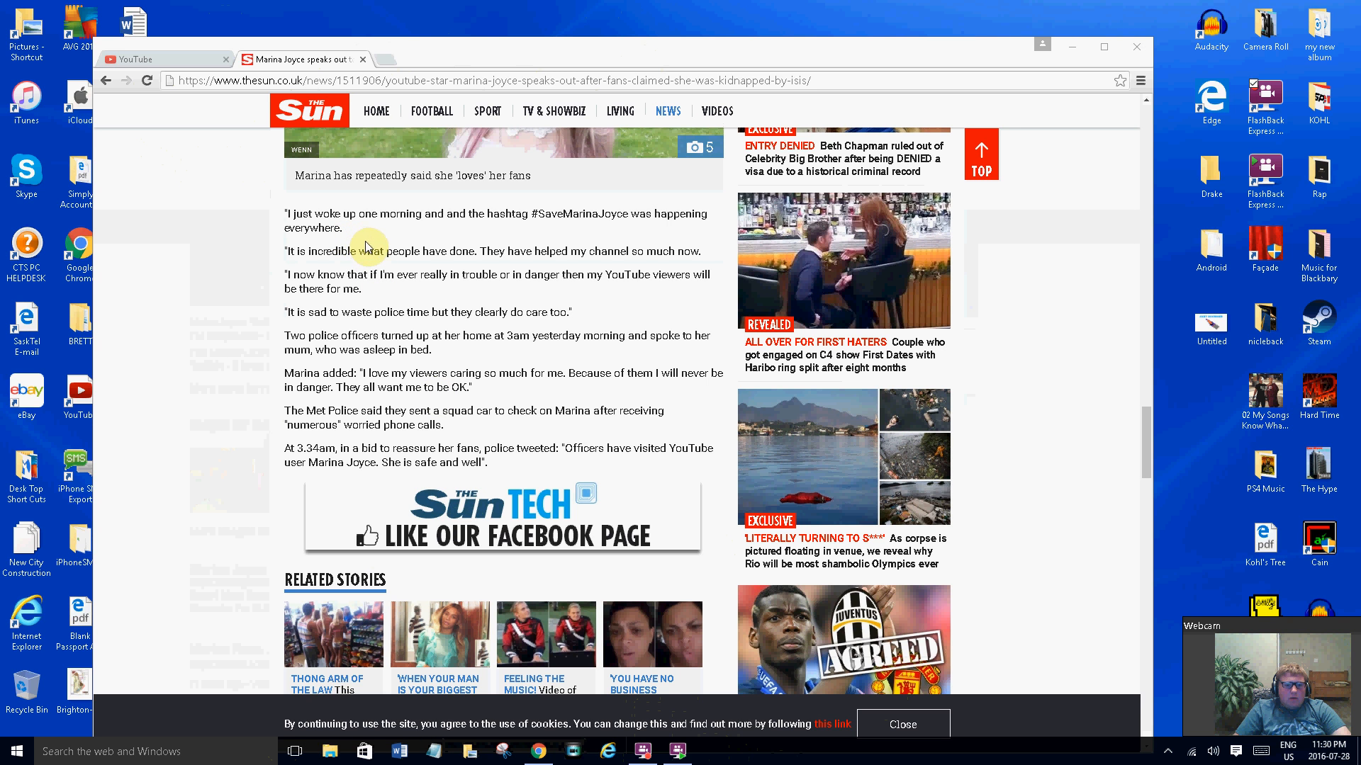
mouse_move(455, 287)
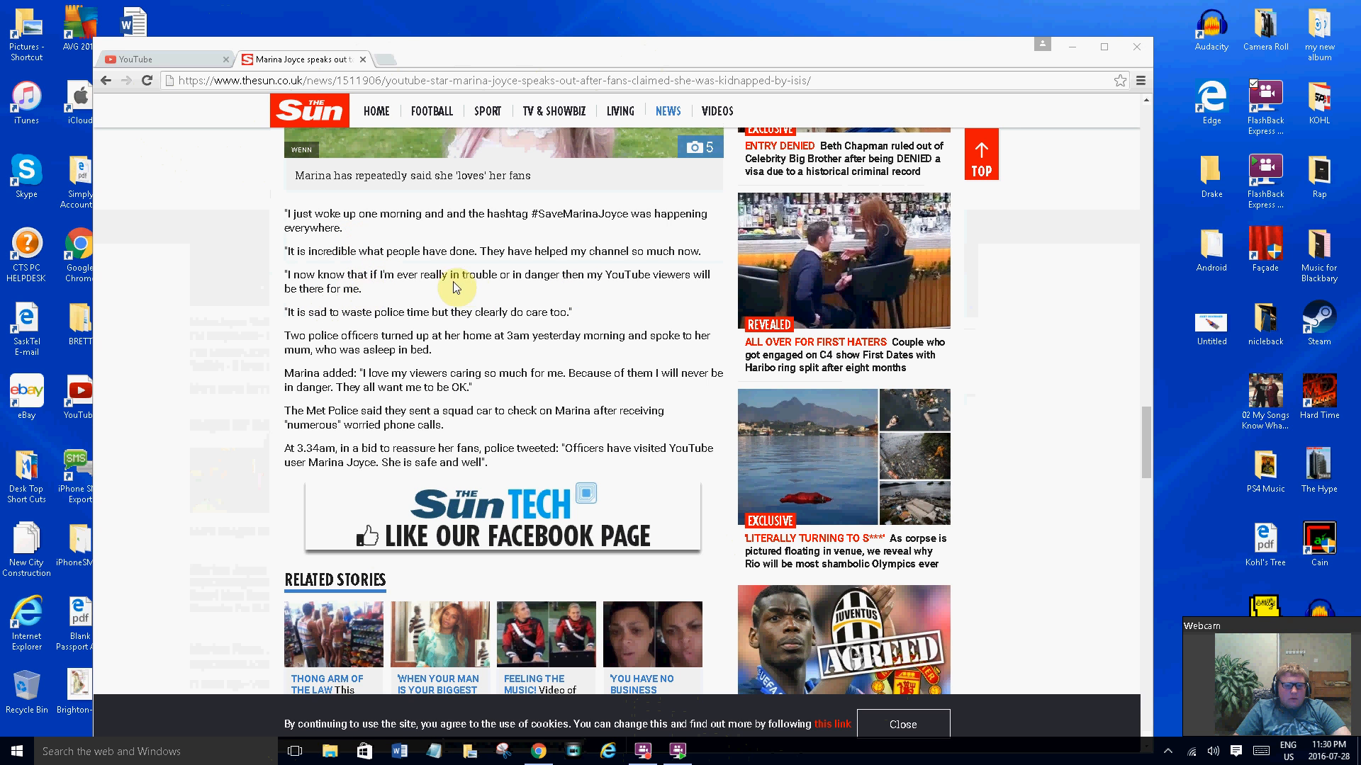
mouse_move(530, 289)
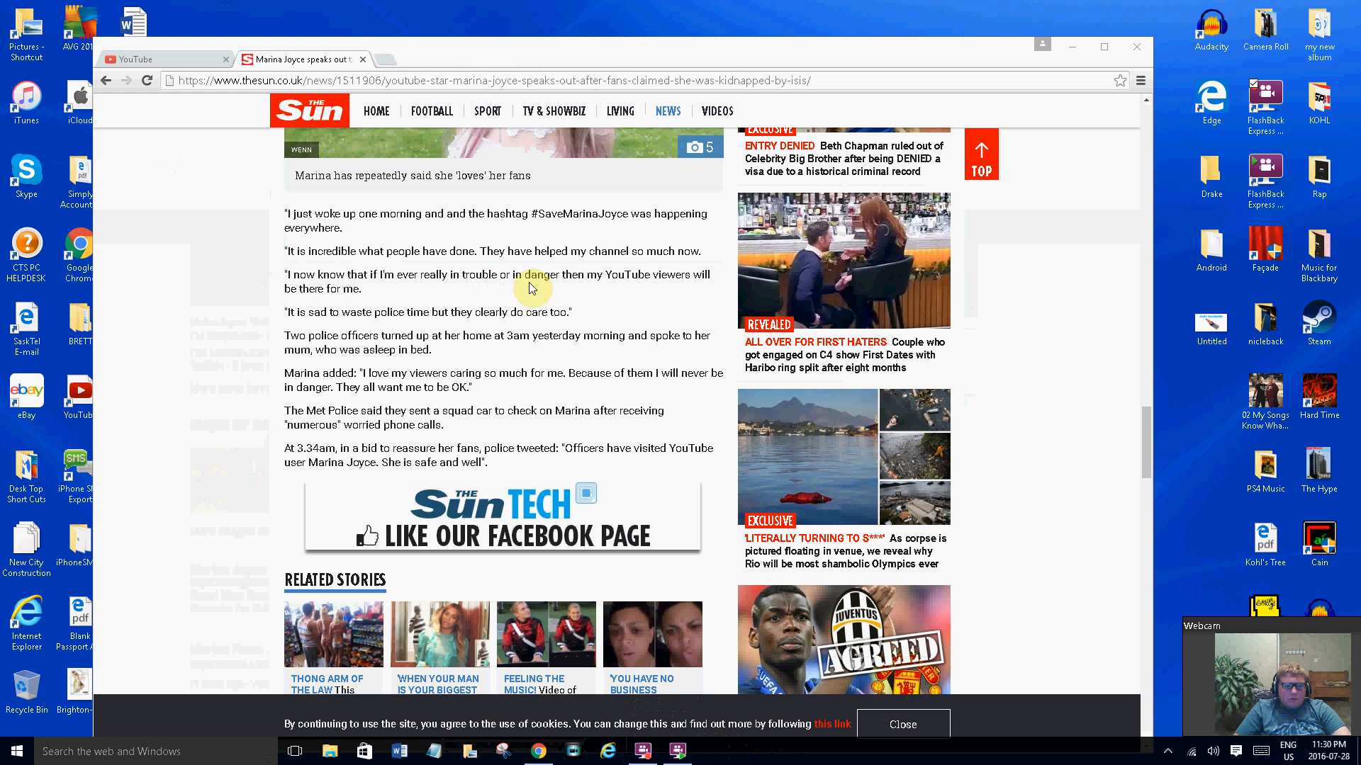
mouse_move(542, 302)
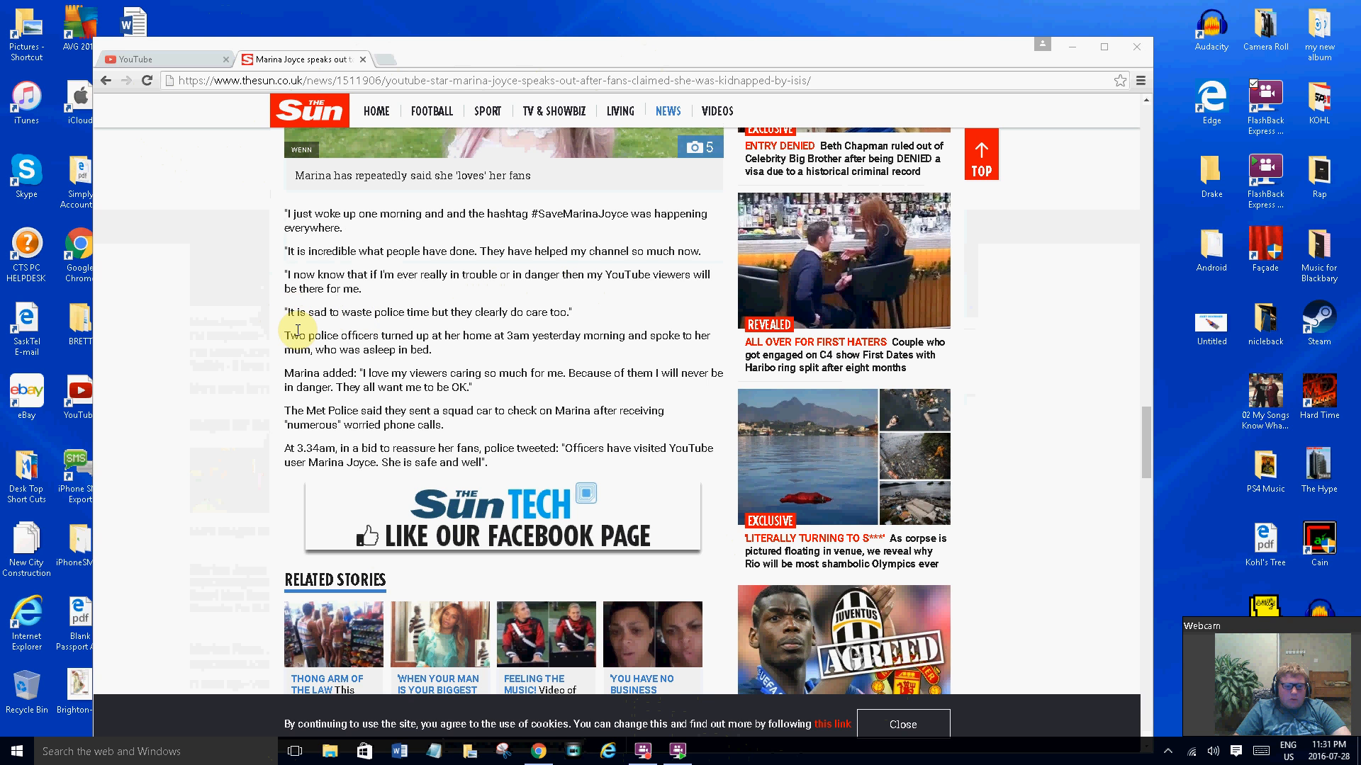
Highlight the 3am police-visit sentence and the 'At 3.34am… She is safe and well' paragraph
drag(283, 336, 442, 336)
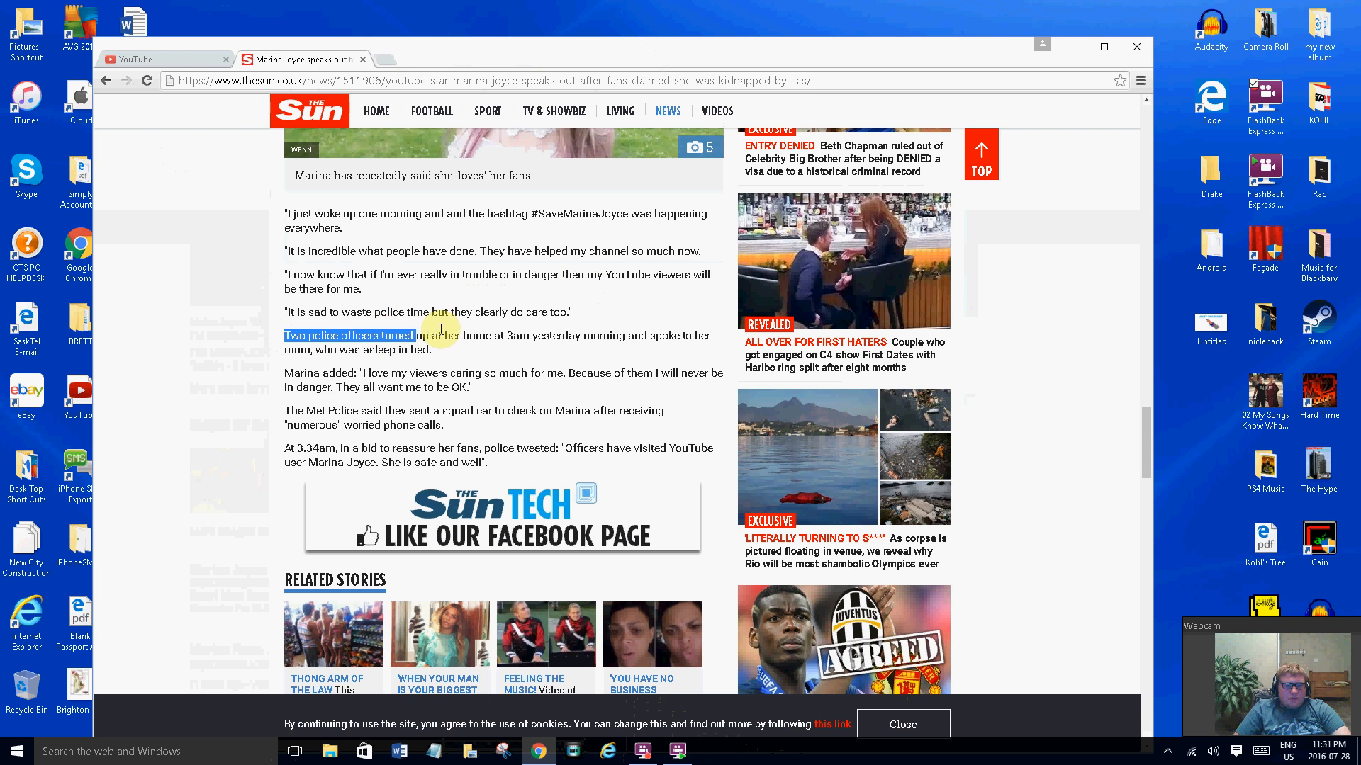
drag(438, 336, 646, 336)
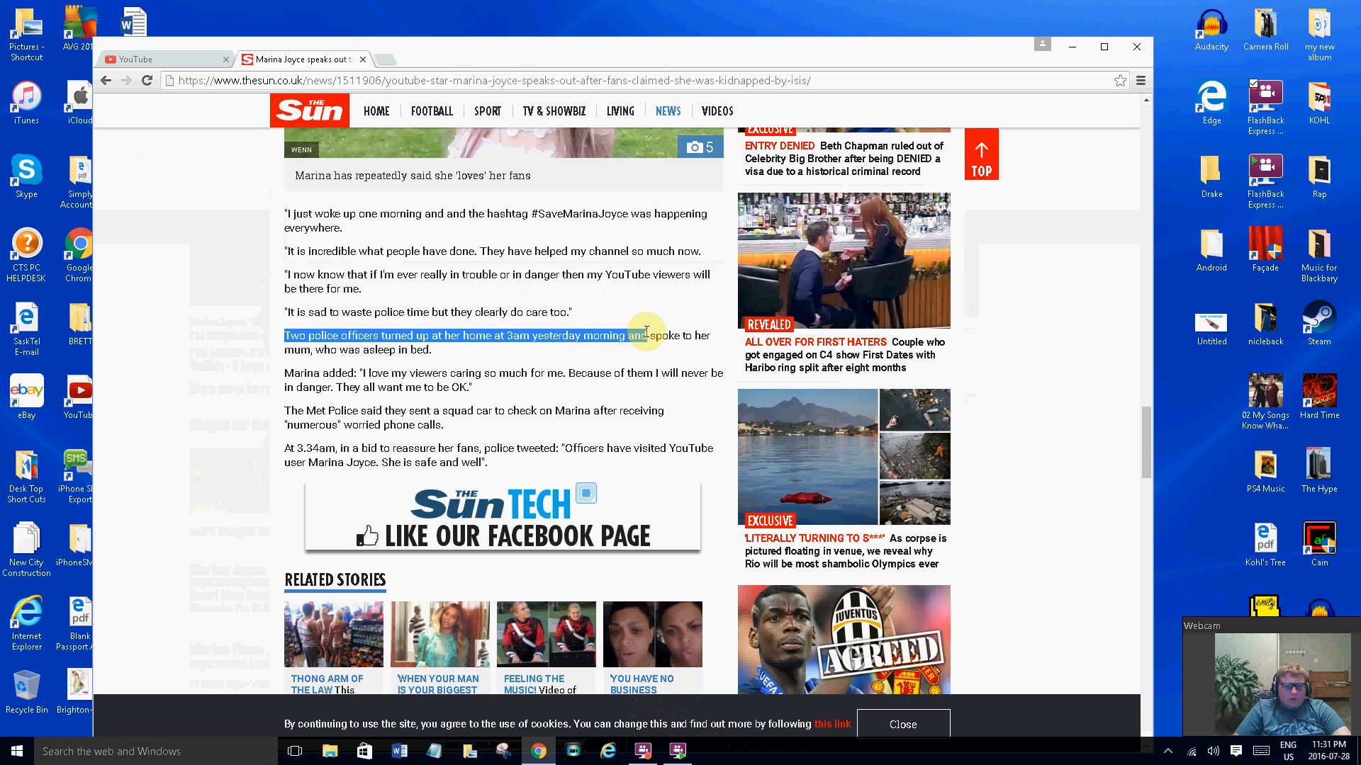
drag(646, 336, 677, 374)
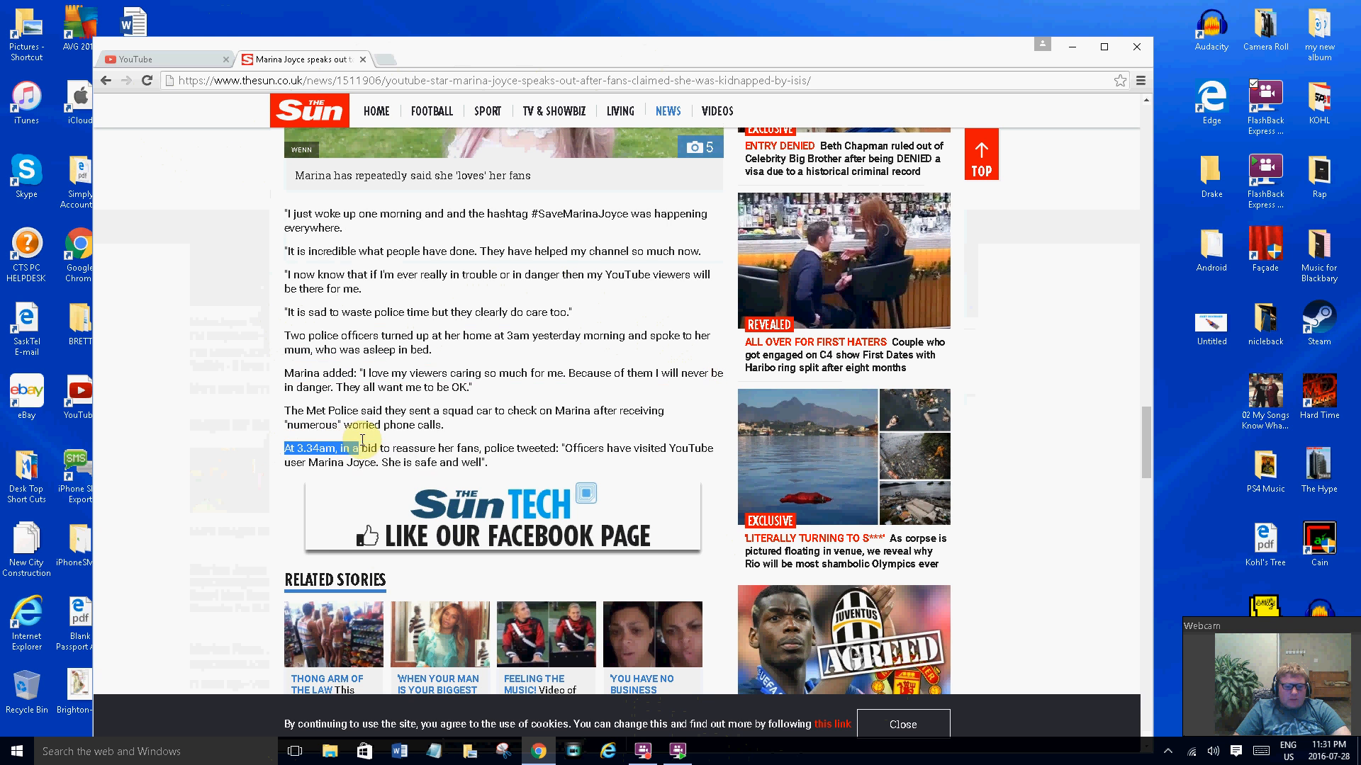
drag(359, 438, 561, 448)
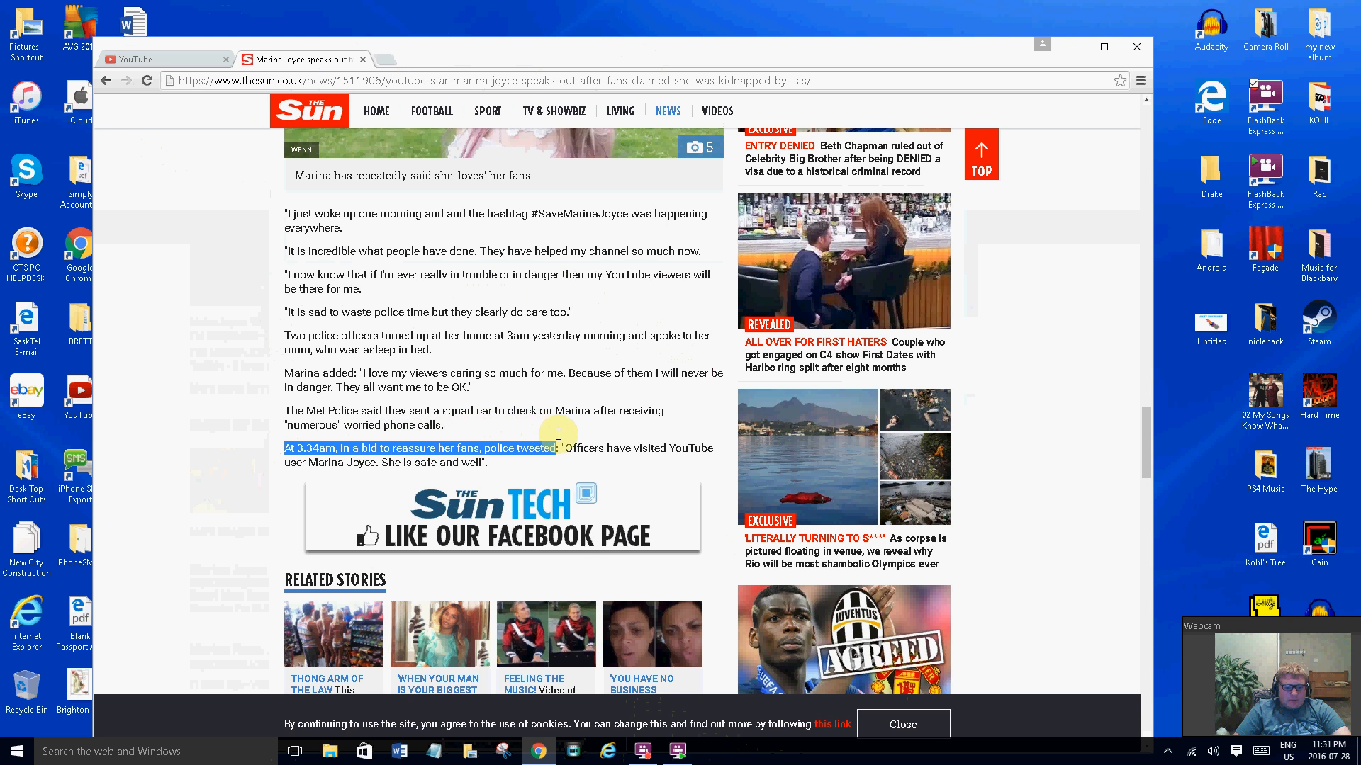
drag(559, 448, 486, 462)
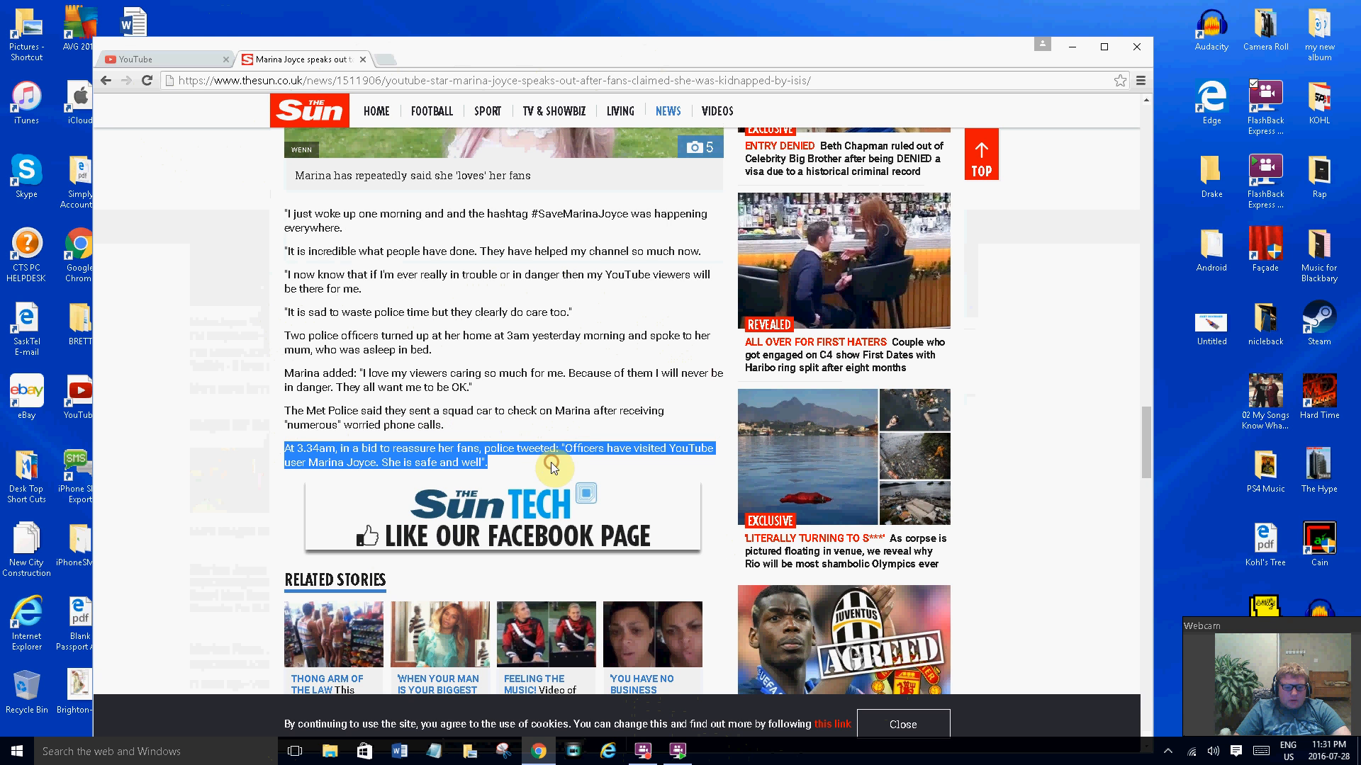
mouse_move(540, 474)
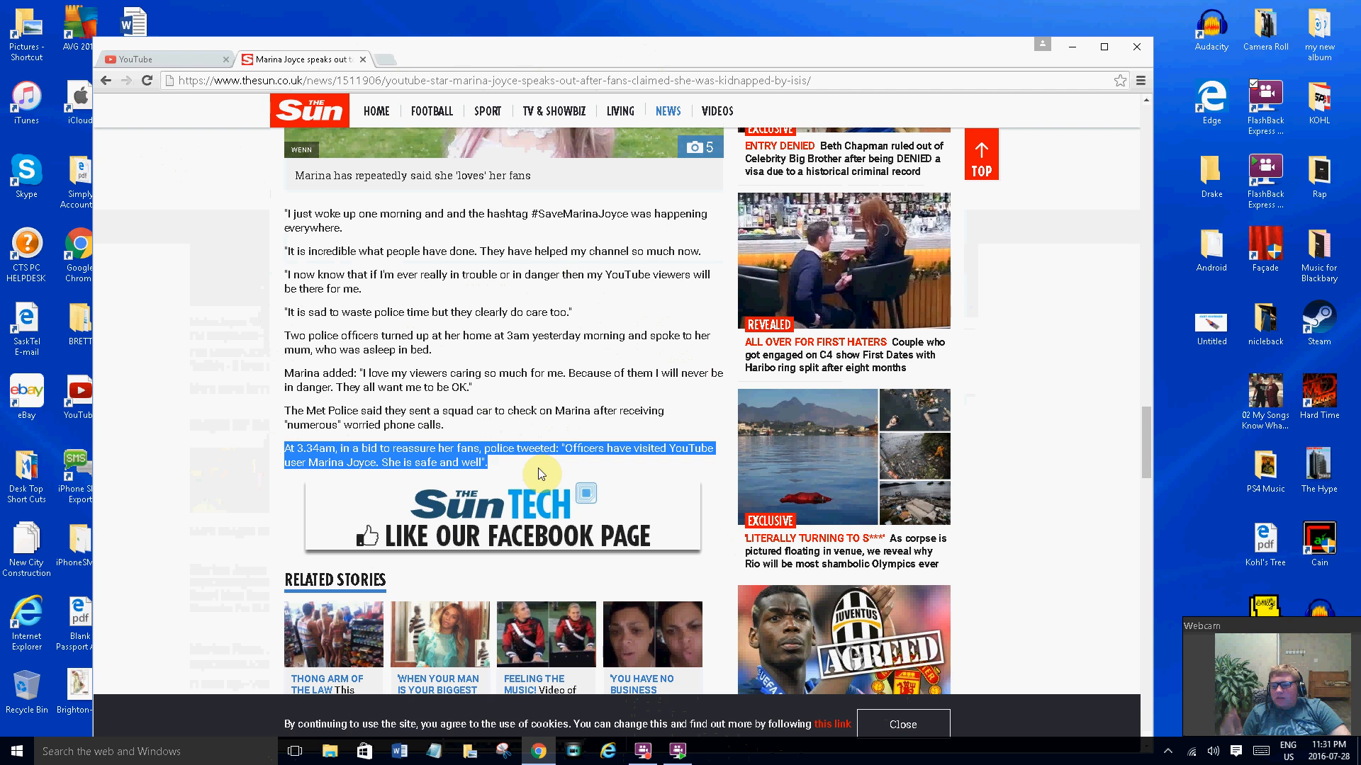